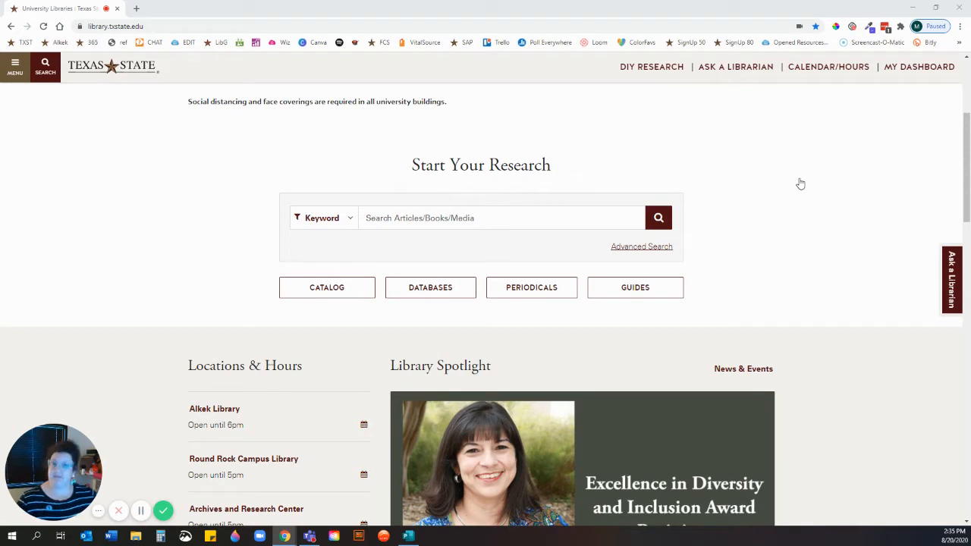
mouse_move(821, 174)
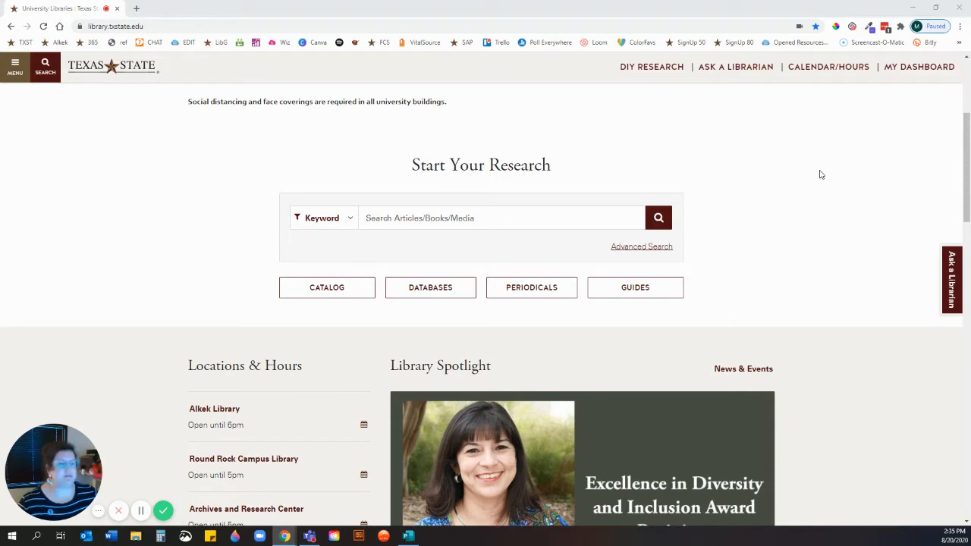
mouse_move(359, 165)
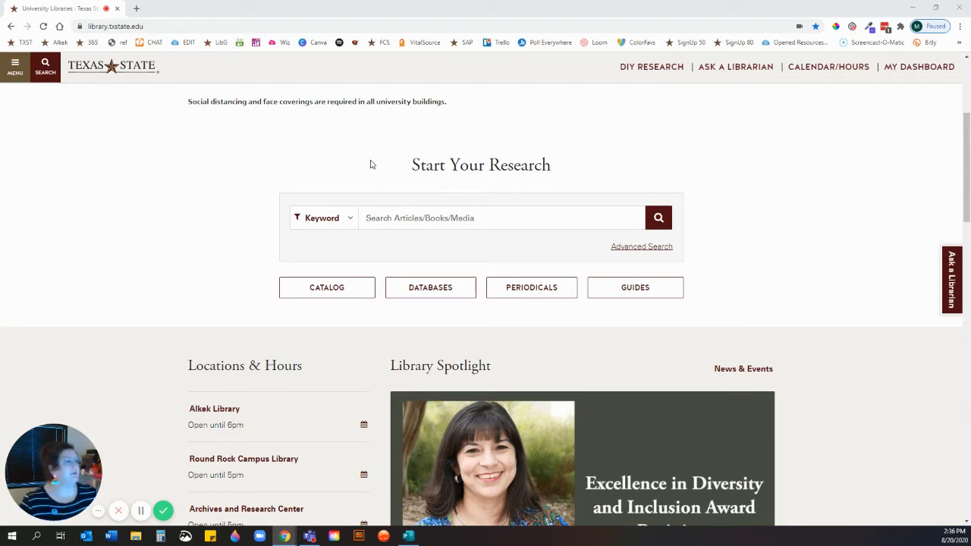
mouse_move(297, 243)
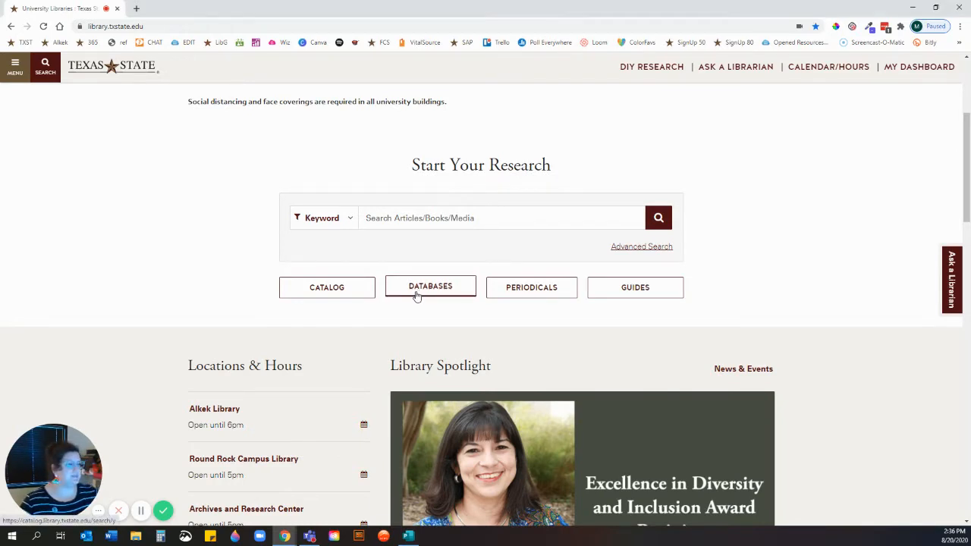
Find PubMed in the library's Databases list by searching 'pub' and choosing the pubmed suggestion.
click(431, 287)
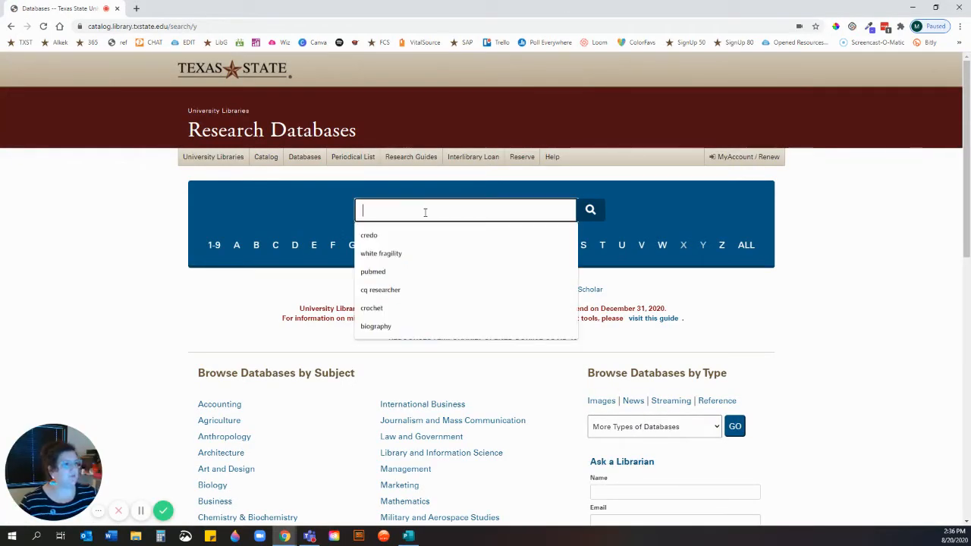
text(pubmed)
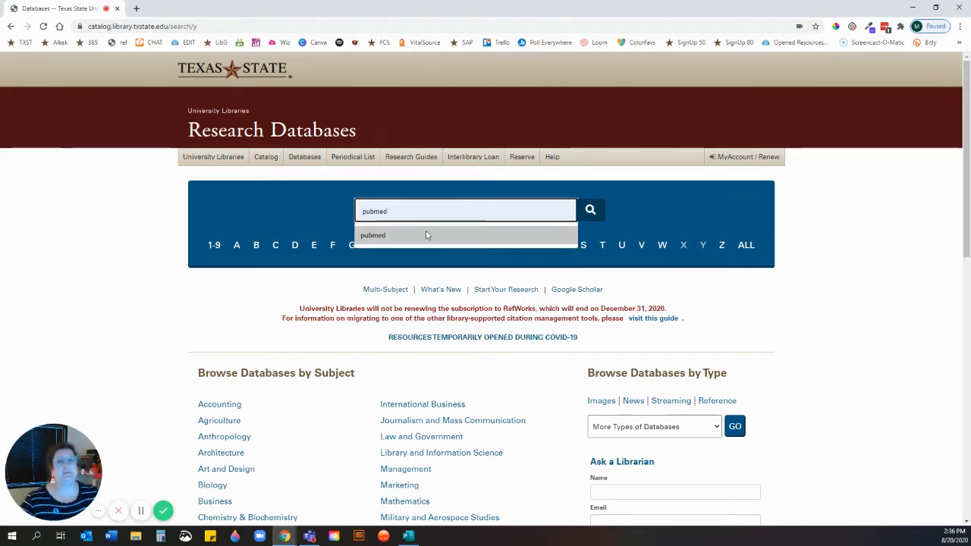
click(465, 211)
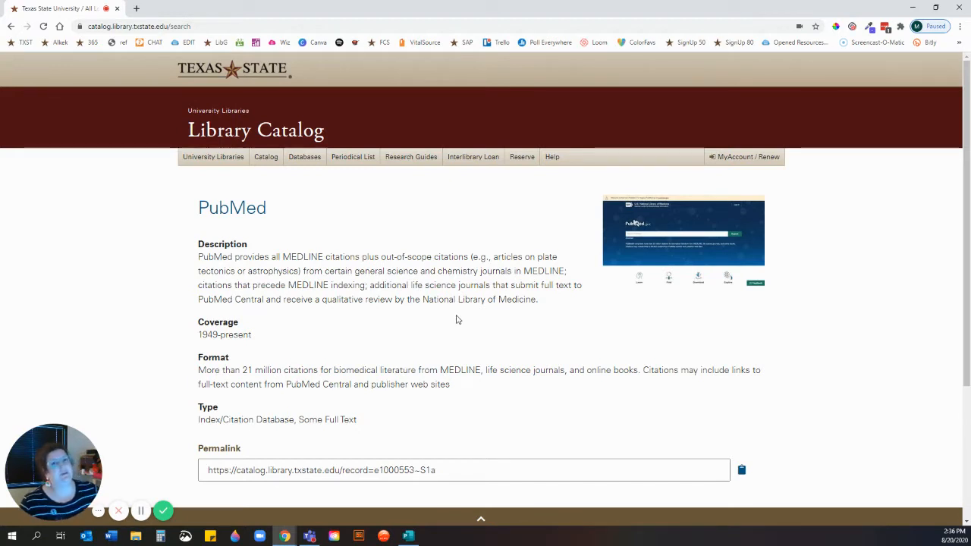
mouse_move(516, 390)
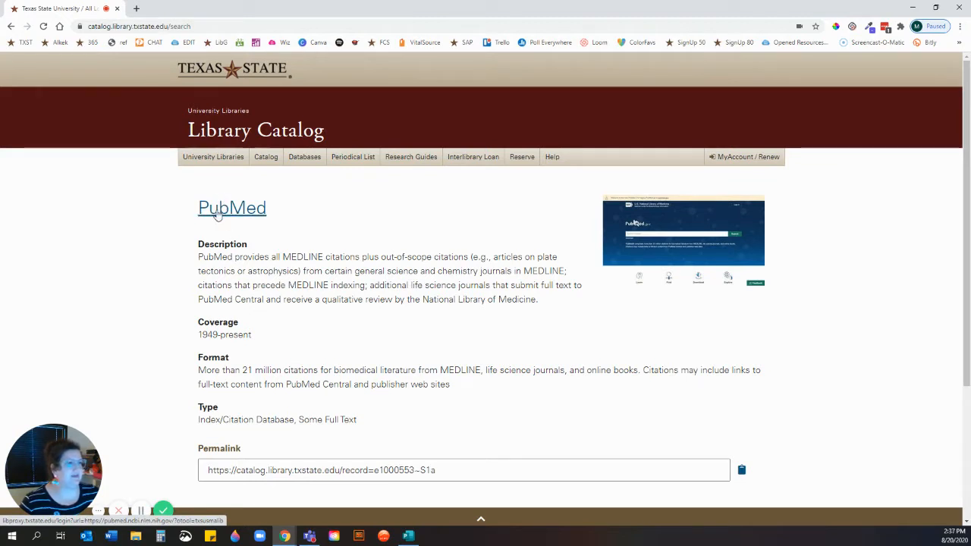
Launch PubMed from its catalog record and look over the proxied home page.
click(233, 207)
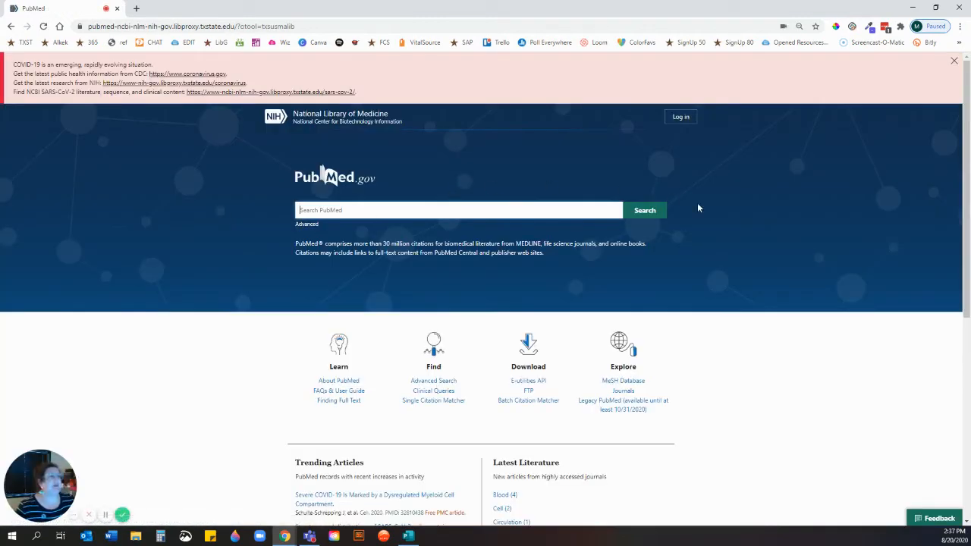
mouse_move(825, 249)
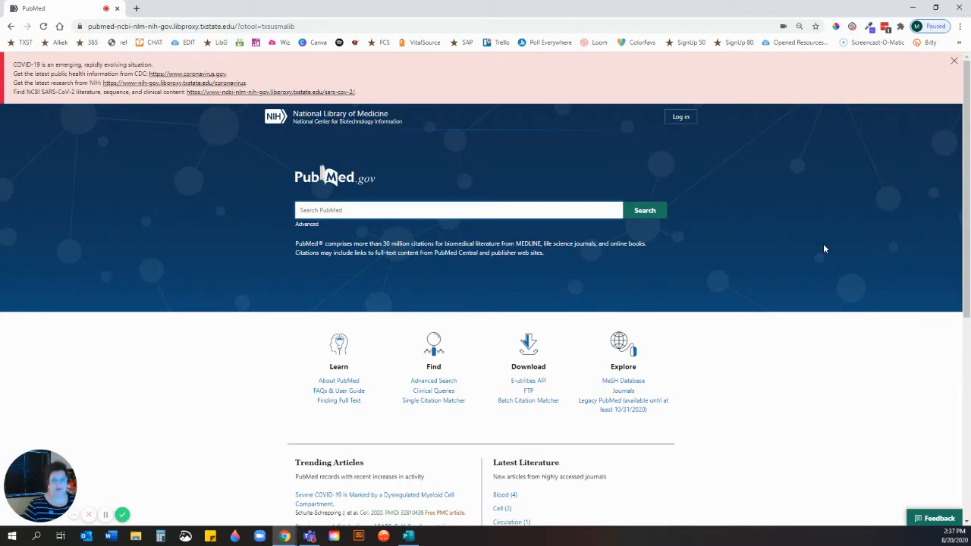
mouse_move(821, 255)
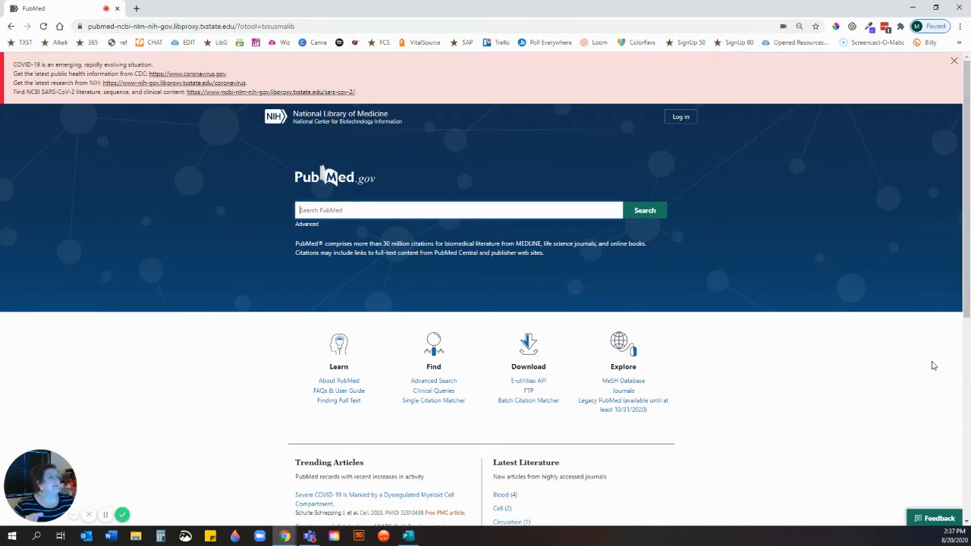
mouse_move(938, 381)
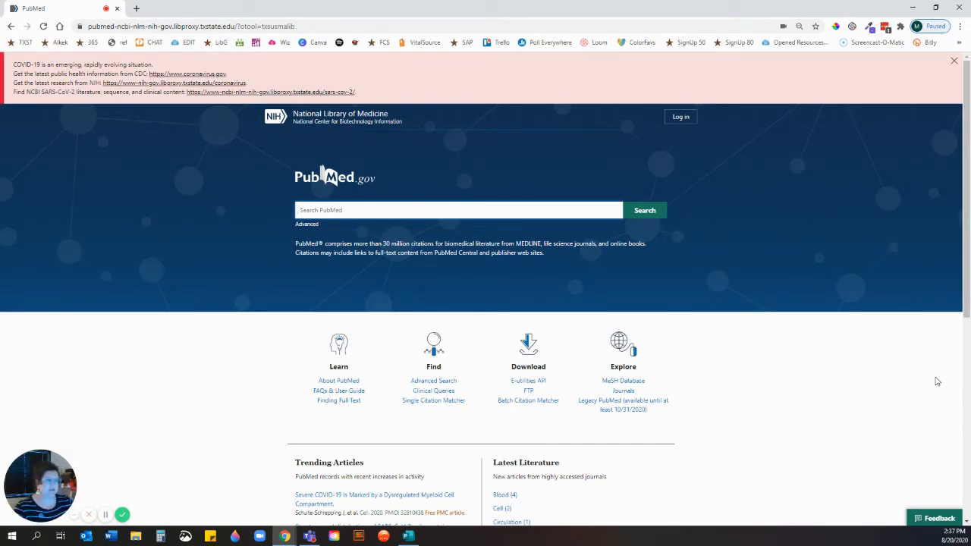
mouse_move(920, 432)
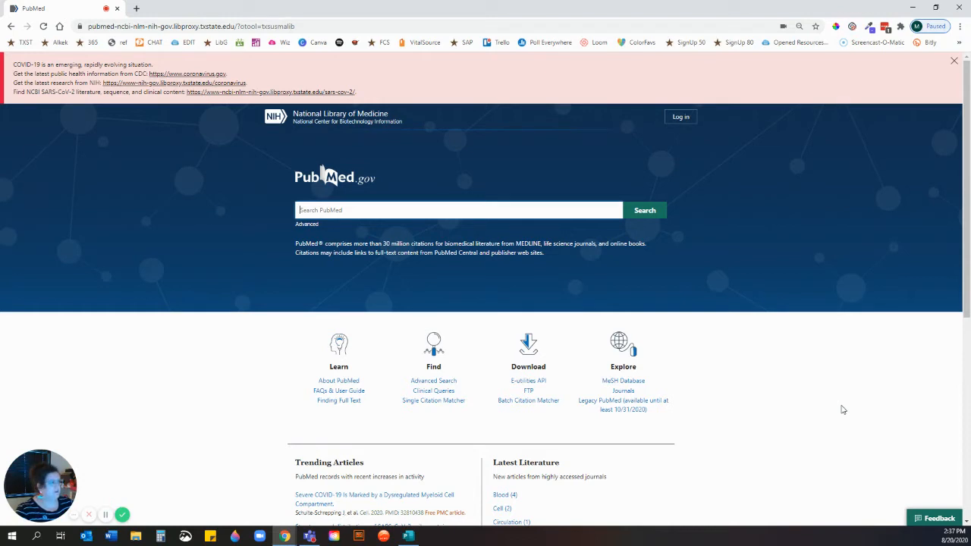
mouse_move(830, 398)
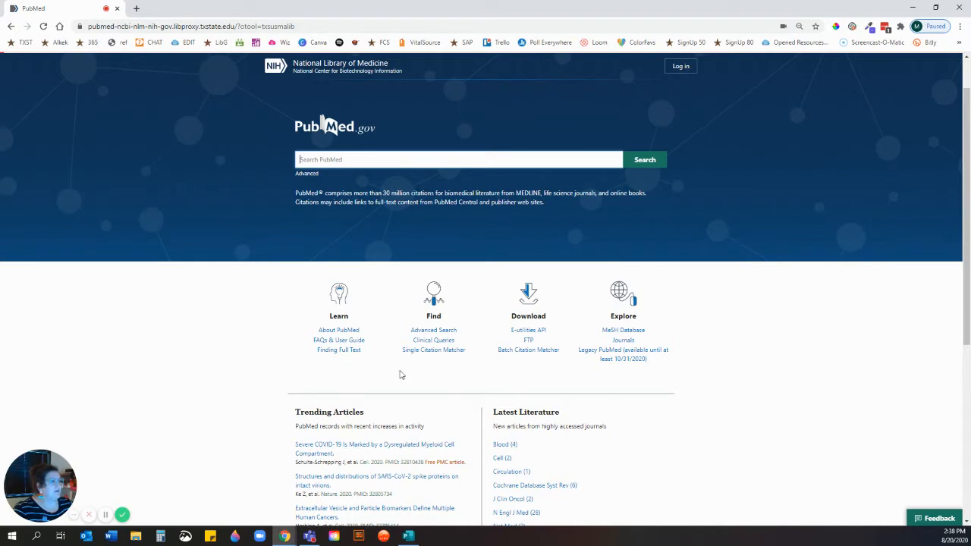
mouse_move(285, 360)
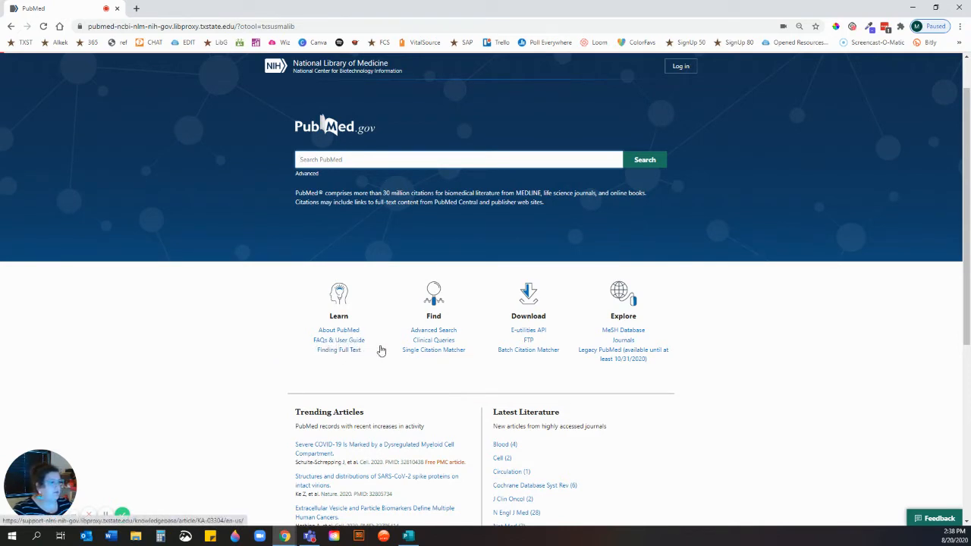
mouse_move(403, 340)
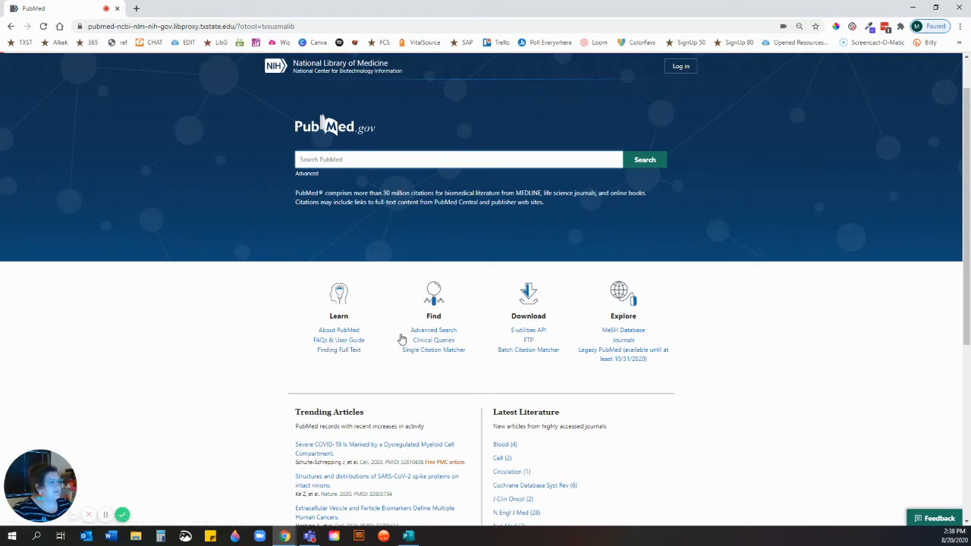
mouse_move(296, 322)
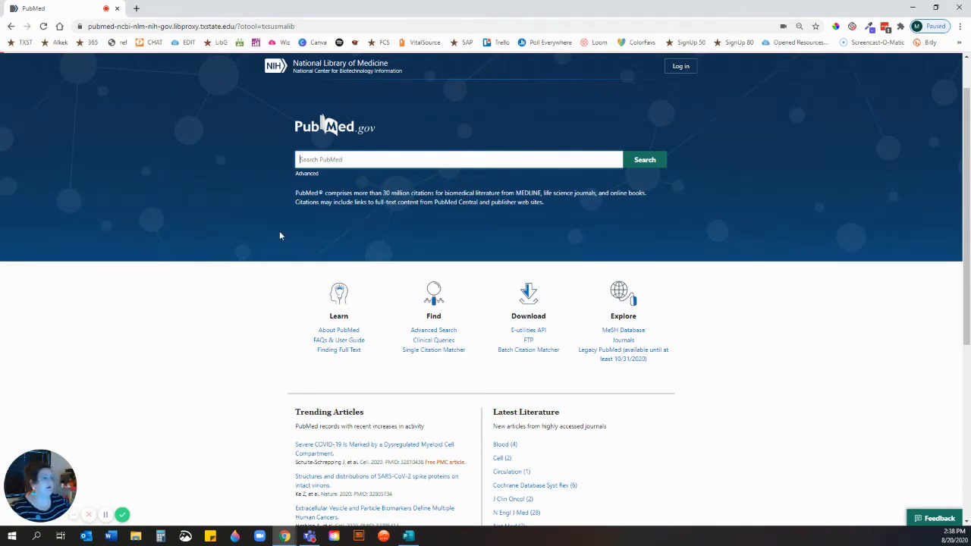
mouse_move(343, 270)
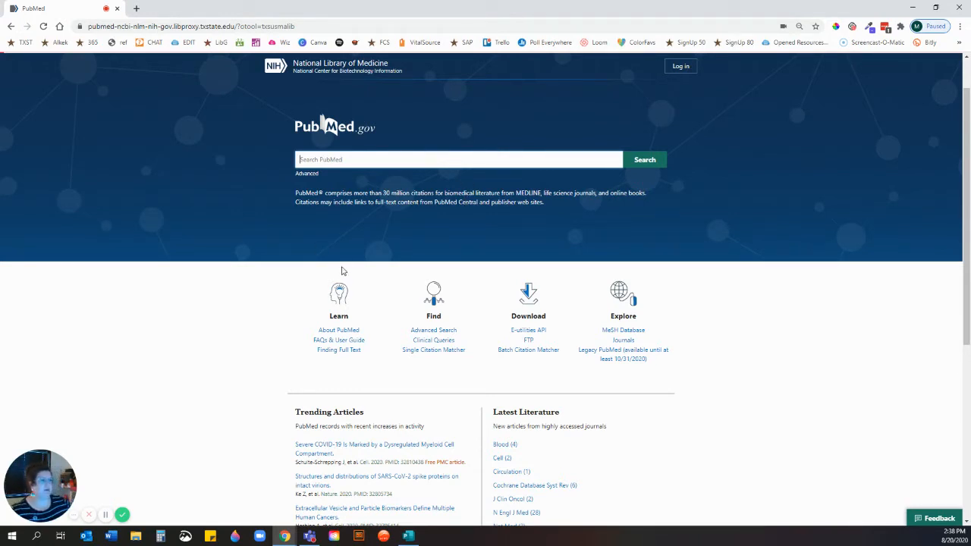
mouse_move(341, 155)
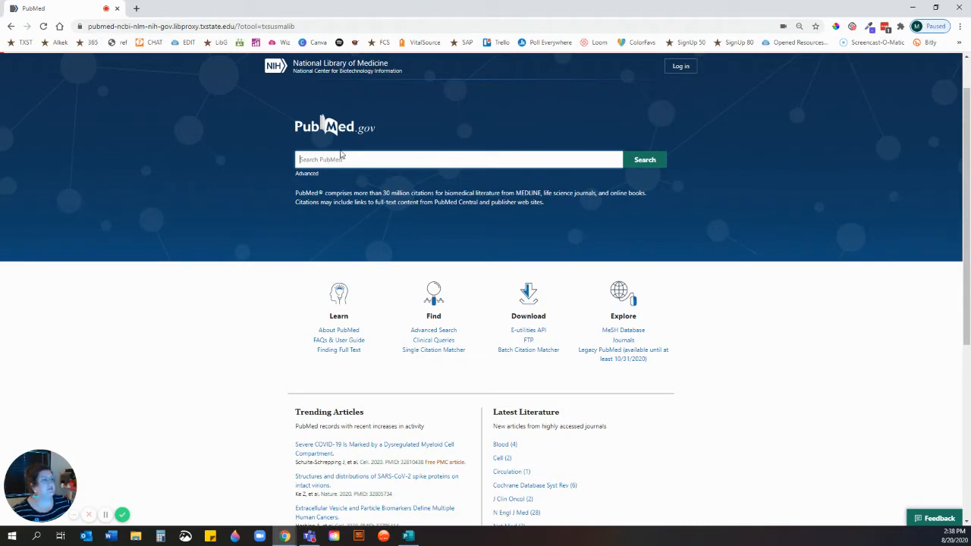
mouse_move(361, 191)
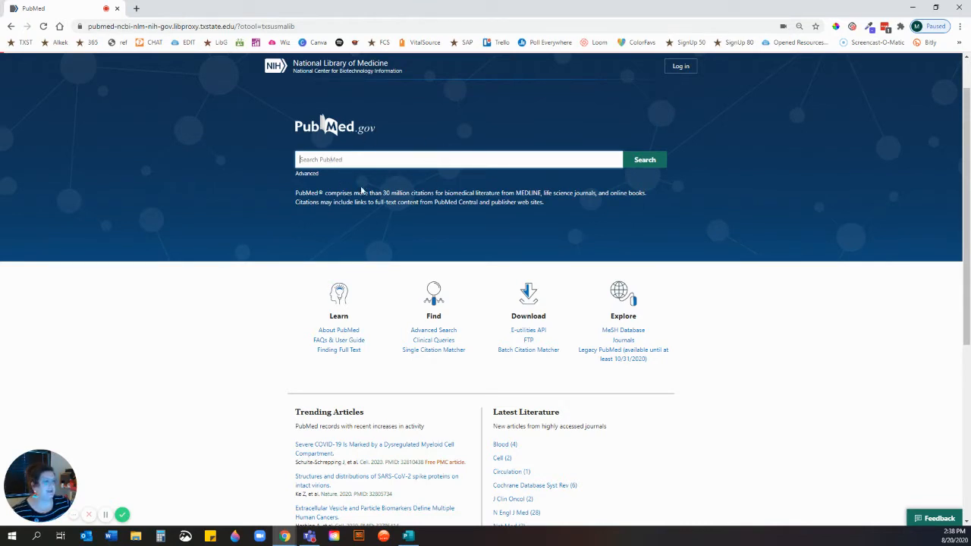
click(644, 160)
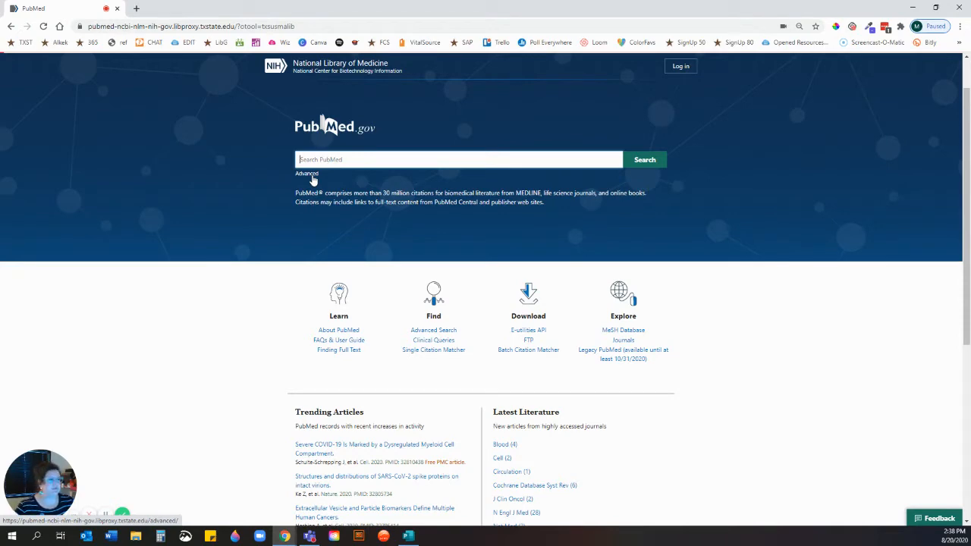
click(307, 173)
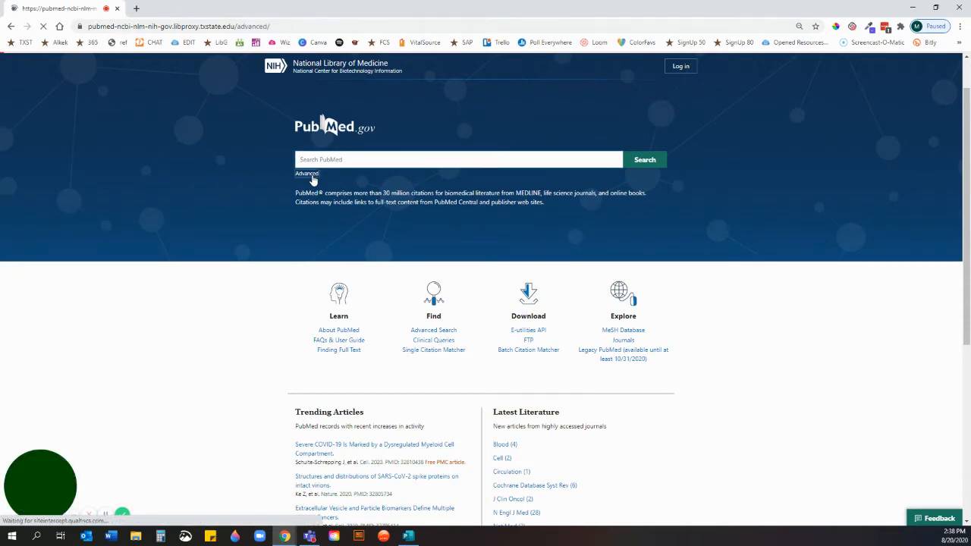
click(307, 173)
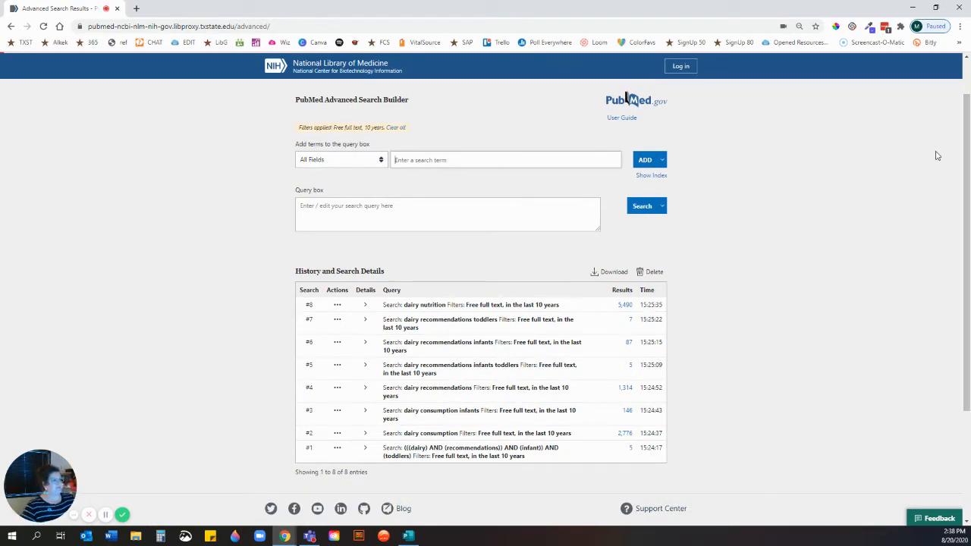
mouse_move(832, 240)
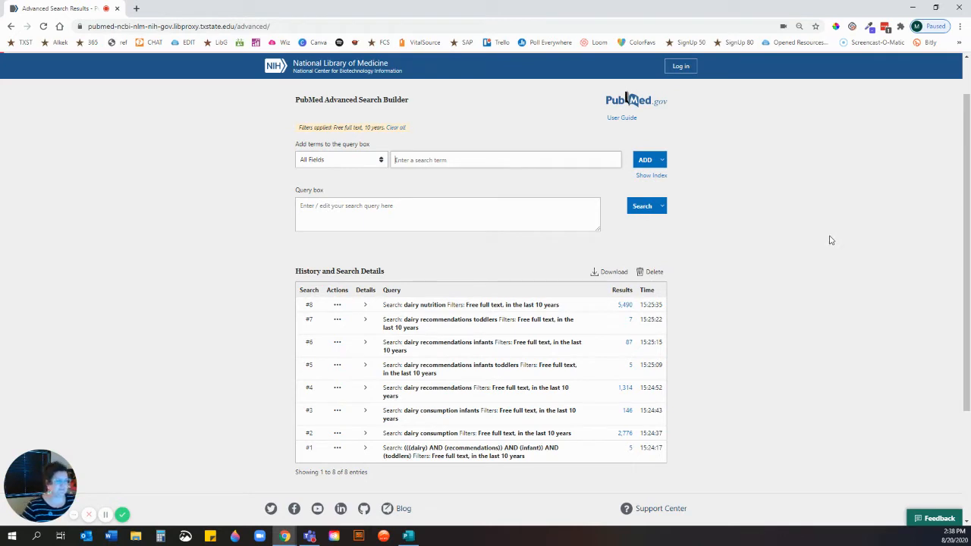
mouse_move(333, 141)
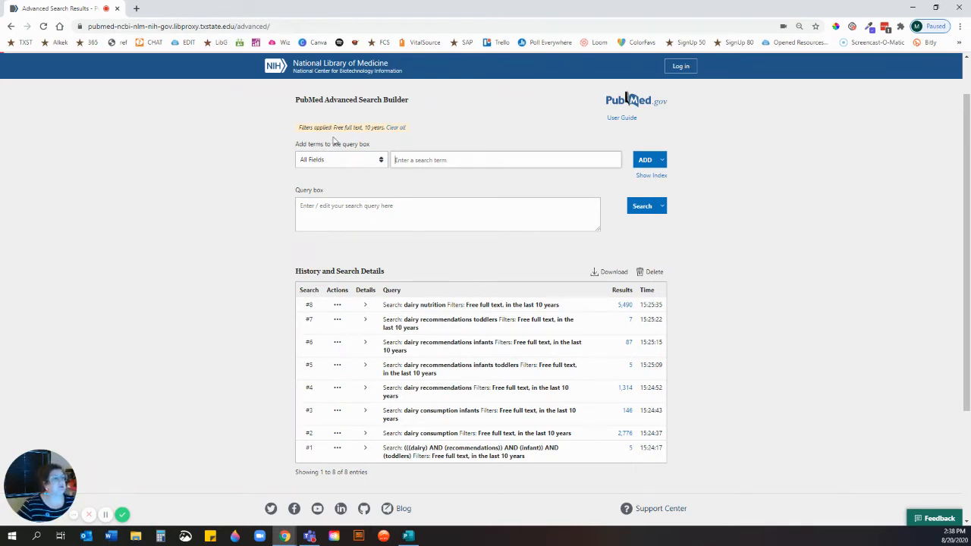
mouse_move(322, 287)
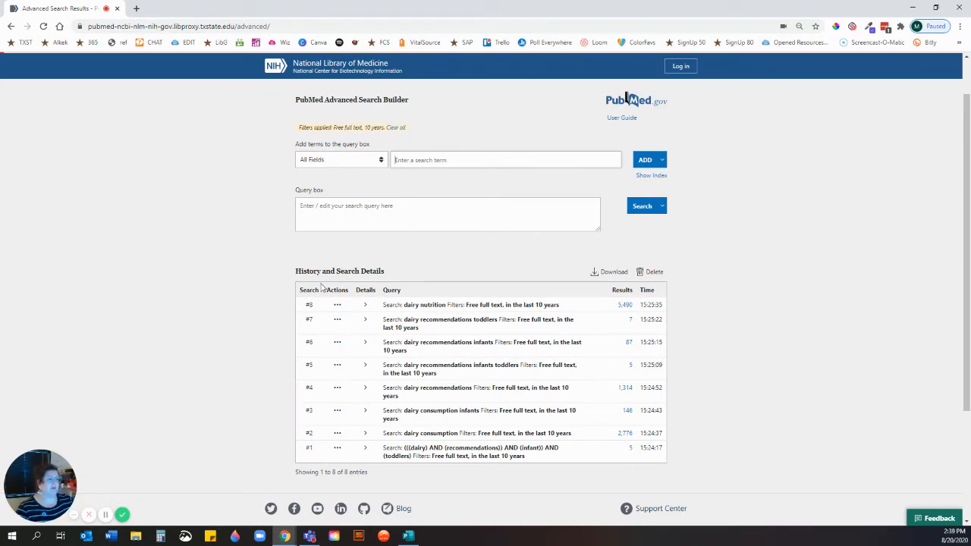
mouse_move(398, 280)
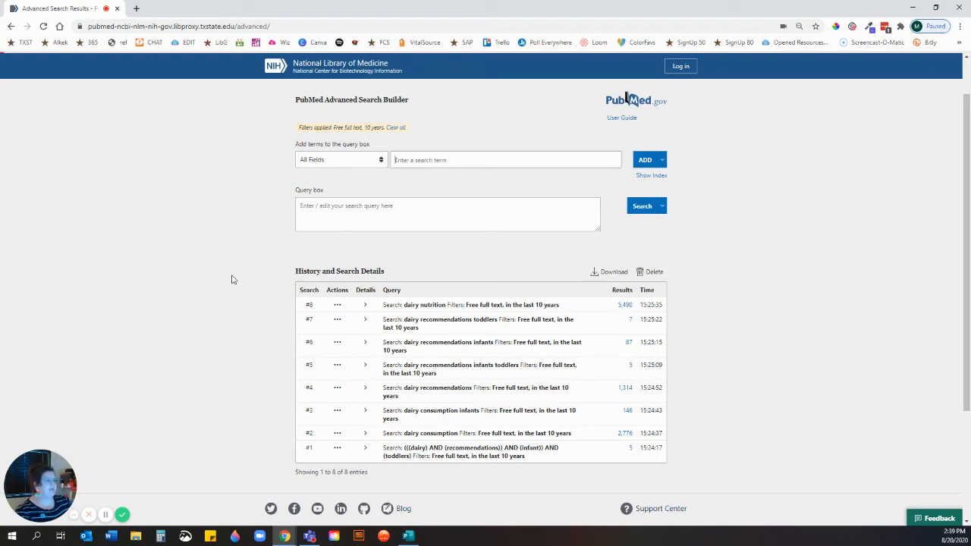
mouse_move(328, 463)
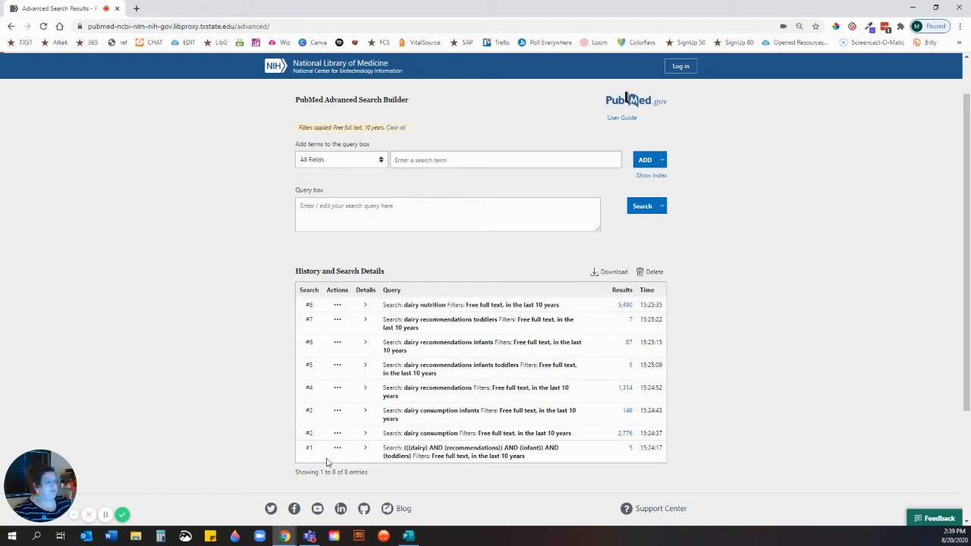
mouse_move(361, 279)
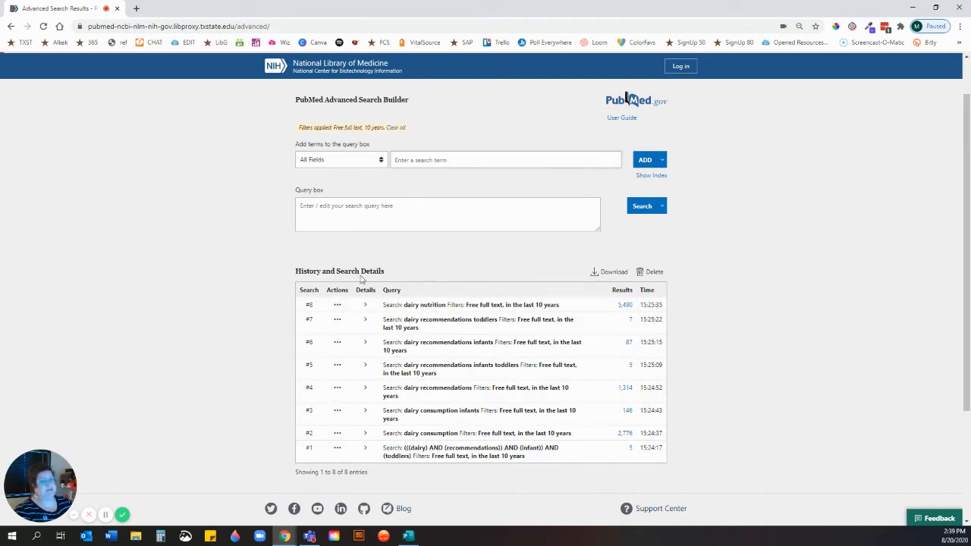
mouse_move(287, 307)
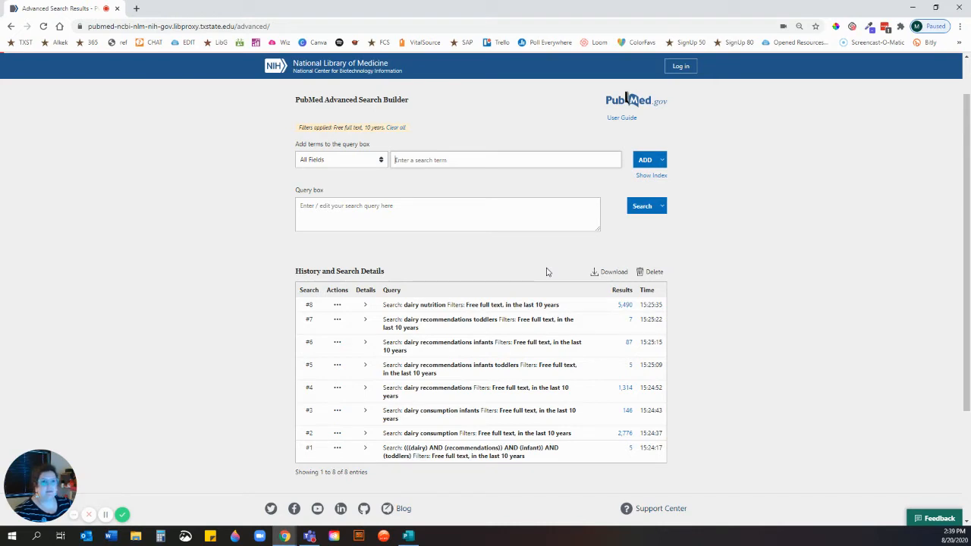
mouse_move(553, 279)
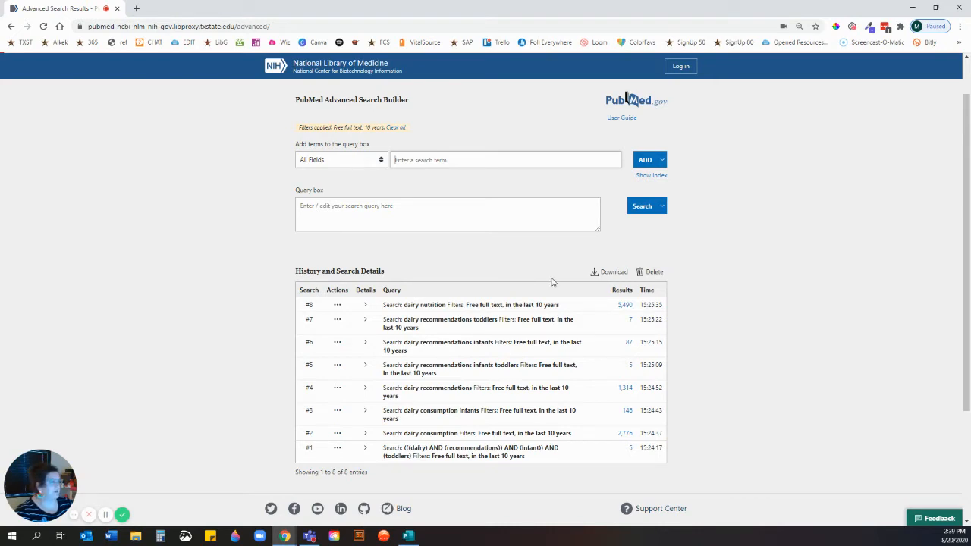
mouse_move(541, 443)
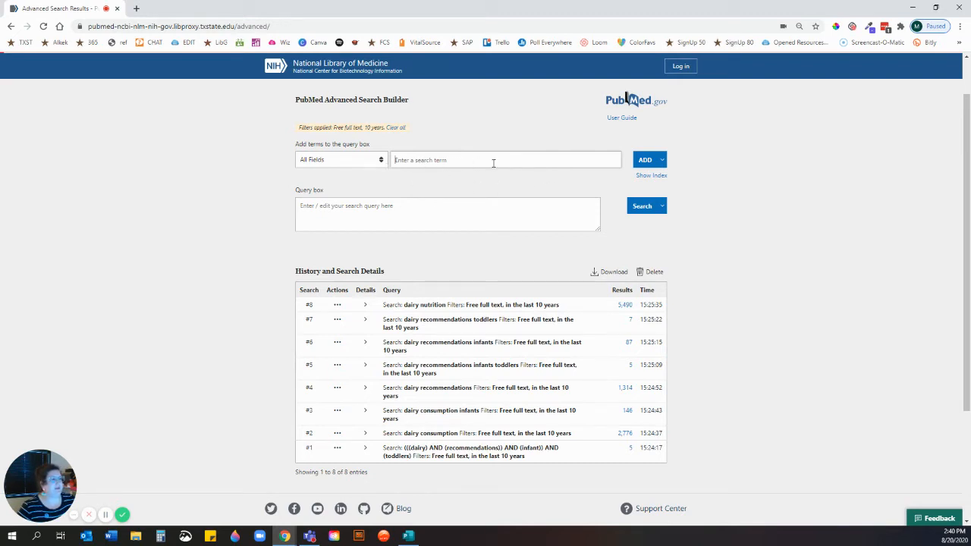
mouse_move(398, 216)
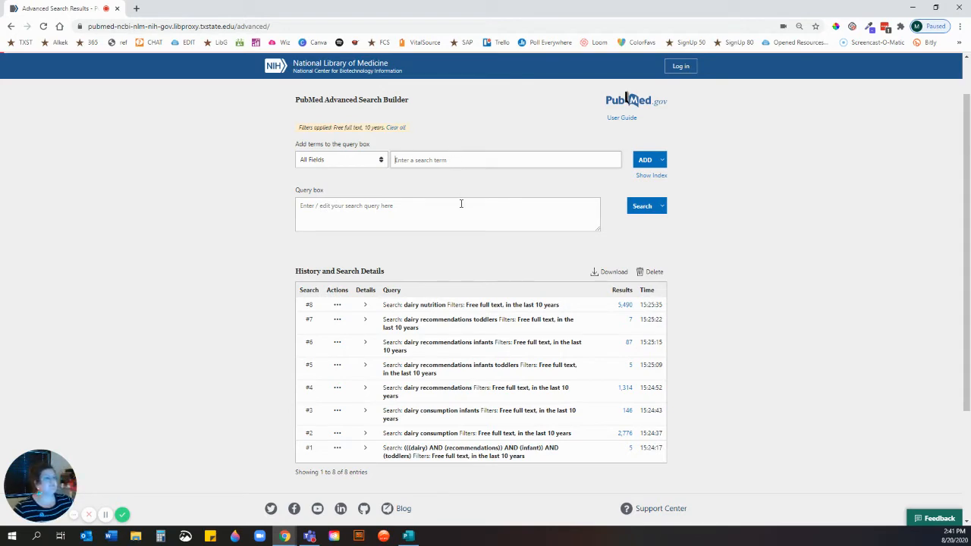
mouse_move(431, 458)
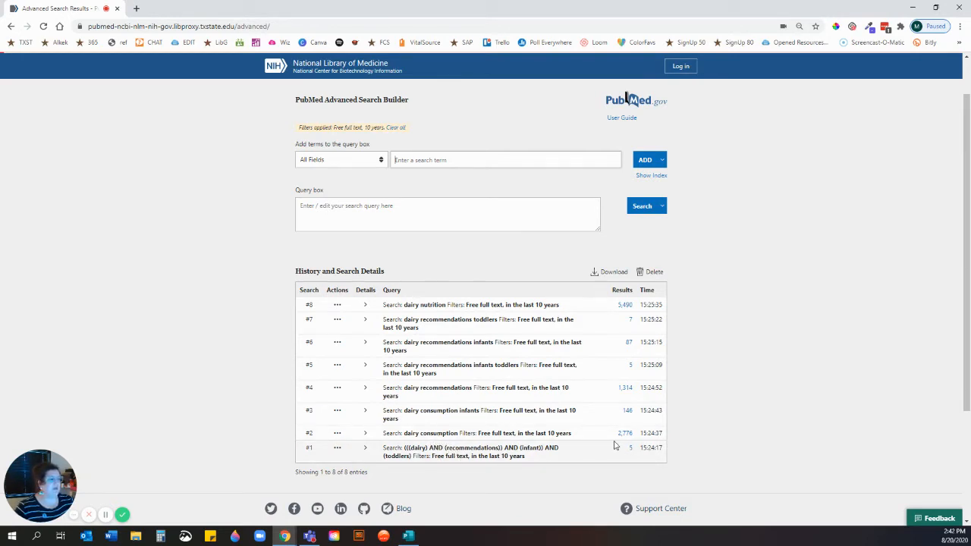
mouse_move(483, 398)
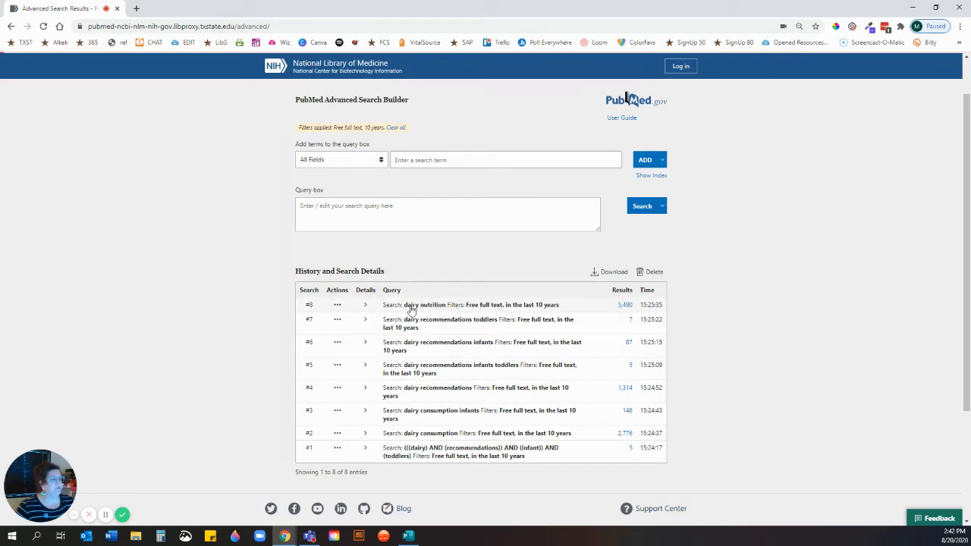
mouse_move(452, 312)
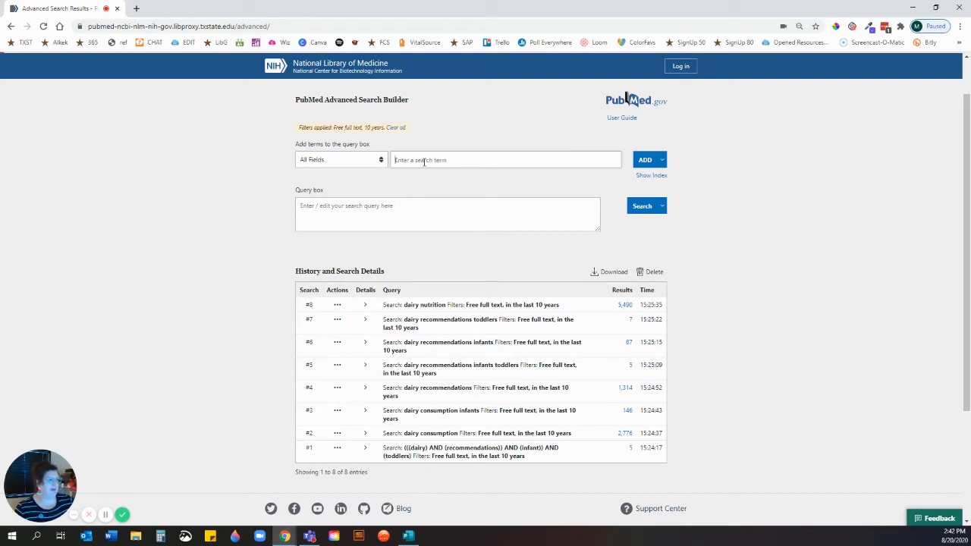
Enter 'dairy nutrition' in the Advanced Search Builder's add-terms field.
text(d)
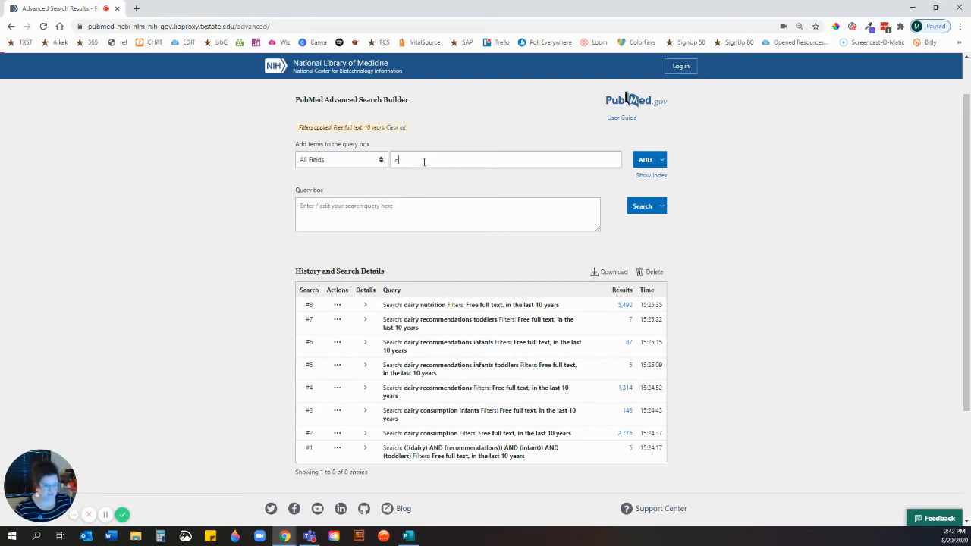
text(airy nutrition)
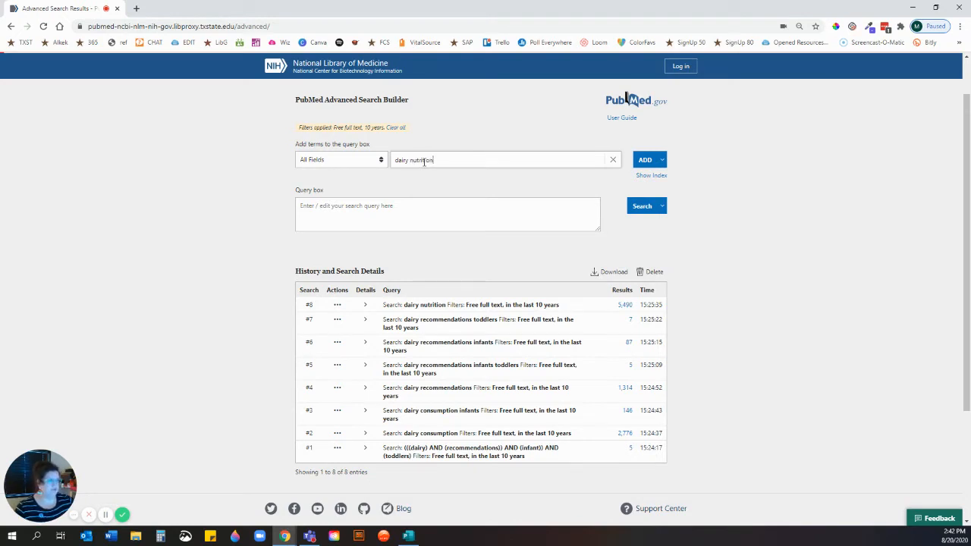
mouse_move(467, 179)
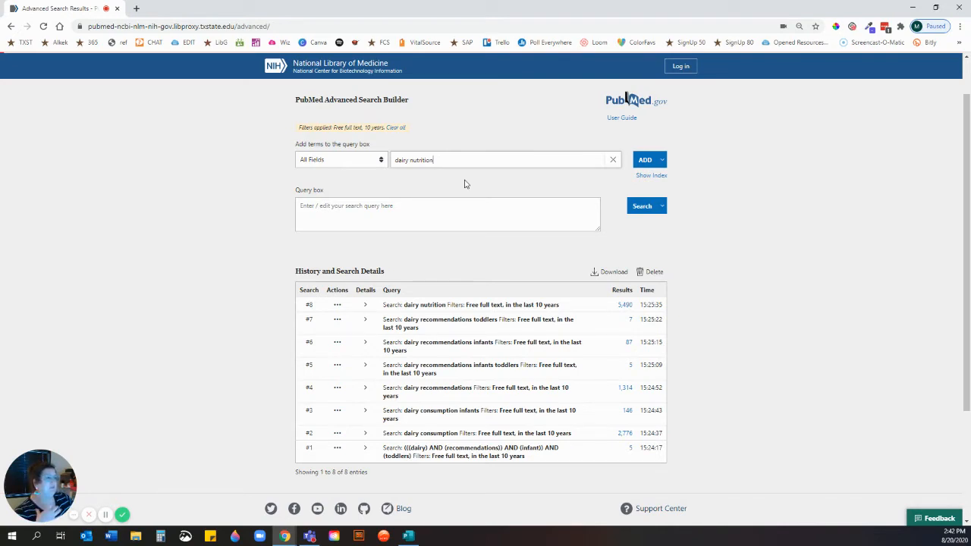
mouse_move(470, 182)
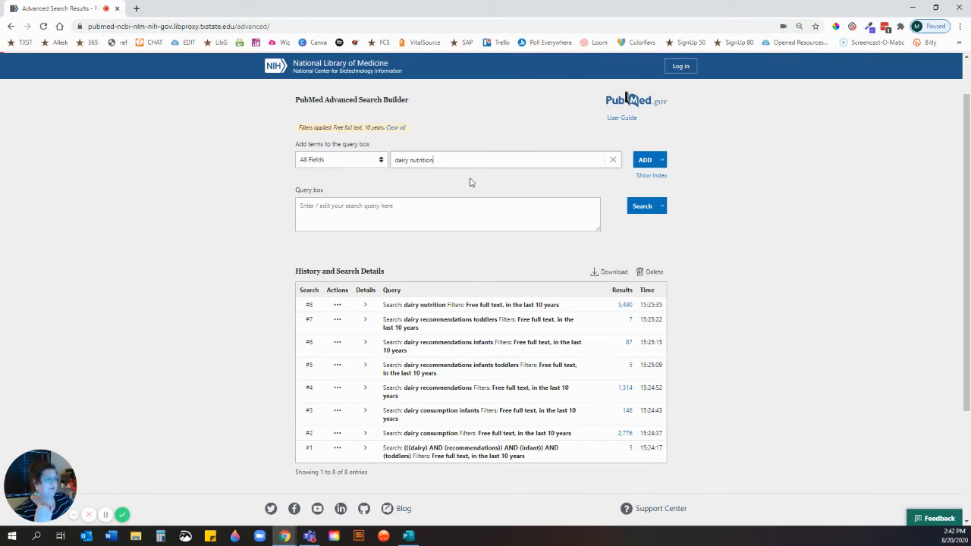
mouse_move(474, 176)
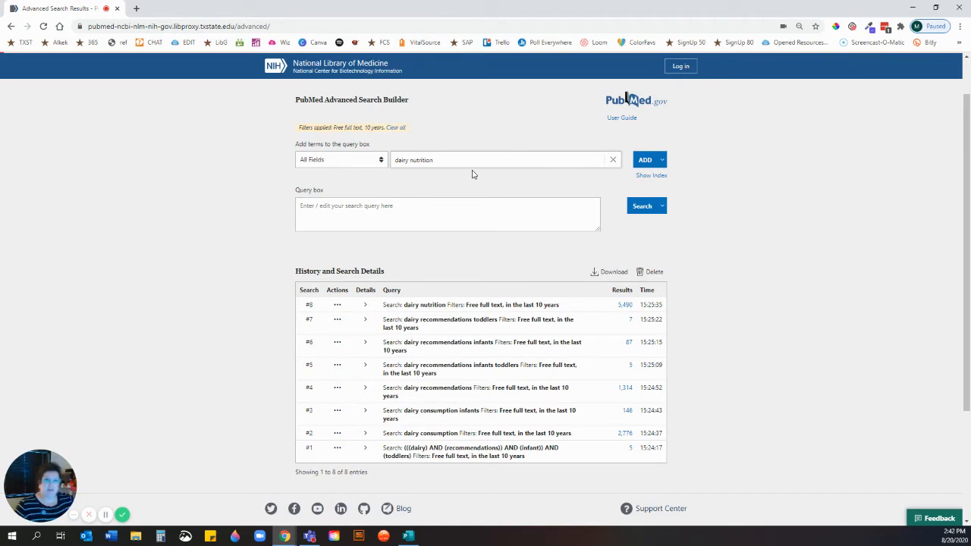
click(468, 161)
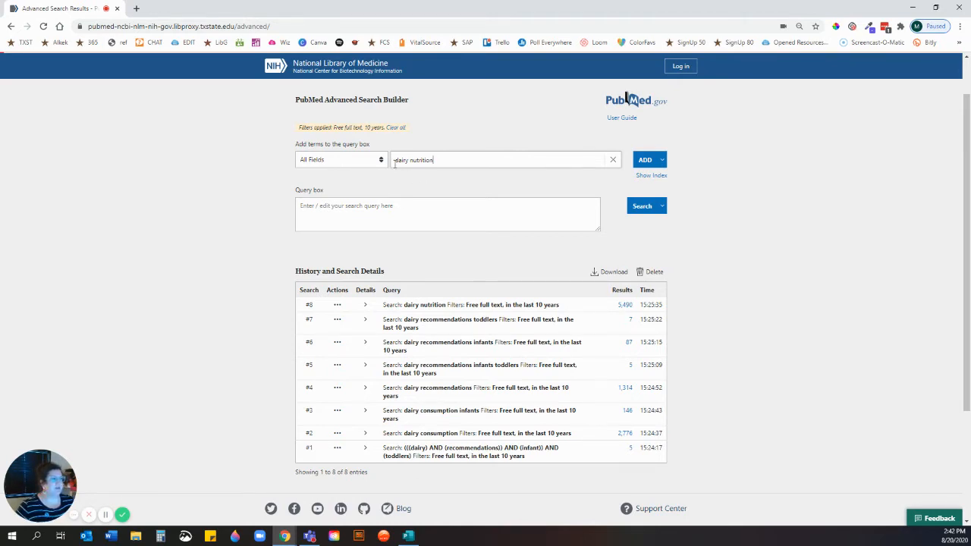
Add dairy nutrition, then add 'infants' with AND so the query reads (dairy nutrition) AND (infants).
click(645, 159)
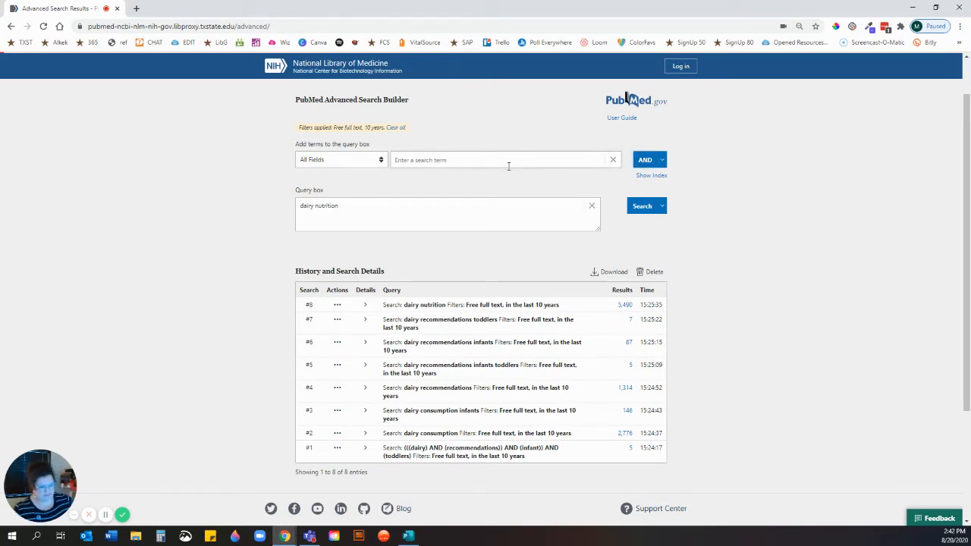
text(i)
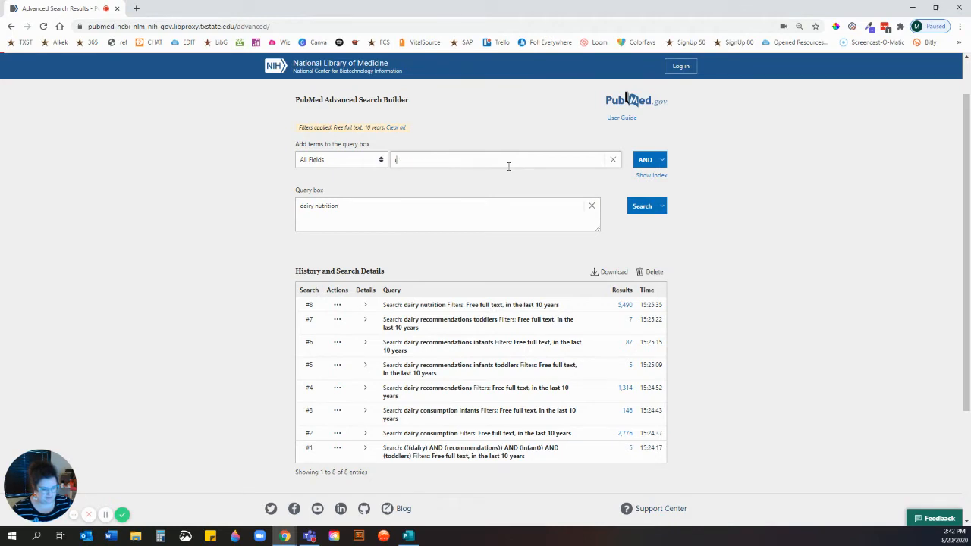
text(infants)
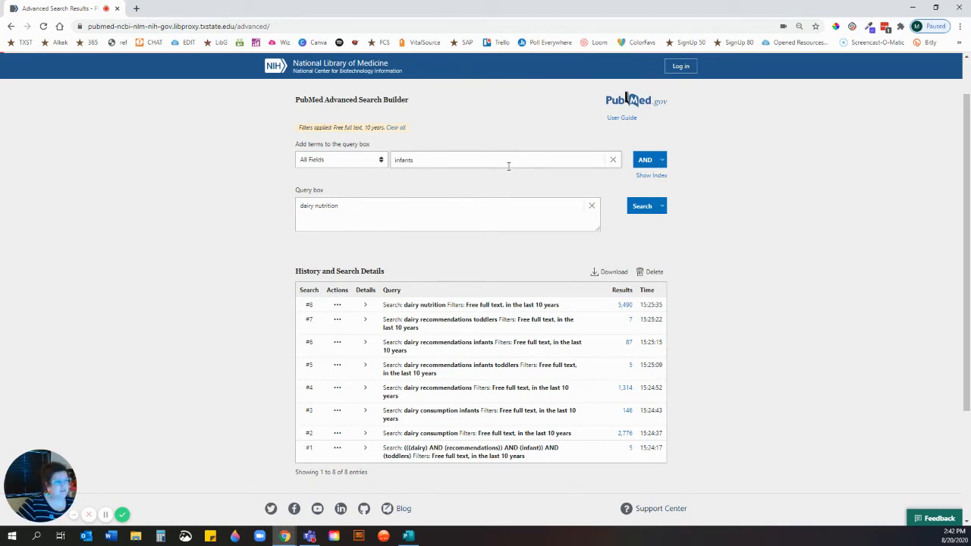
click(645, 159)
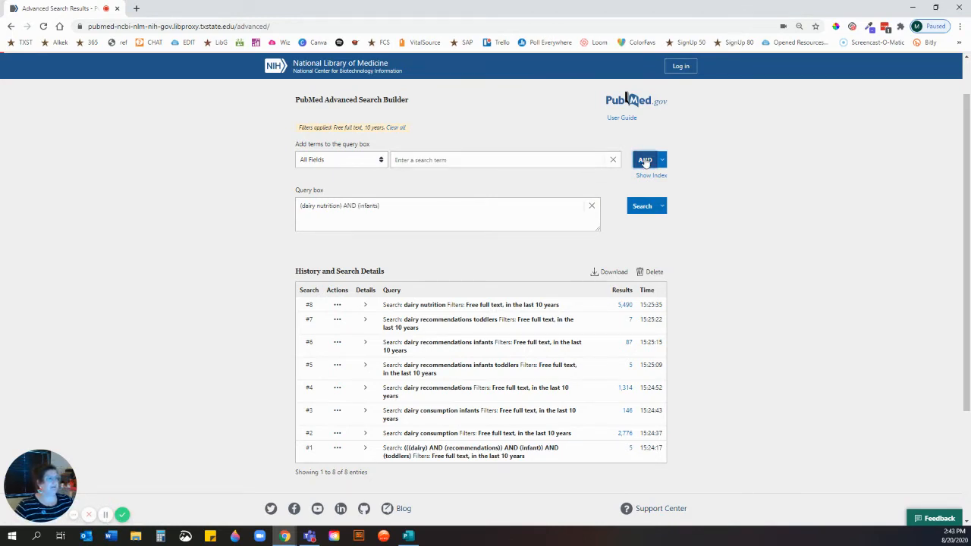
mouse_move(630, 180)
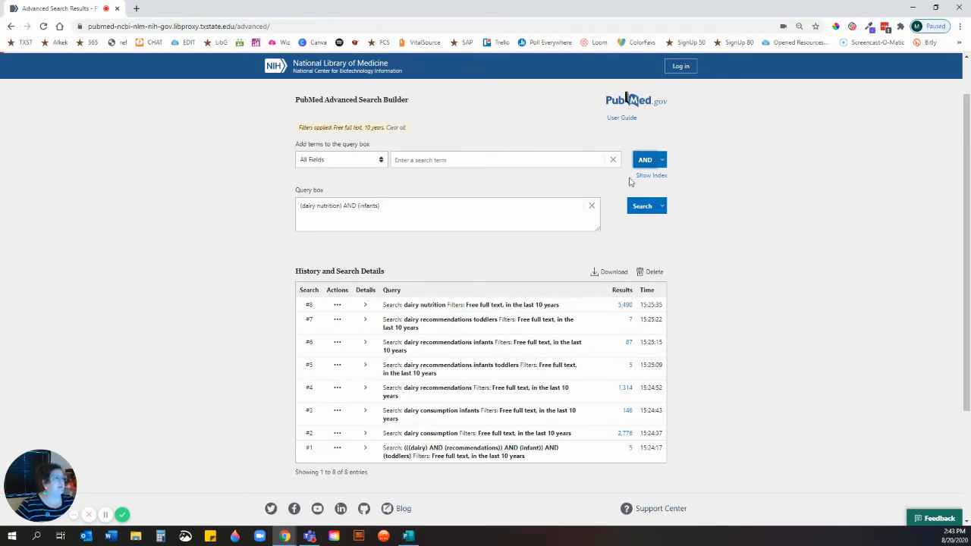
mouse_move(277, 212)
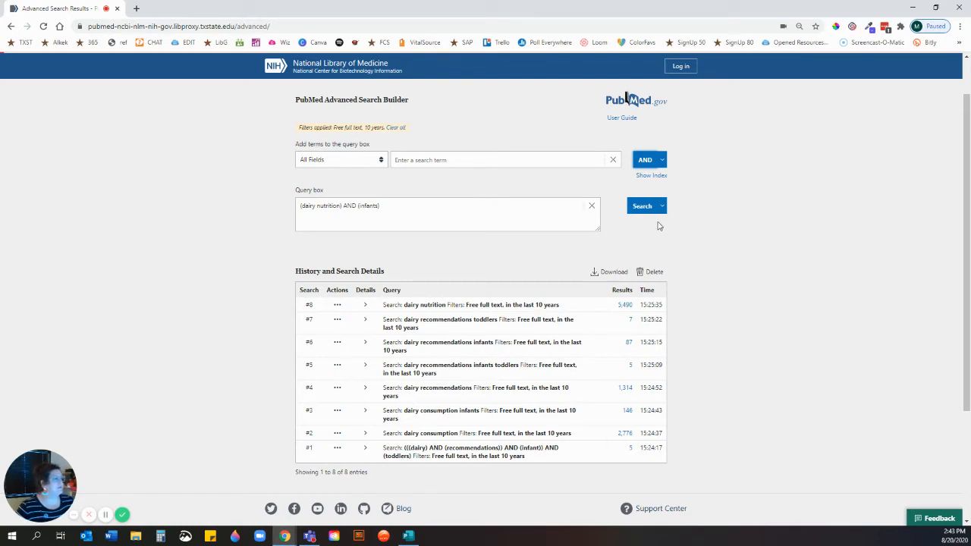
Run the combined search and confirm the 283 results are sorted by Best match.
click(642, 207)
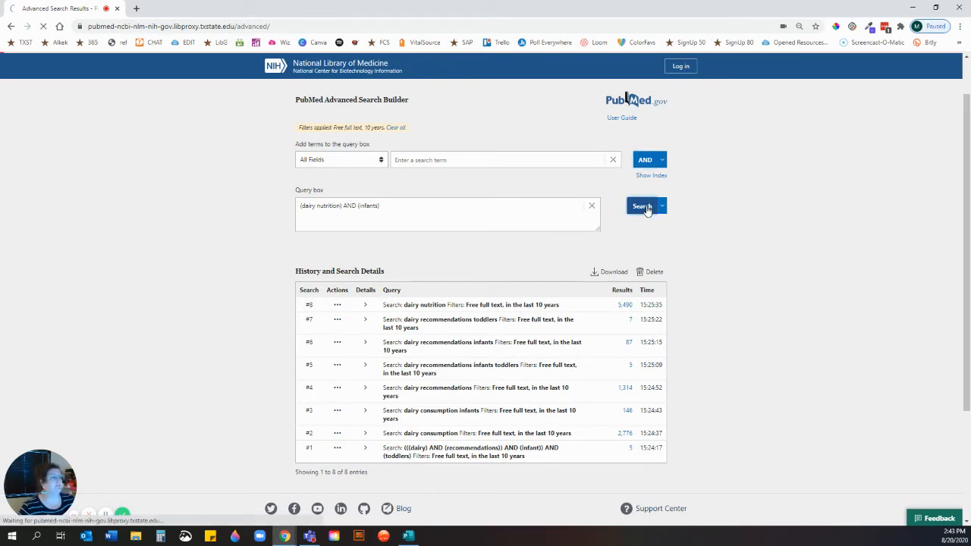
click(643, 206)
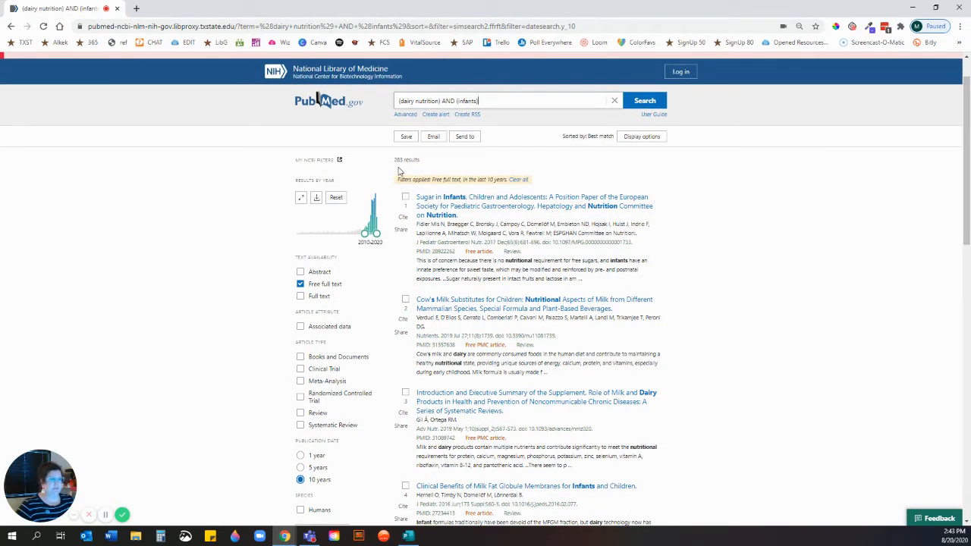
mouse_move(777, 205)
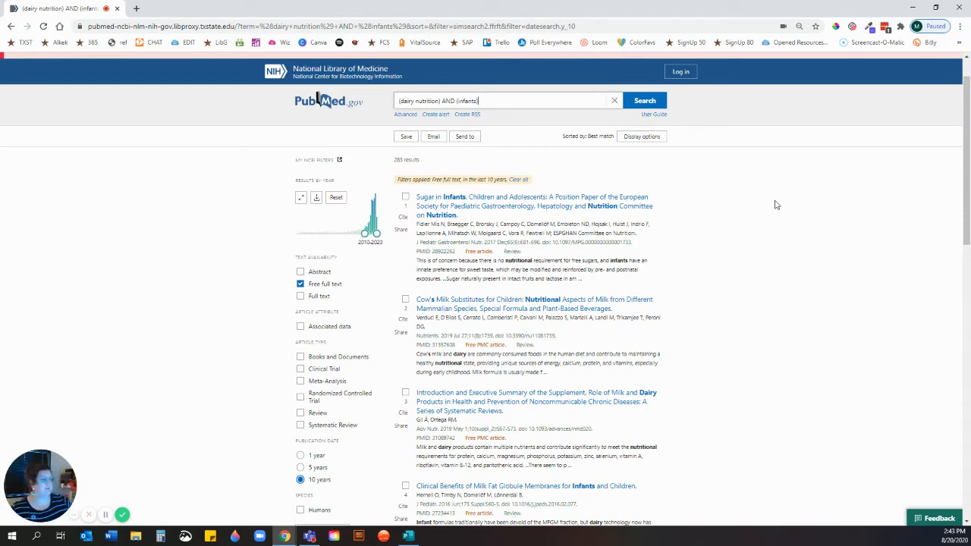
mouse_move(755, 203)
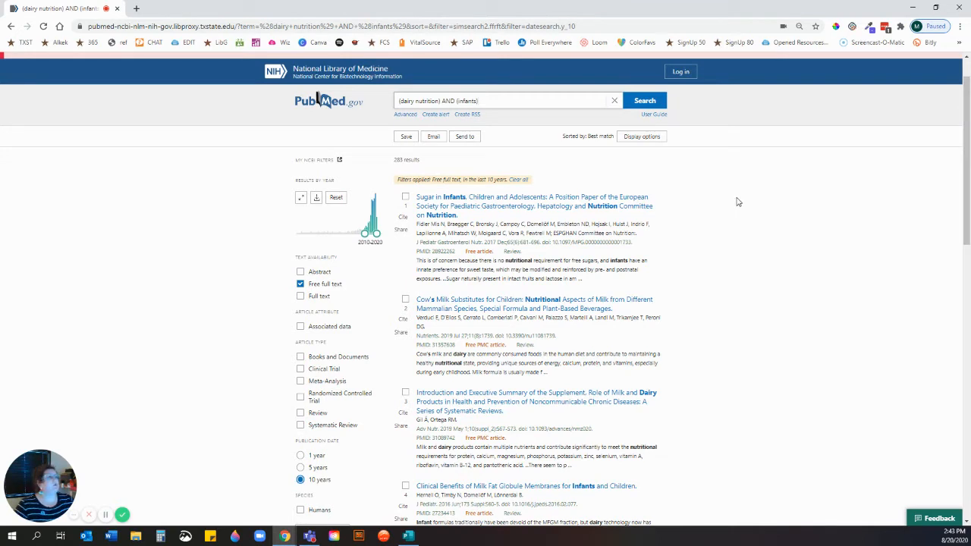
mouse_move(698, 204)
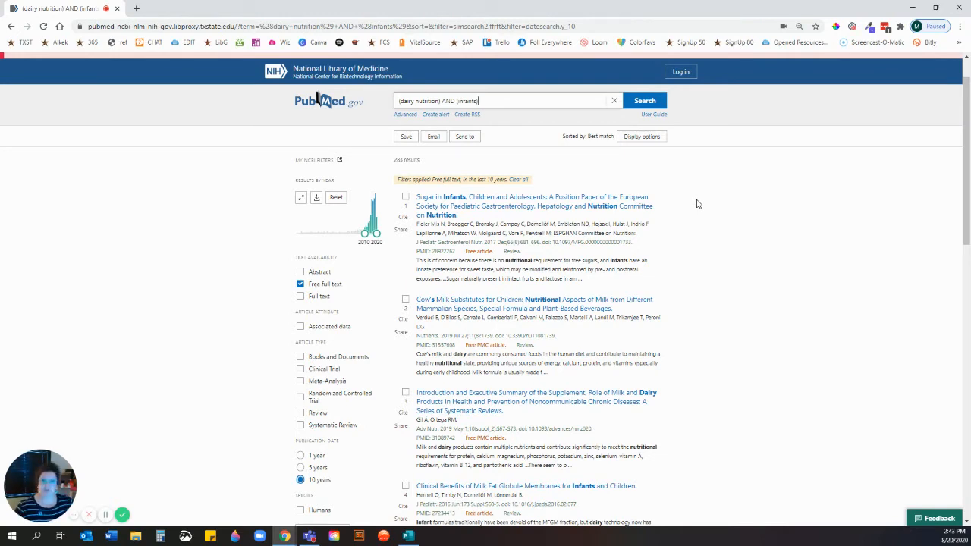
mouse_move(712, 204)
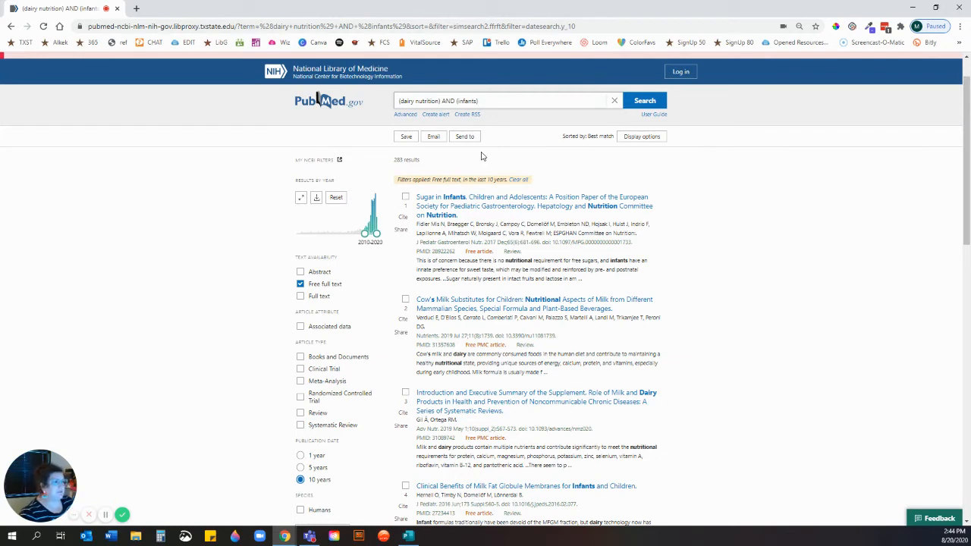
mouse_move(713, 228)
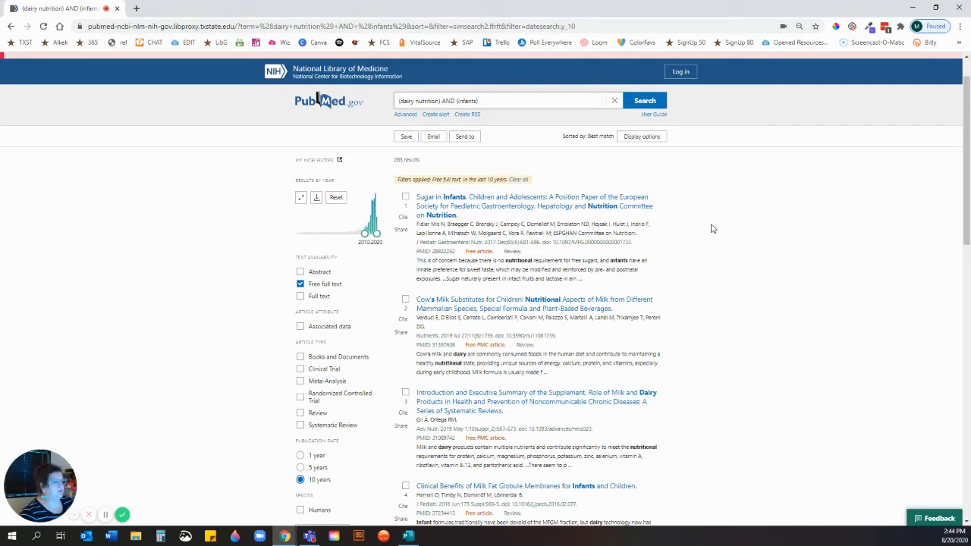
click(501, 100)
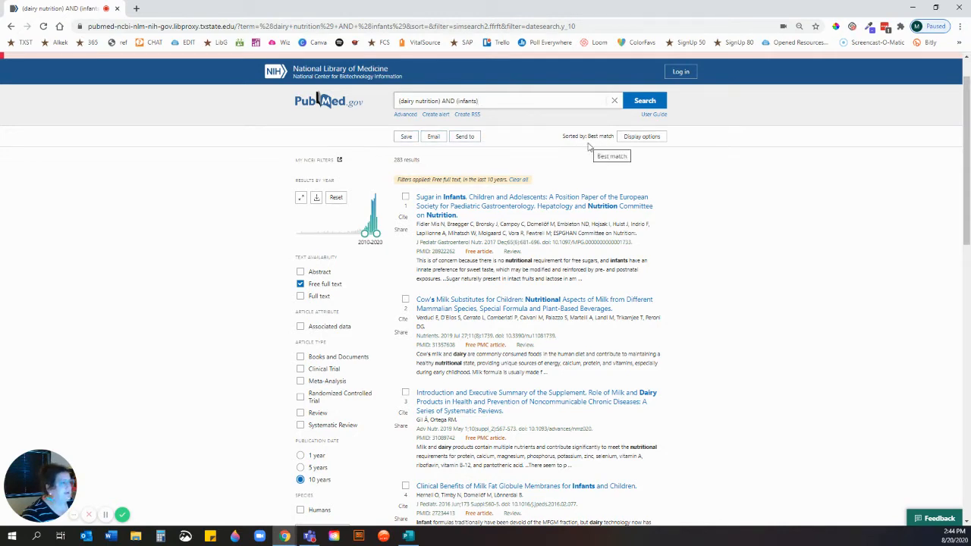
mouse_move(606, 147)
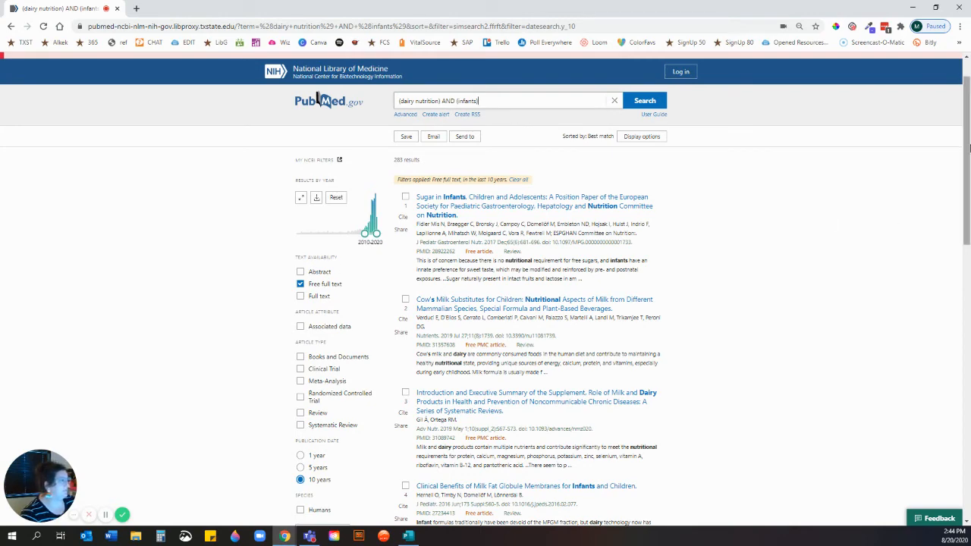
Keep the Free full text and 10 years filters selected in the results sidebar.
scroll(down, 3)
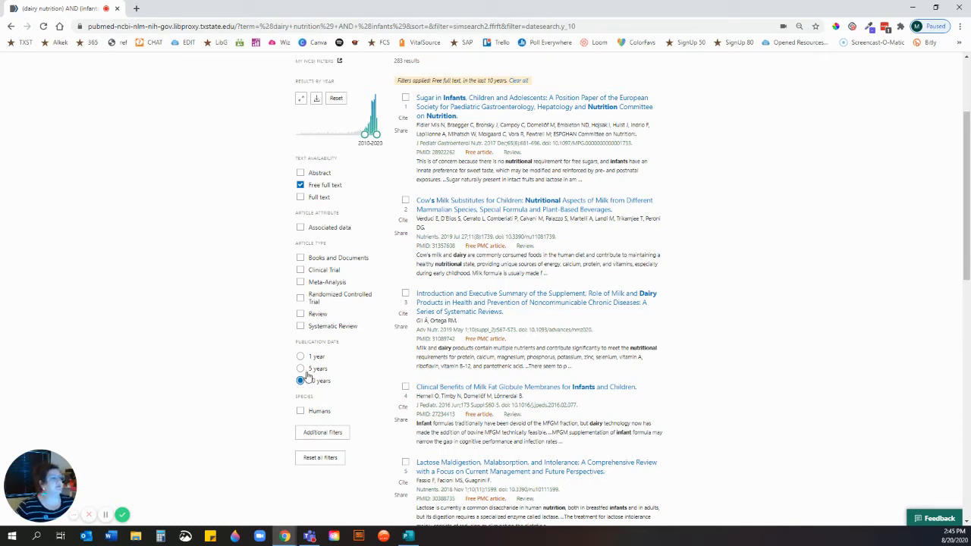
click(301, 381)
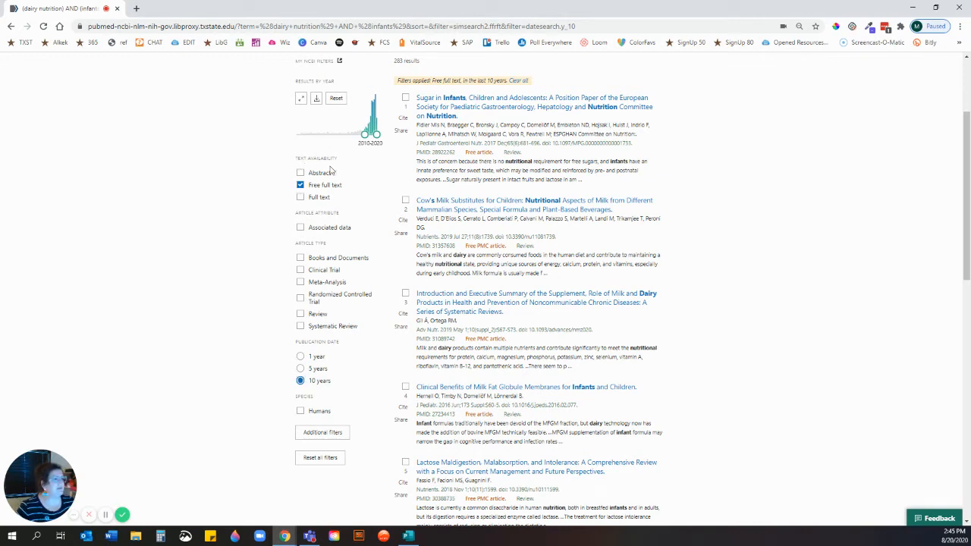
mouse_move(301, 165)
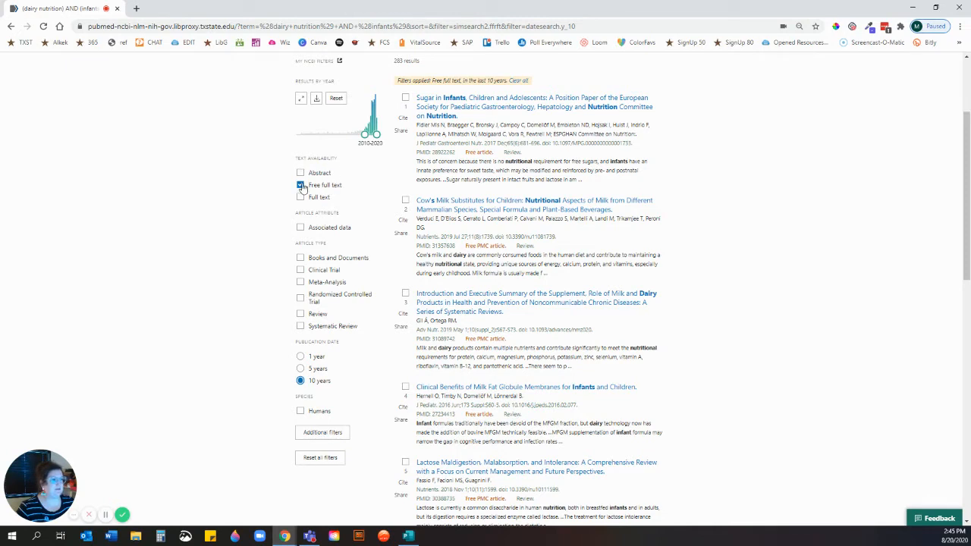
click(301, 185)
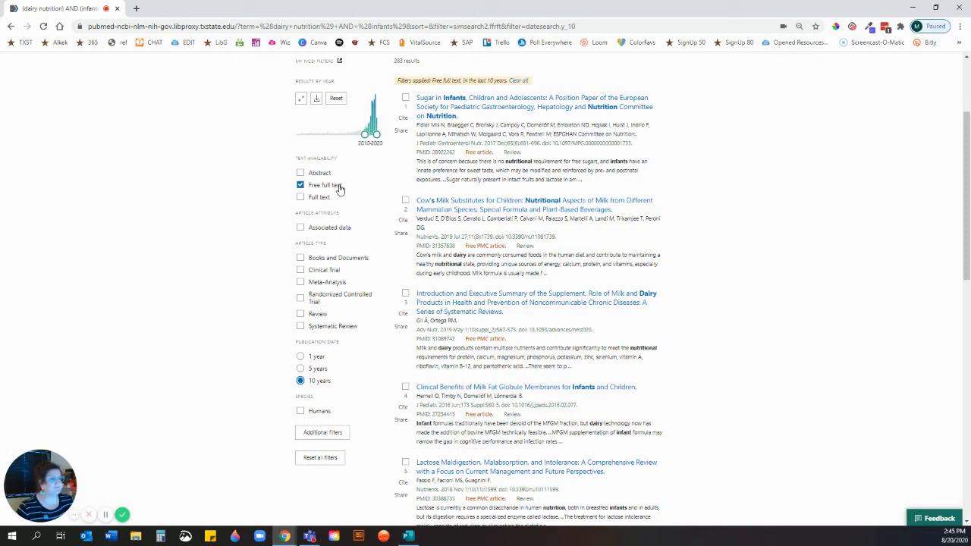
mouse_move(352, 222)
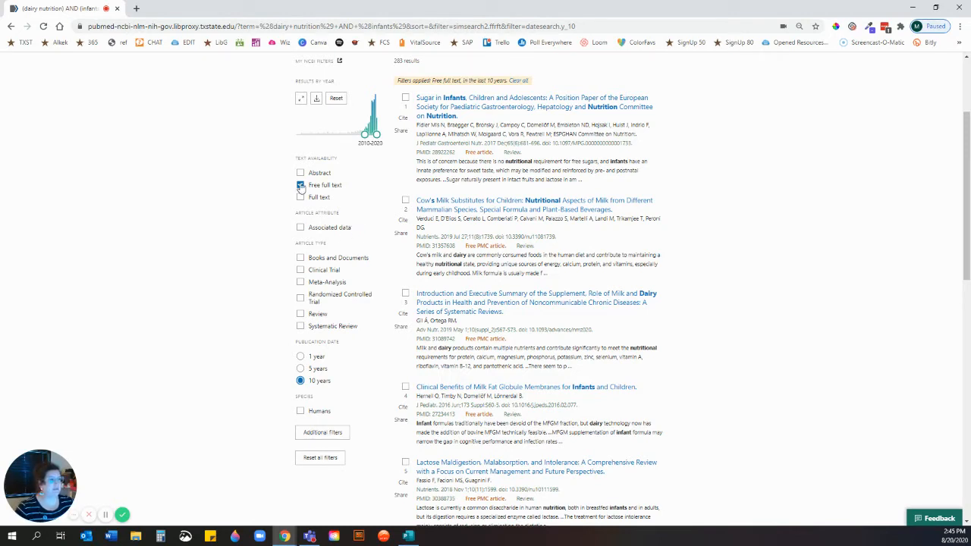
click(301, 185)
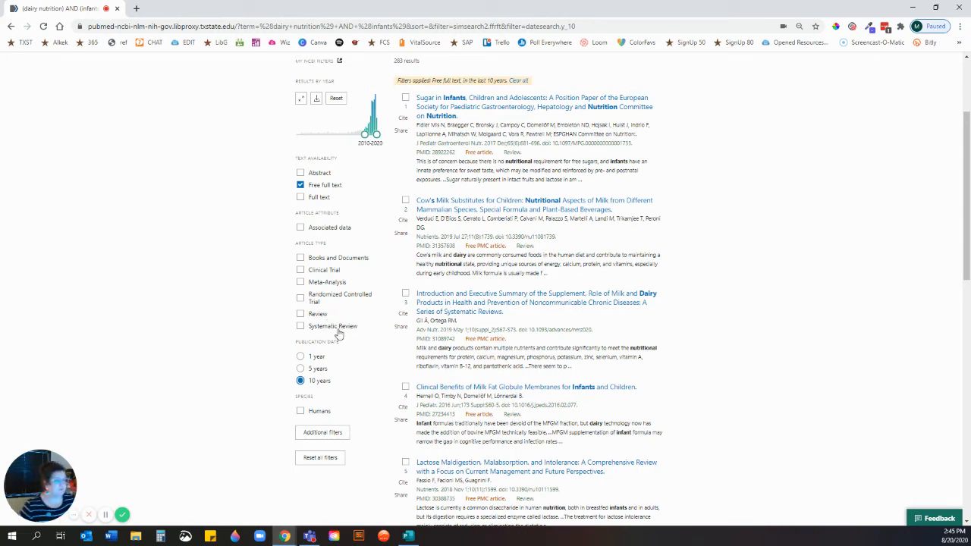
mouse_move(291, 348)
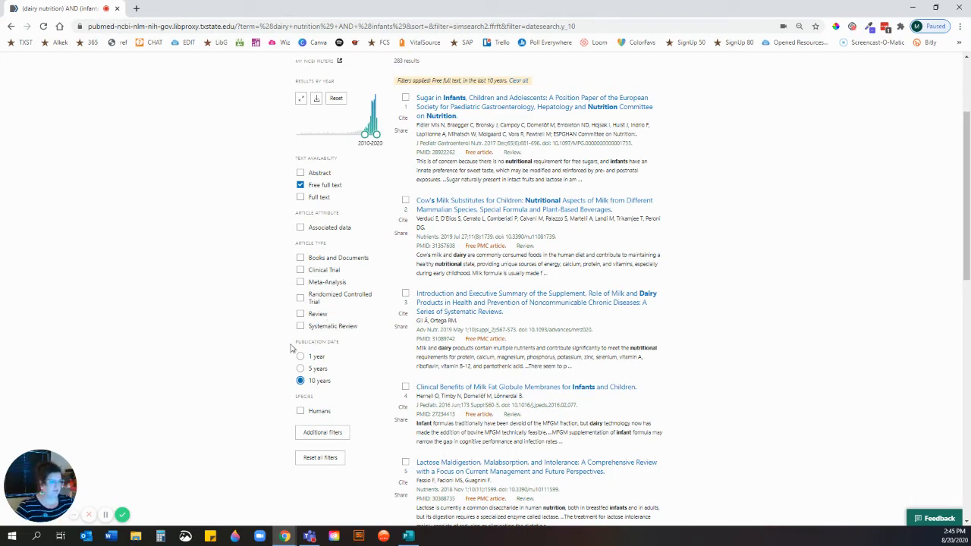
scroll(down, 3)
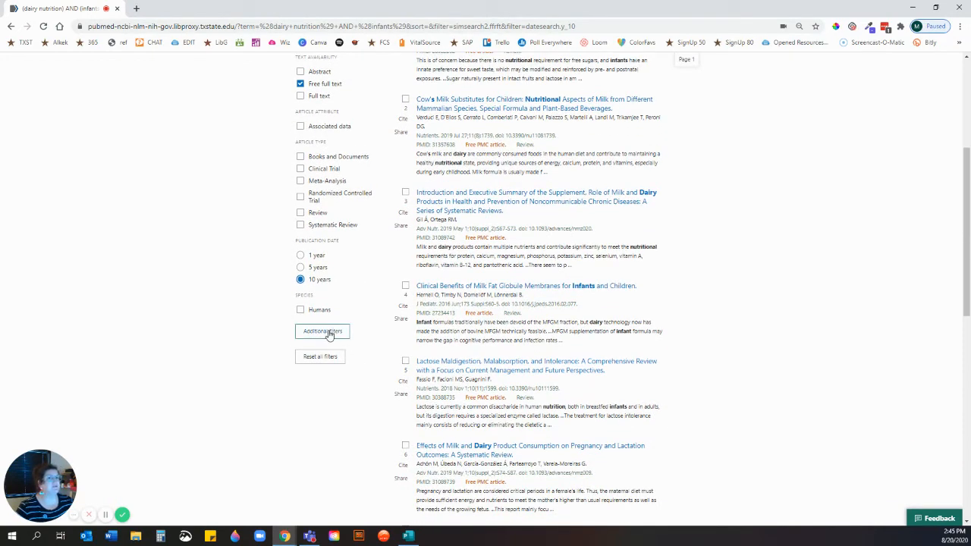
Bring up Additional filters and review the Article Type, Species and Language choices.
click(322, 331)
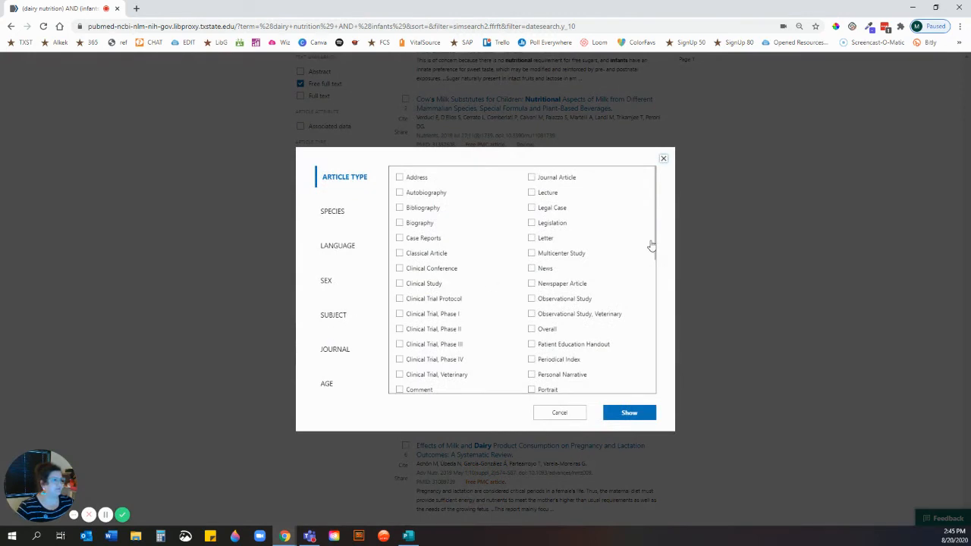
mouse_move(373, 203)
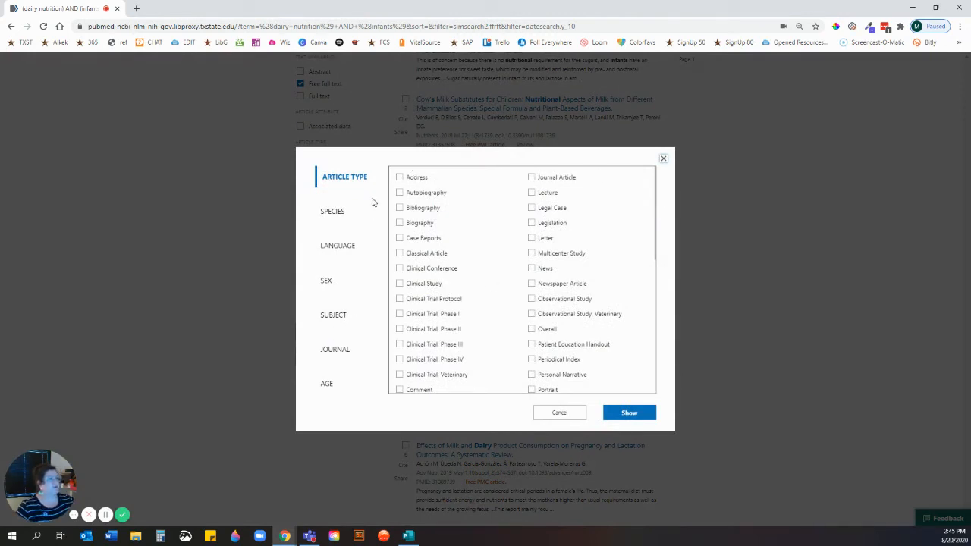
mouse_move(346, 182)
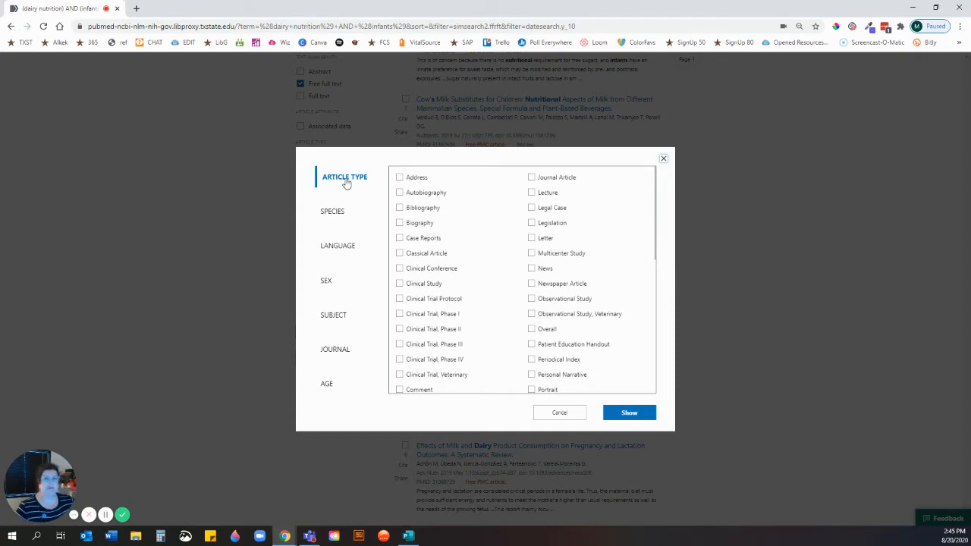
mouse_move(433, 245)
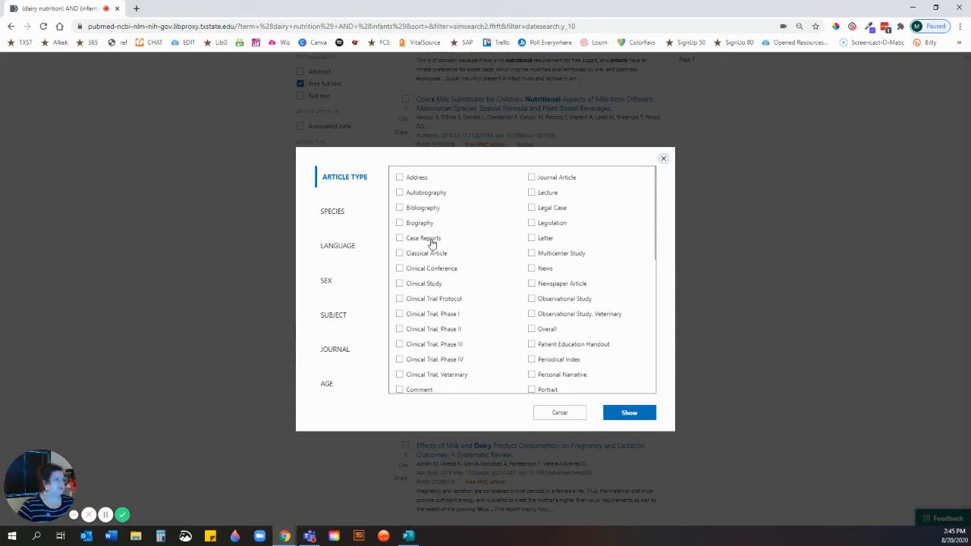
mouse_move(573, 241)
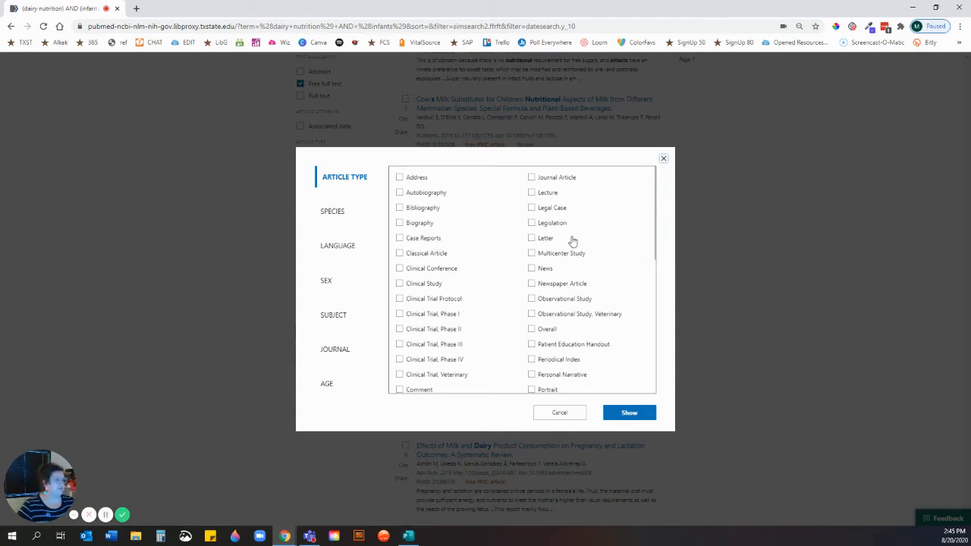
scroll(down, 3)
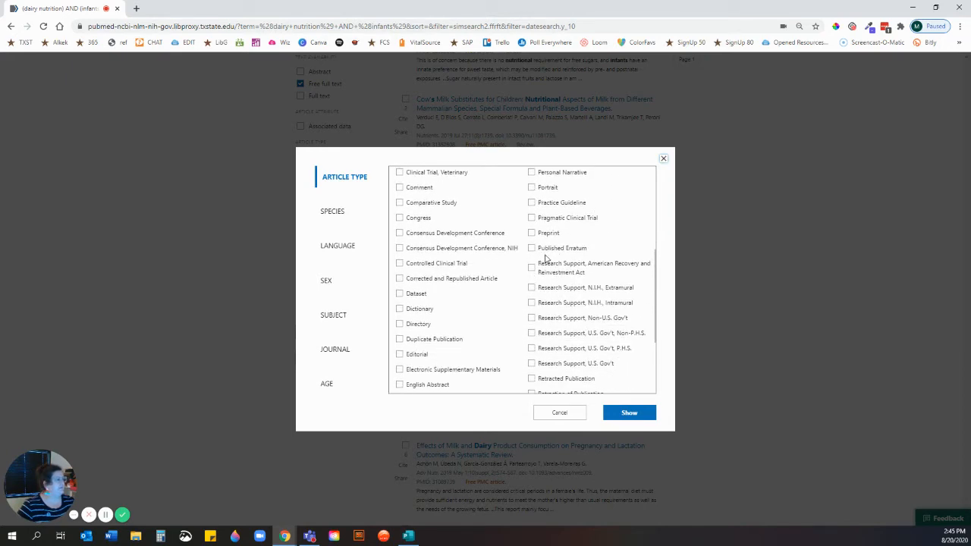
mouse_move(541, 236)
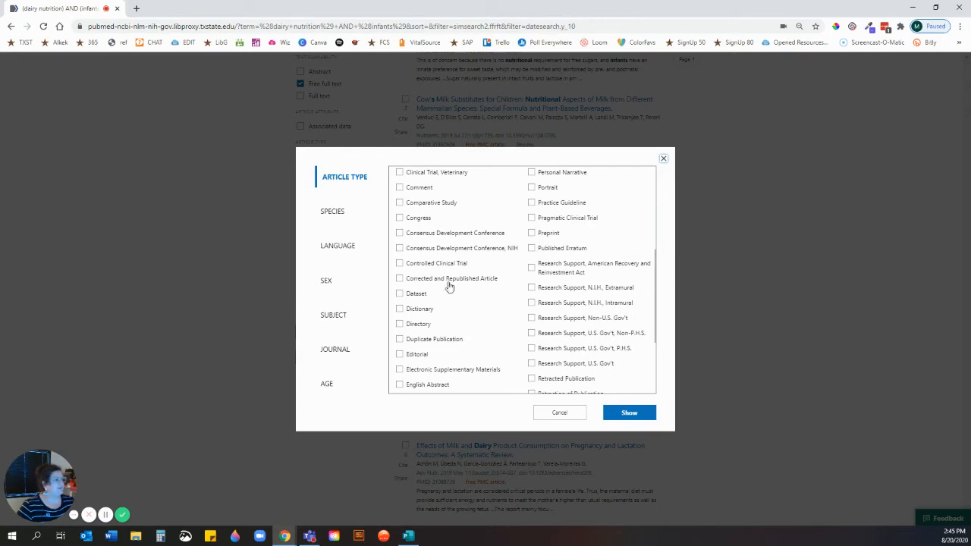
scroll(down, 3)
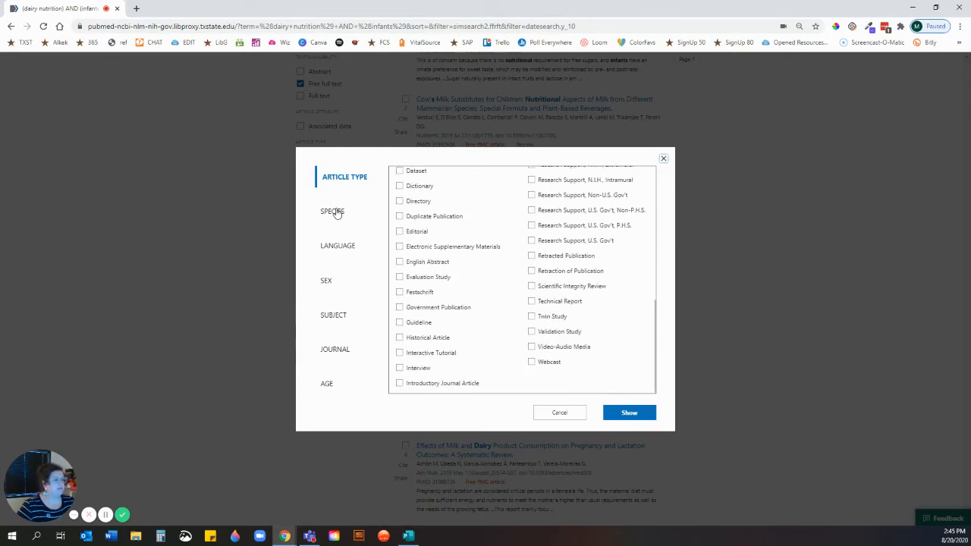
click(333, 211)
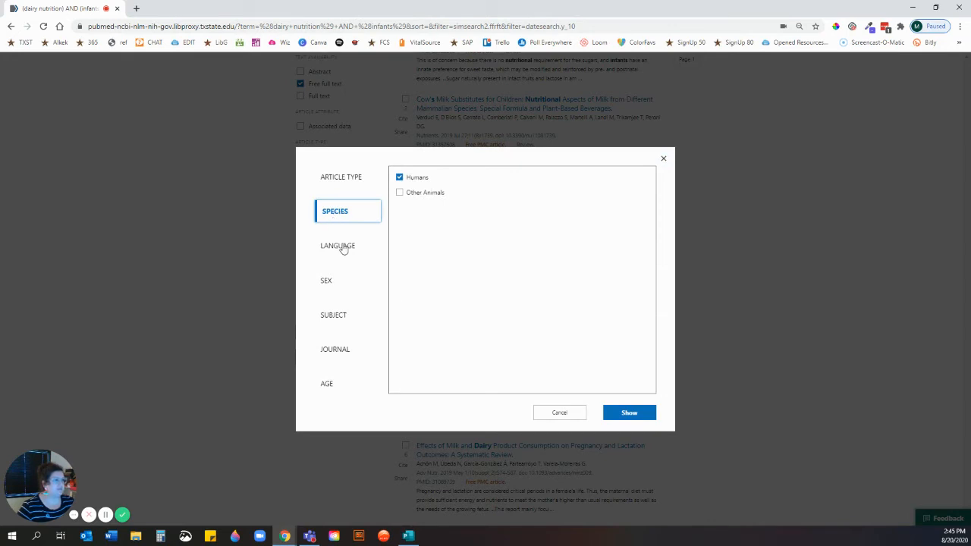
click(337, 246)
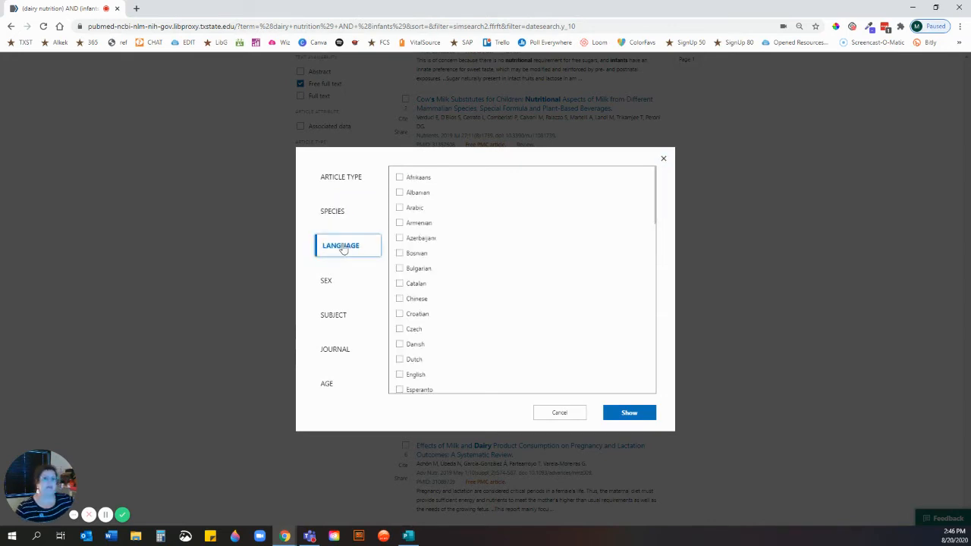
mouse_move(337, 291)
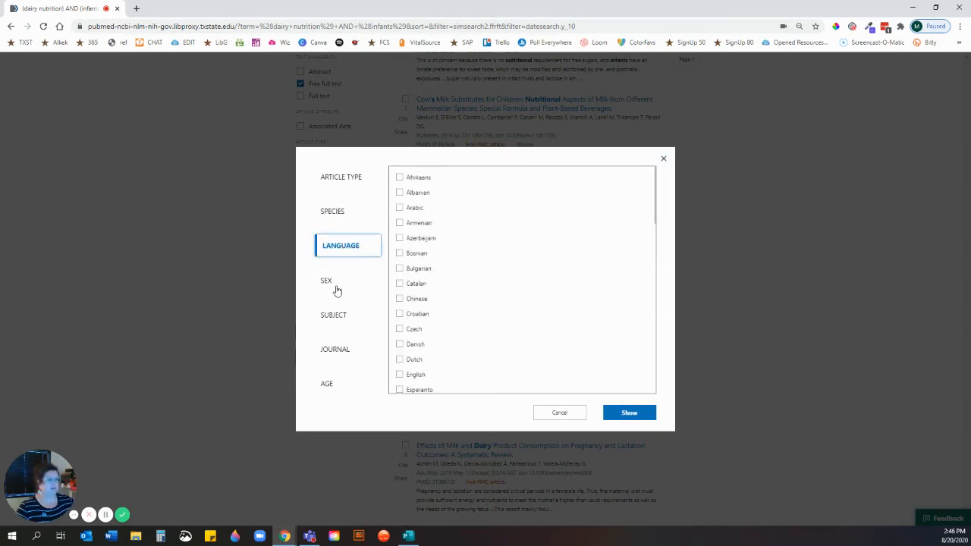
Review the Sex, Subject, Journal and Age group filter choices.
click(326, 280)
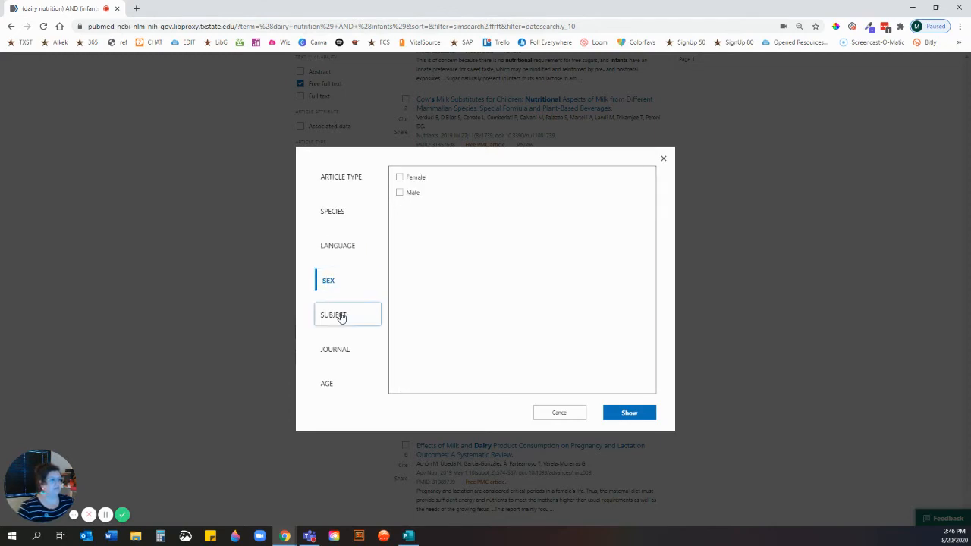
click(337, 314)
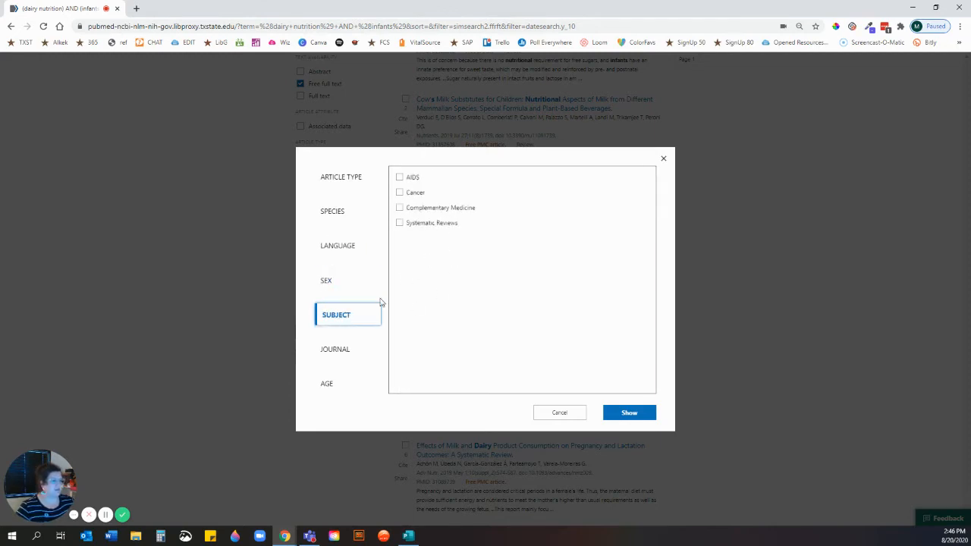
click(337, 349)
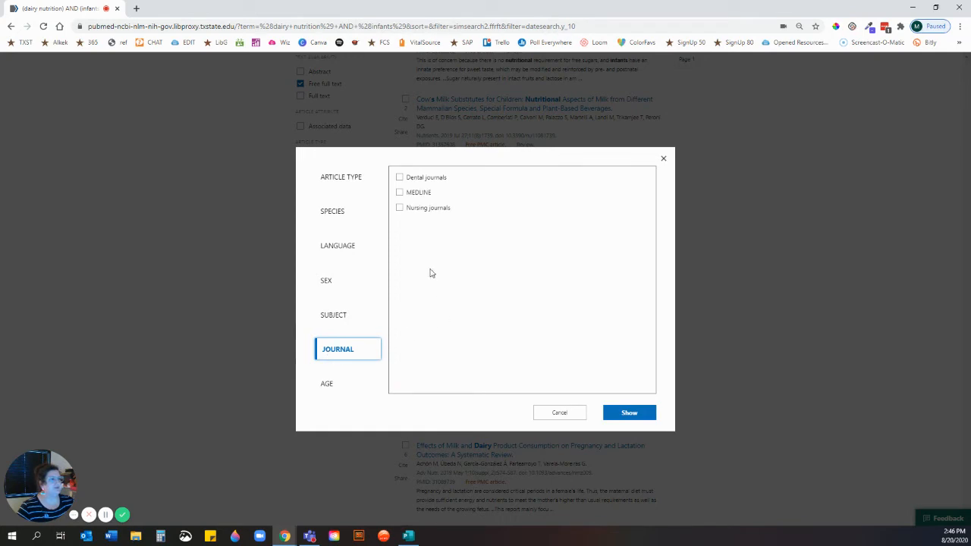
click(328, 383)
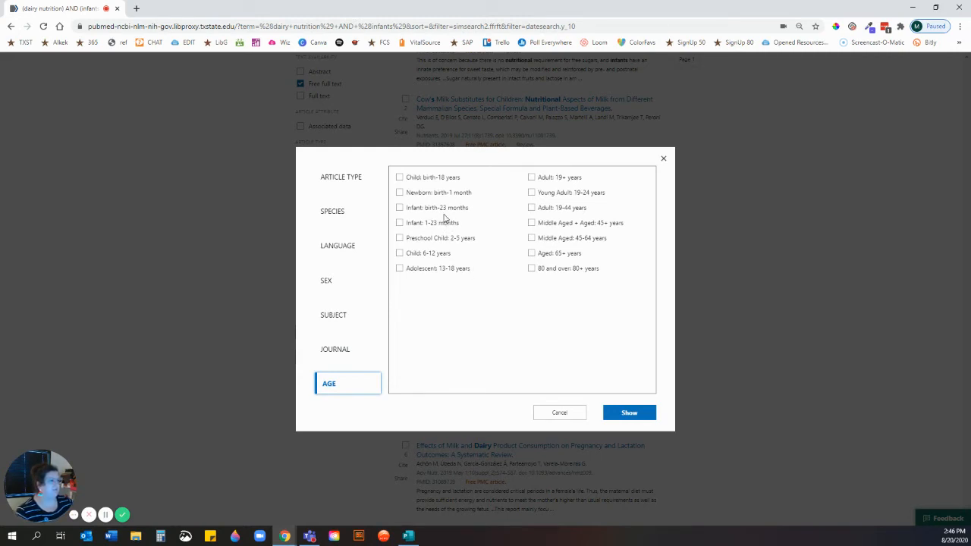
mouse_move(409, 220)
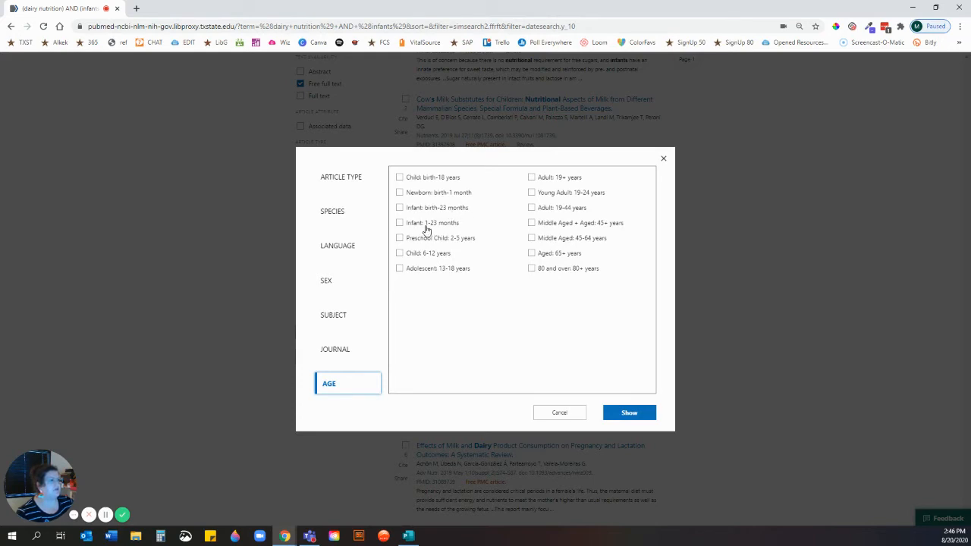
mouse_move(454, 227)
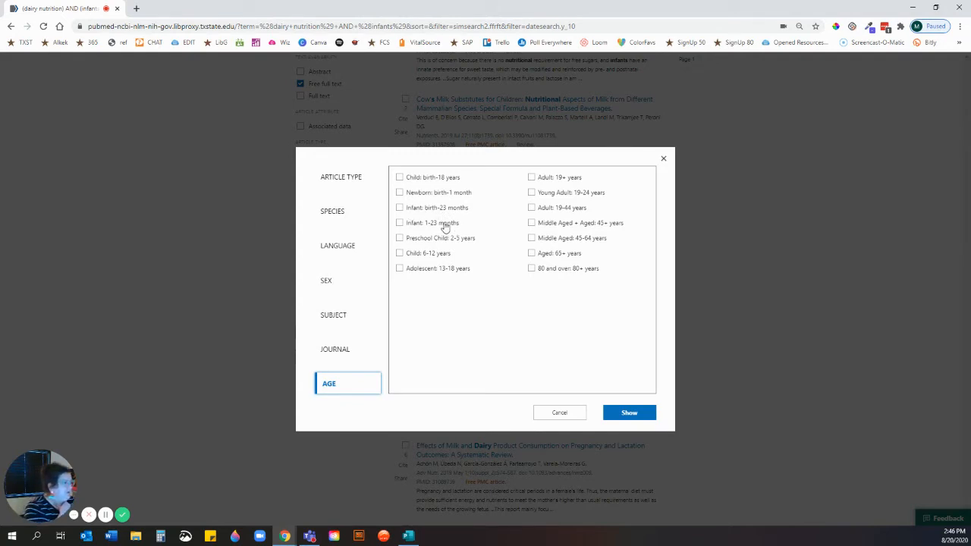
mouse_move(434, 212)
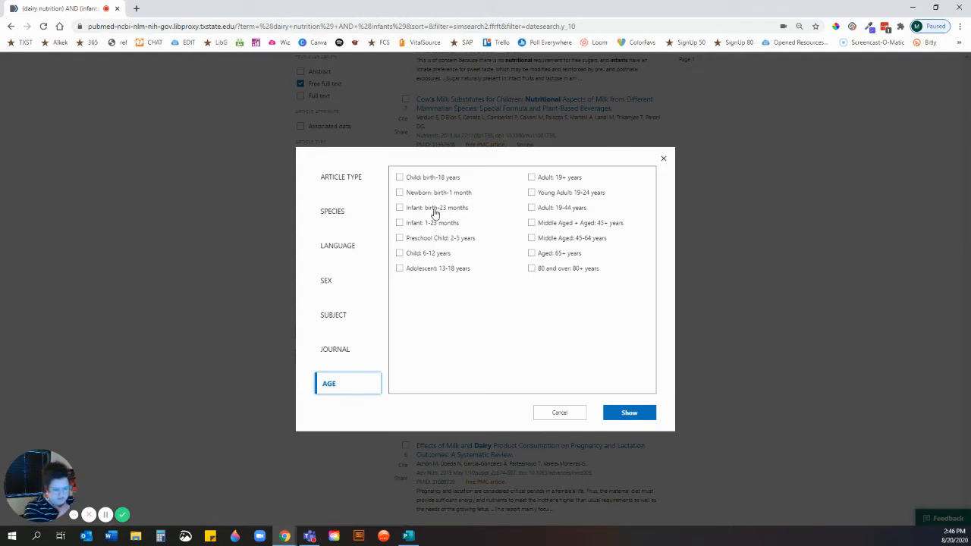
mouse_move(464, 256)
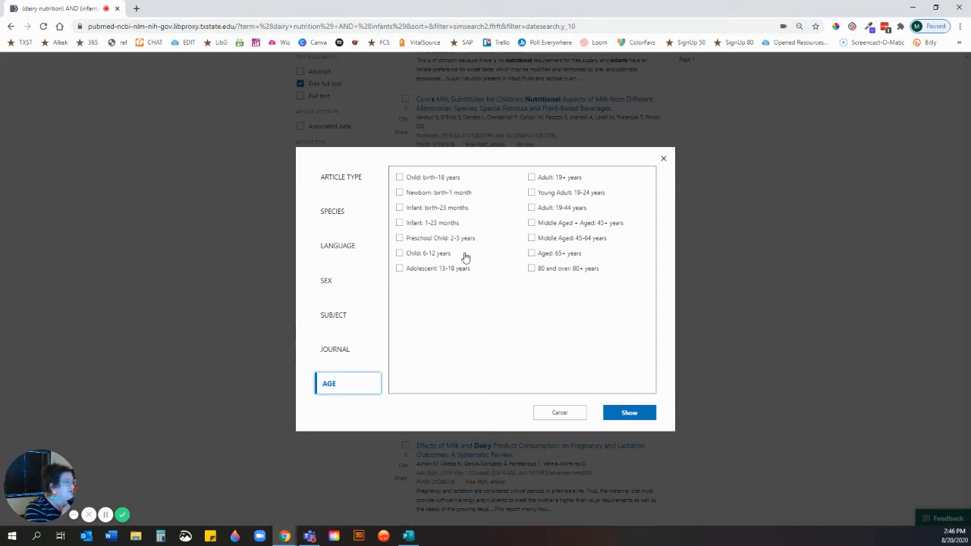
mouse_move(437, 213)
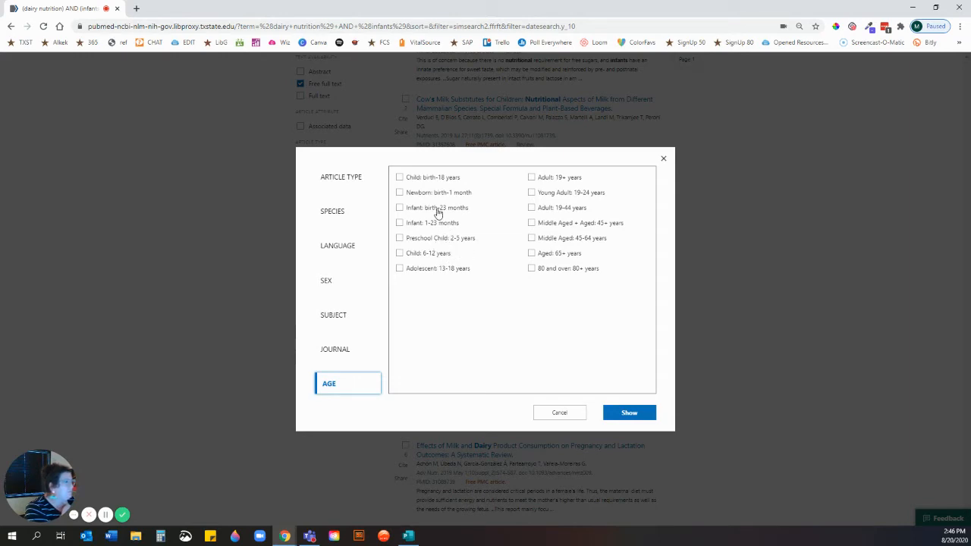
mouse_move(433, 194)
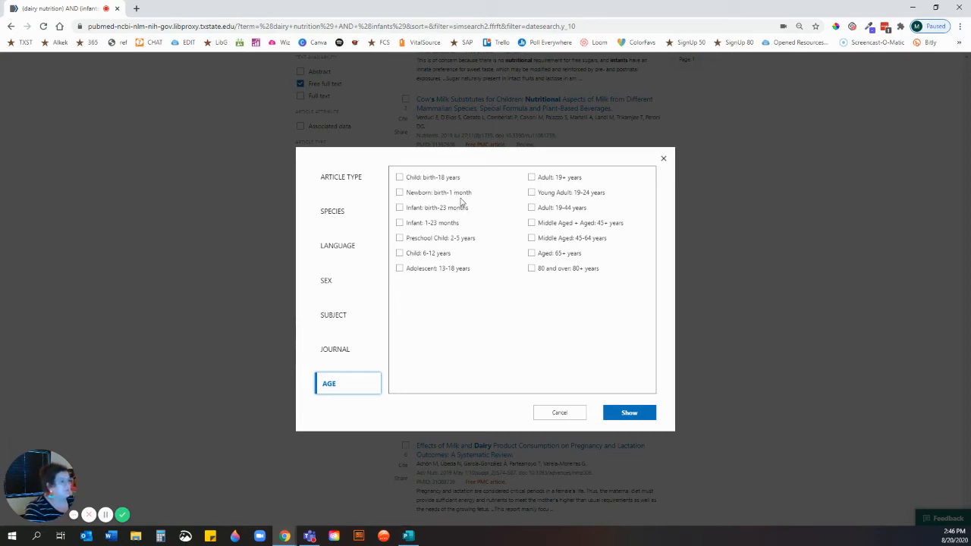
mouse_move(444, 249)
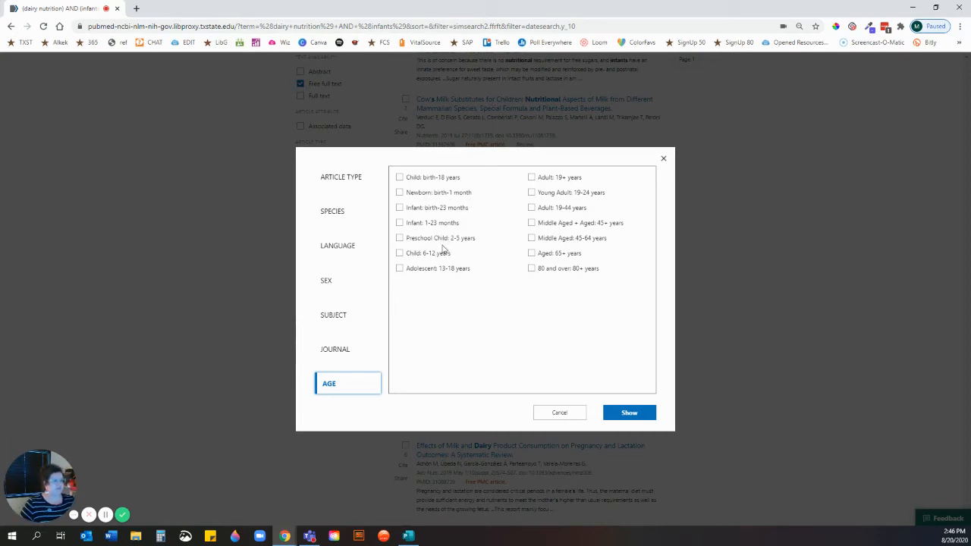
mouse_move(501, 240)
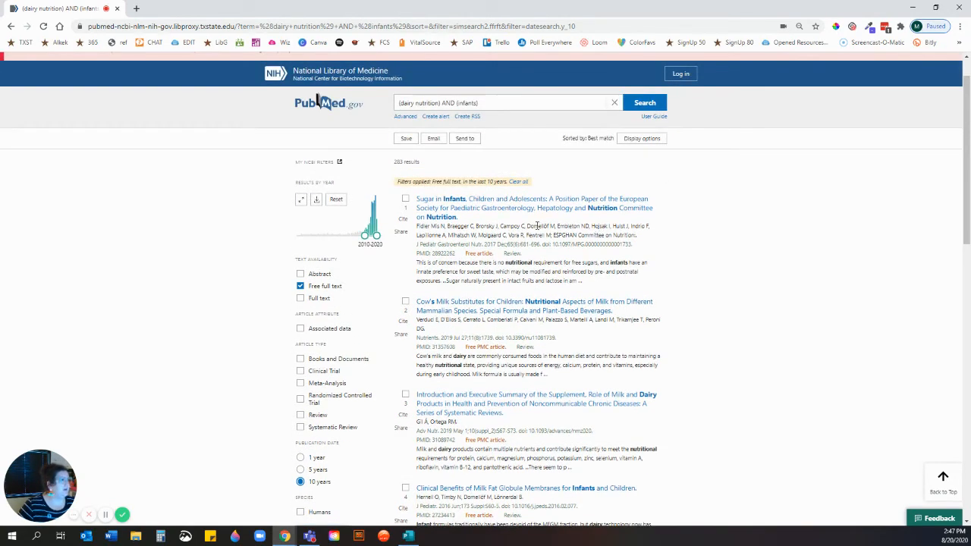
mouse_move(507, 208)
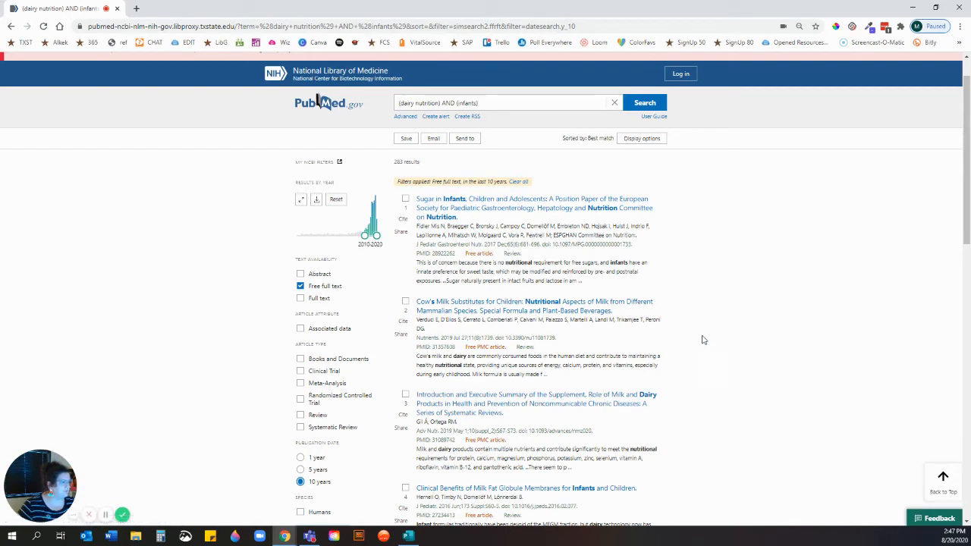
Open the record 'Effects of Milk and Dairy Product Consumption on Pregnancy and Lactation Outcomes: A Systematic Review'.
scroll(down, 3)
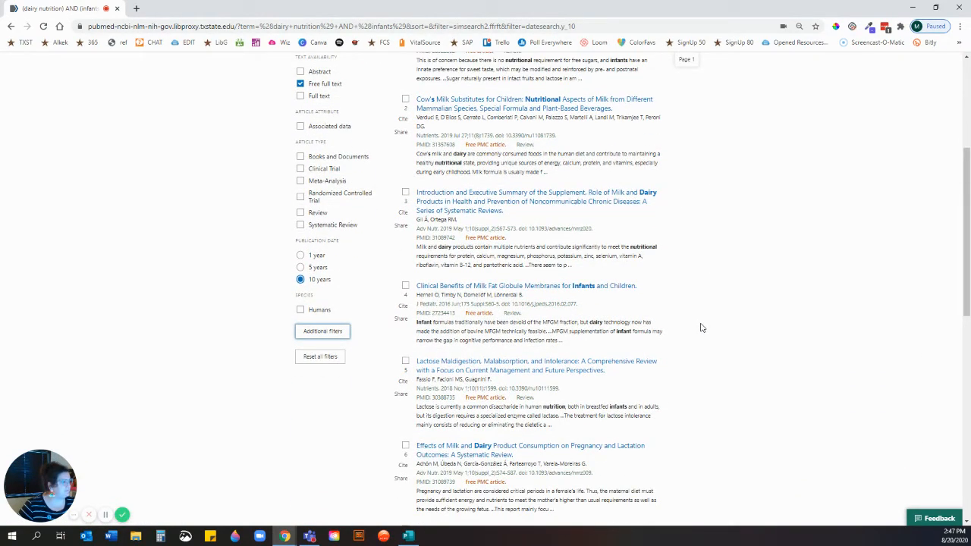
scroll(down, 3)
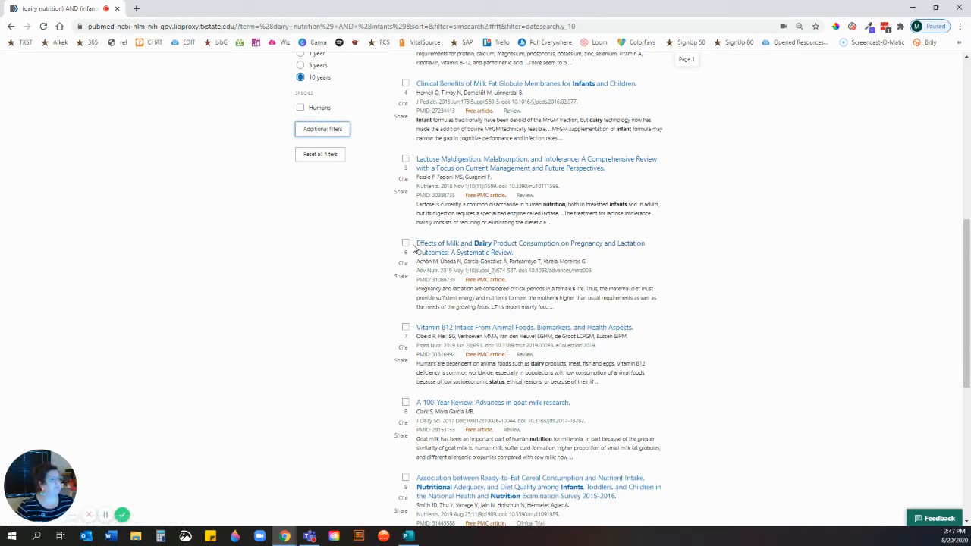
mouse_move(543, 254)
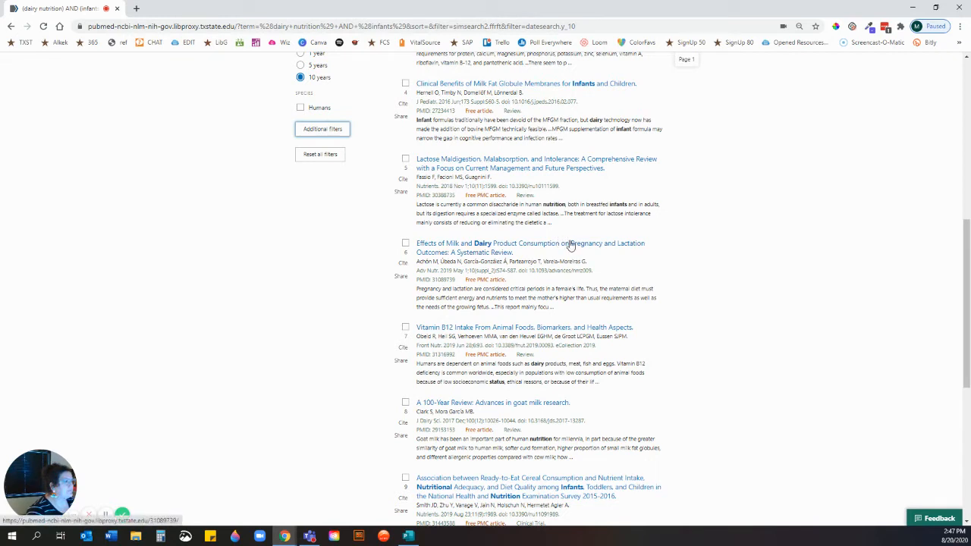
mouse_move(574, 249)
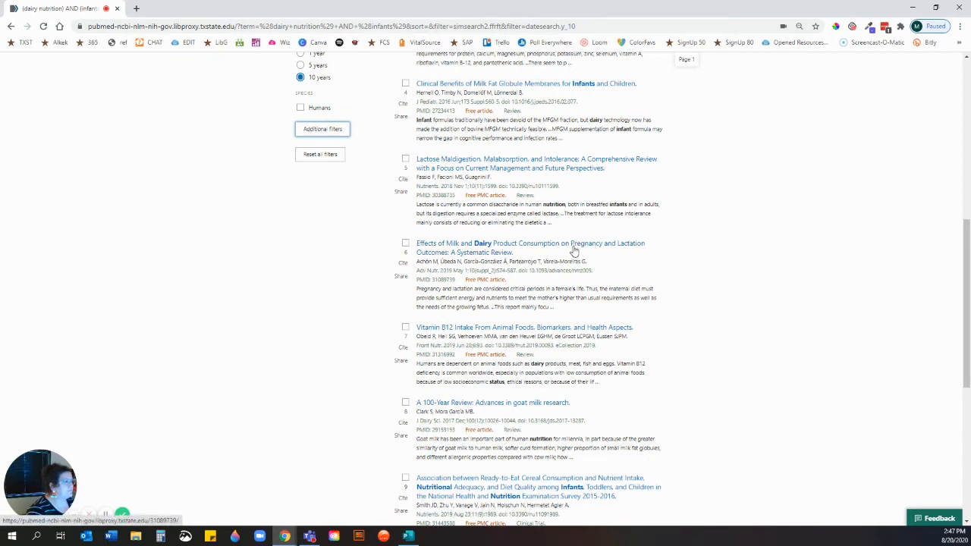
click(529, 247)
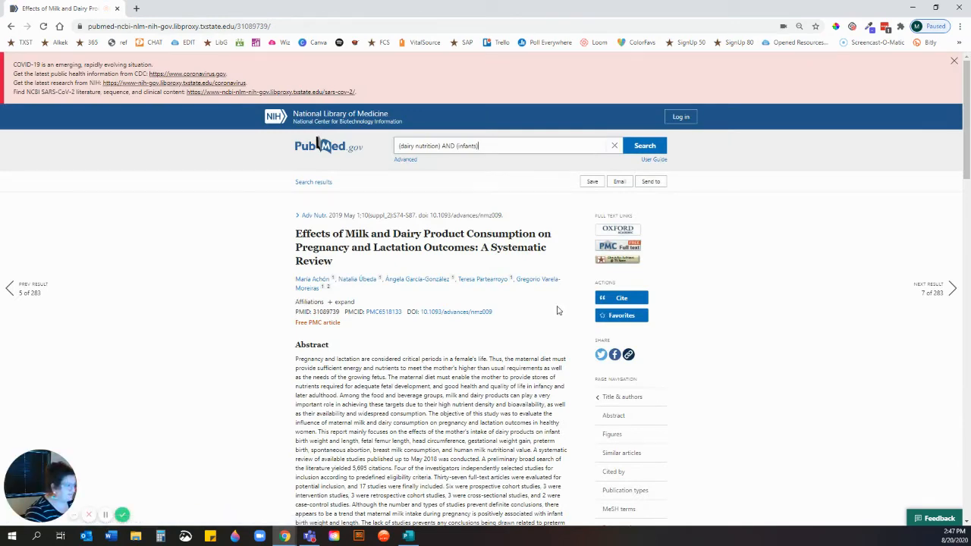
Read through the systematic review's abstract before returning to the 283-result list.
scroll(down, 3)
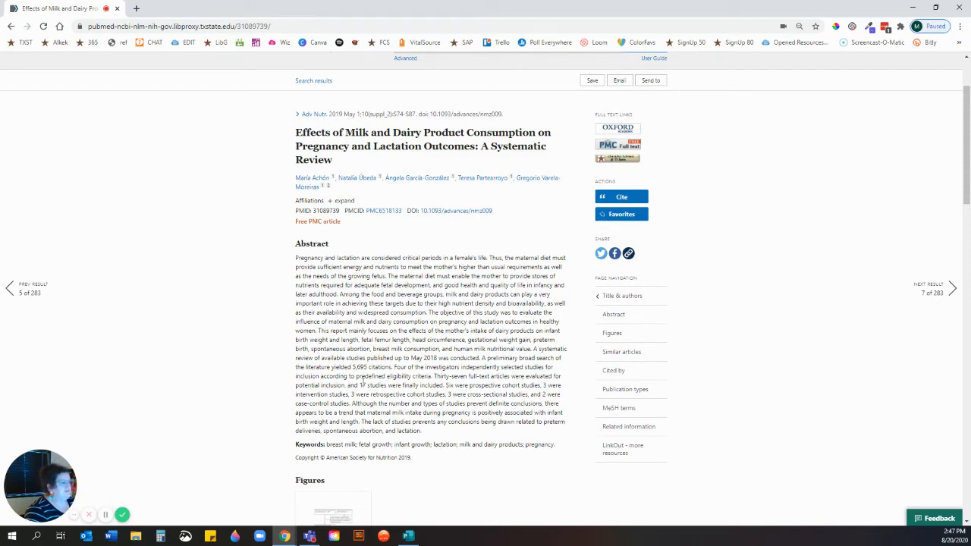
scroll(up, 3)
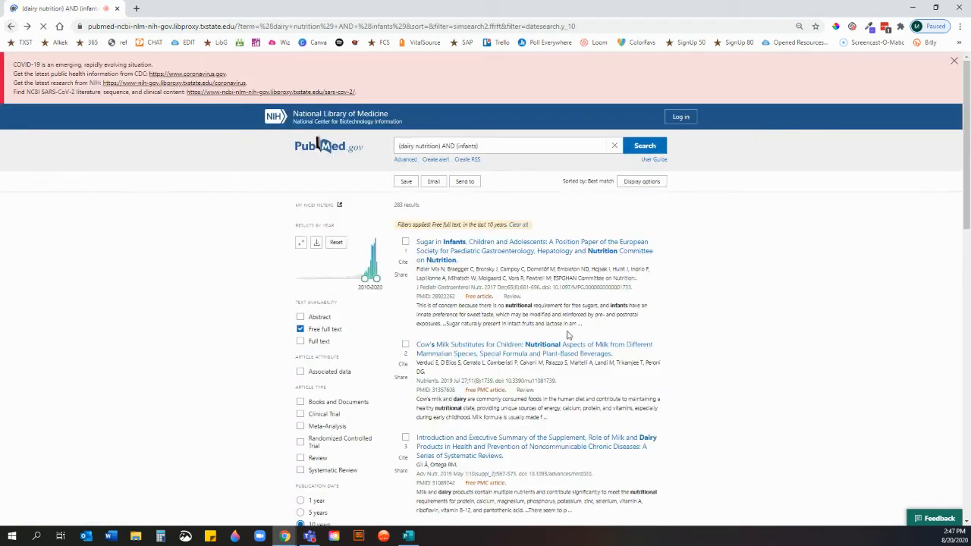
Open the record 'Clinical Benefits of Milk Fat Globule Membranes for Infants and Children'.
scroll(down, 3)
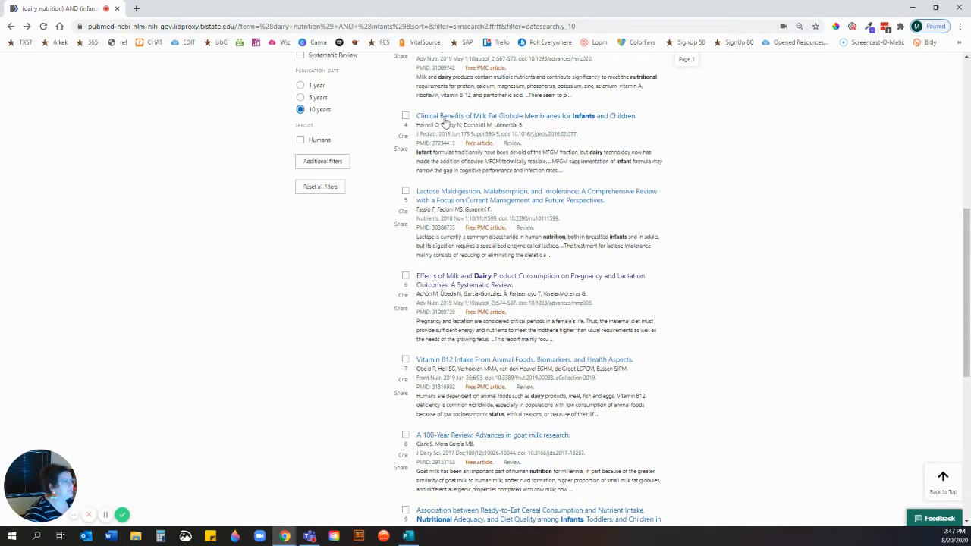
mouse_move(437, 125)
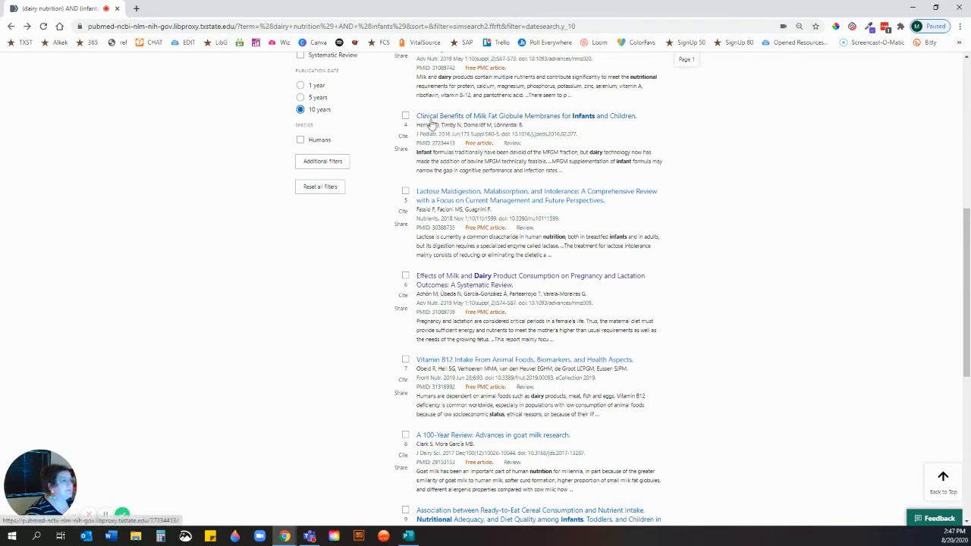
mouse_move(558, 124)
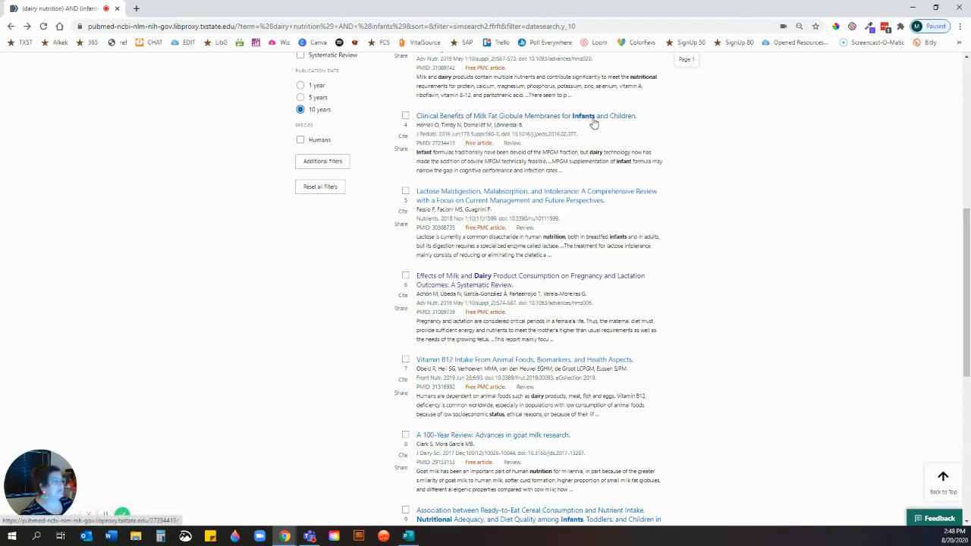
click(520, 116)
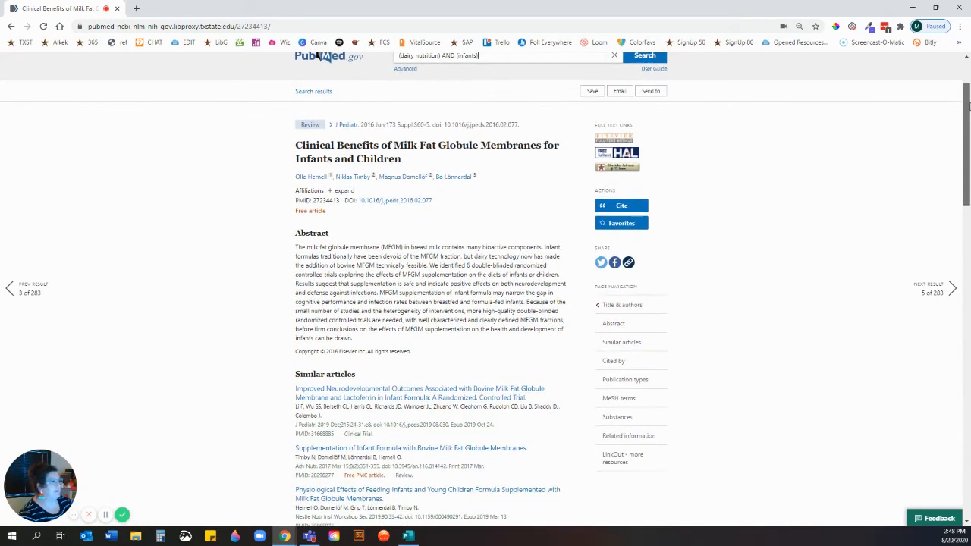
scroll(down, 3)
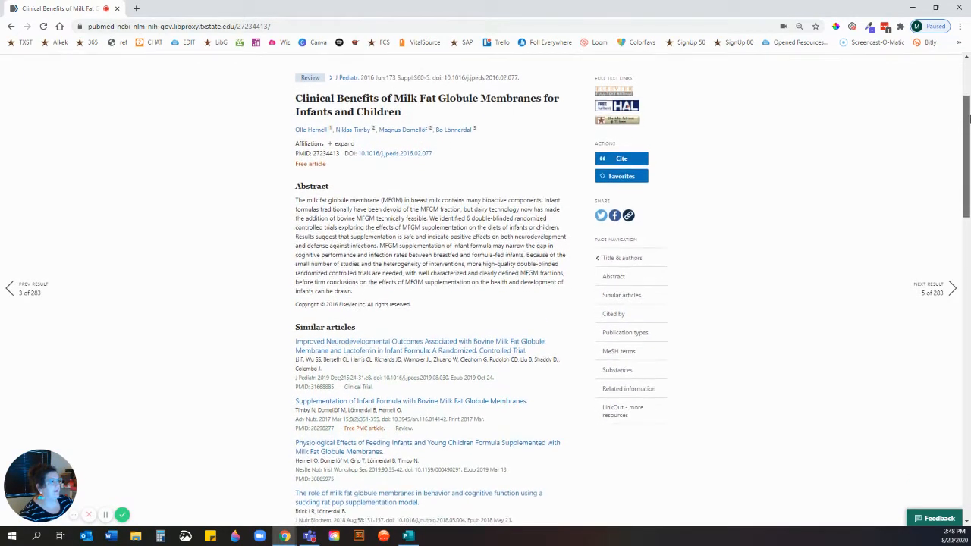
scroll(down, 3)
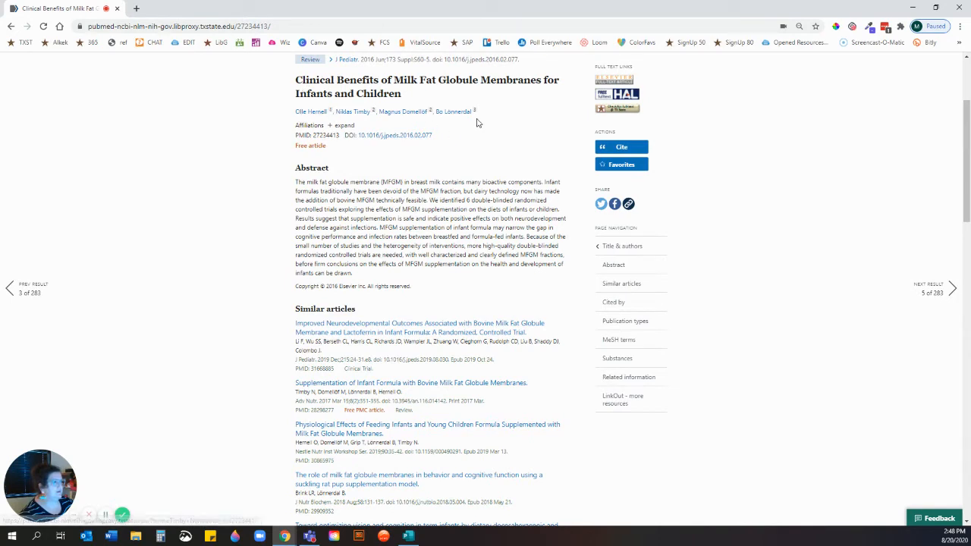
mouse_move(327, 161)
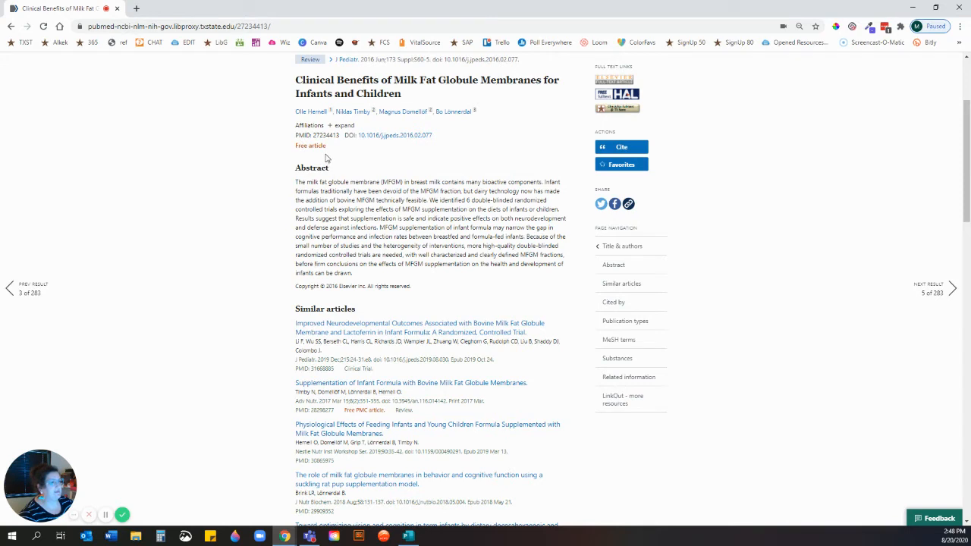
mouse_move(528, 142)
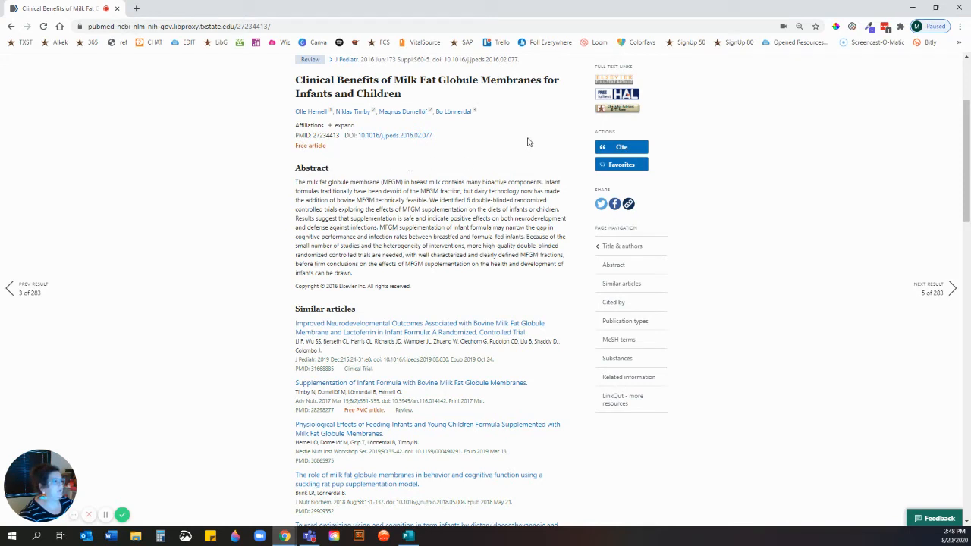
mouse_move(574, 101)
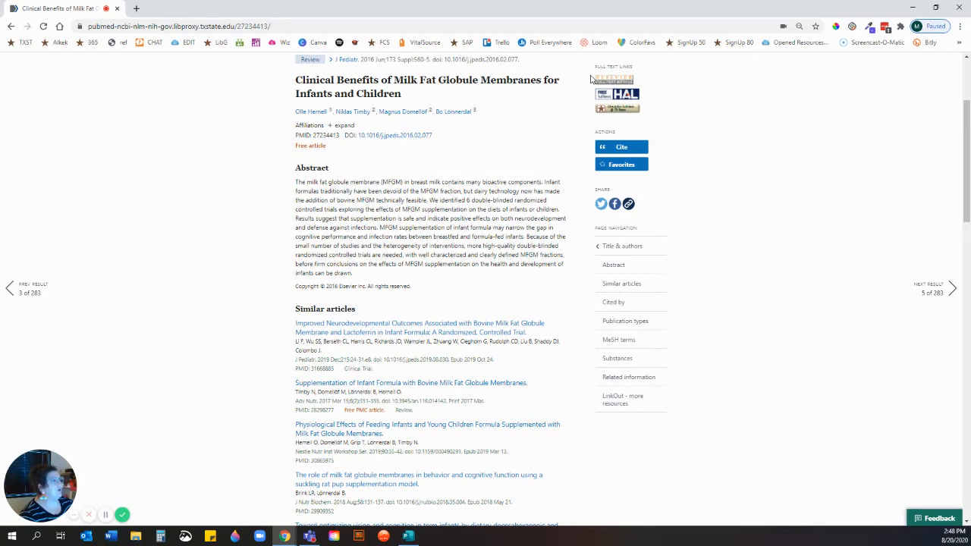
mouse_move(592, 76)
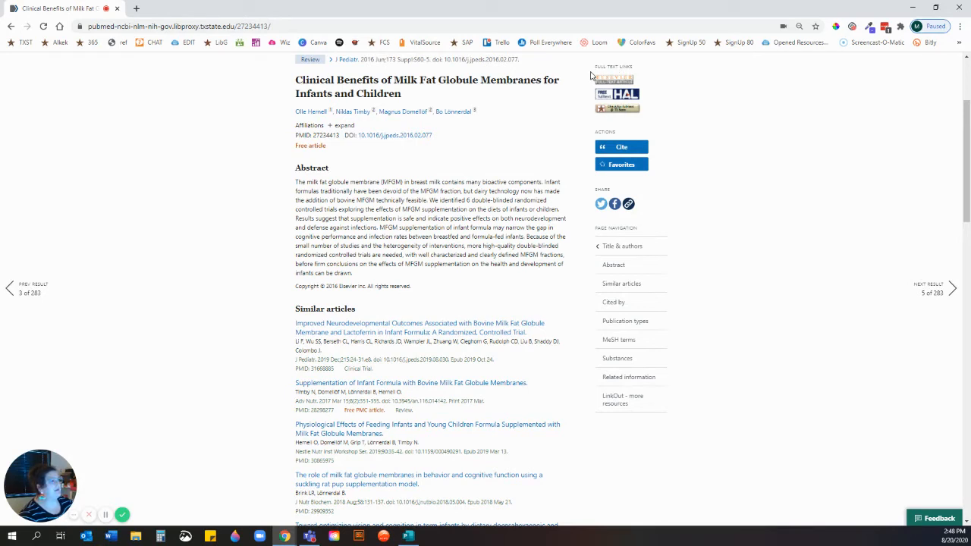
mouse_move(590, 79)
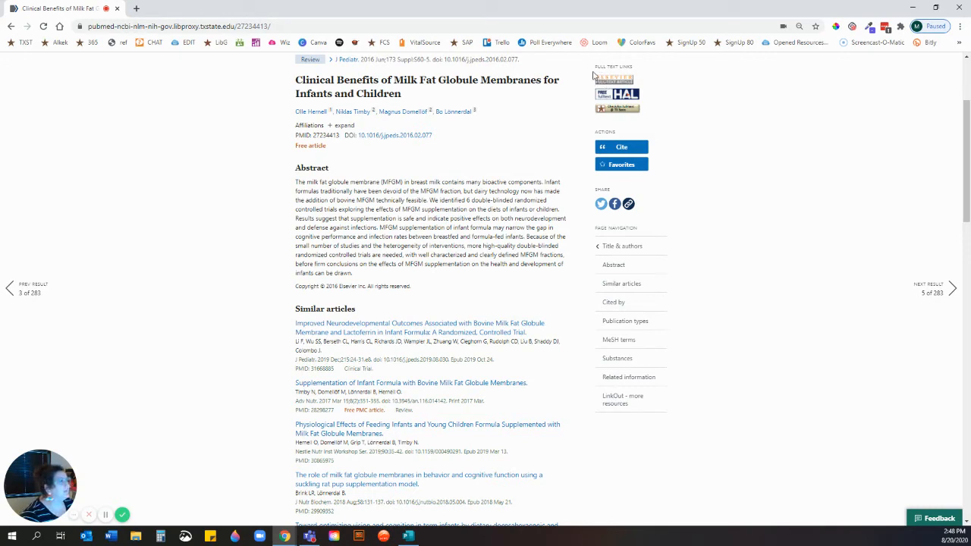
mouse_move(592, 106)
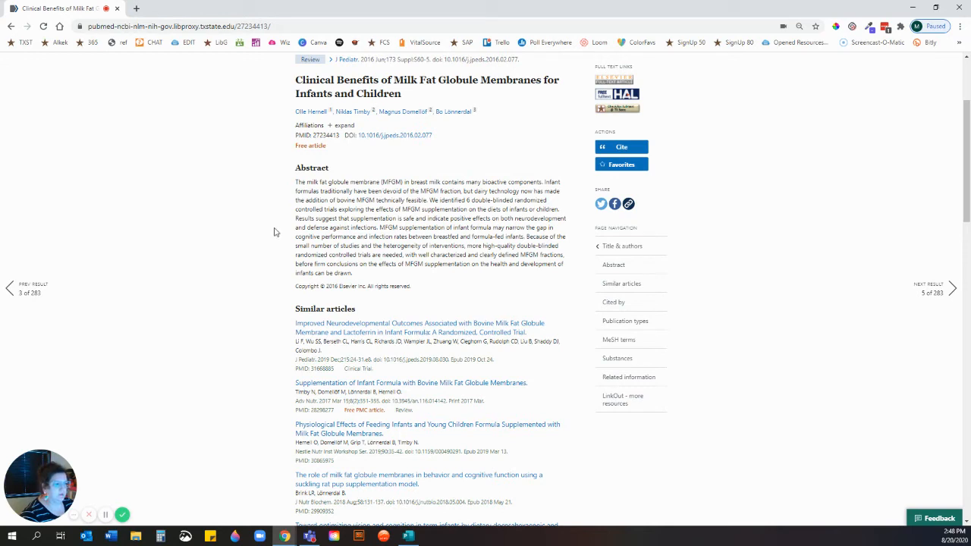
mouse_move(272, 234)
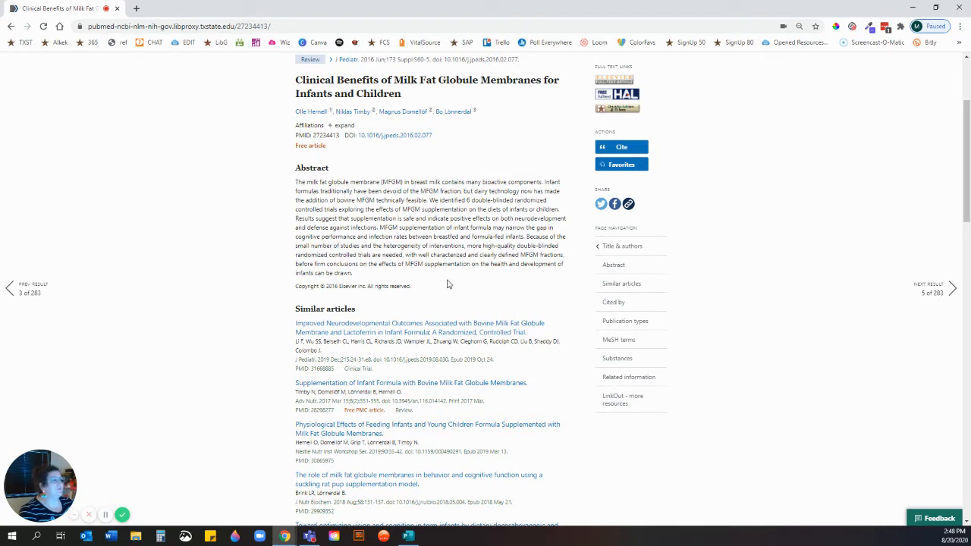
mouse_move(476, 282)
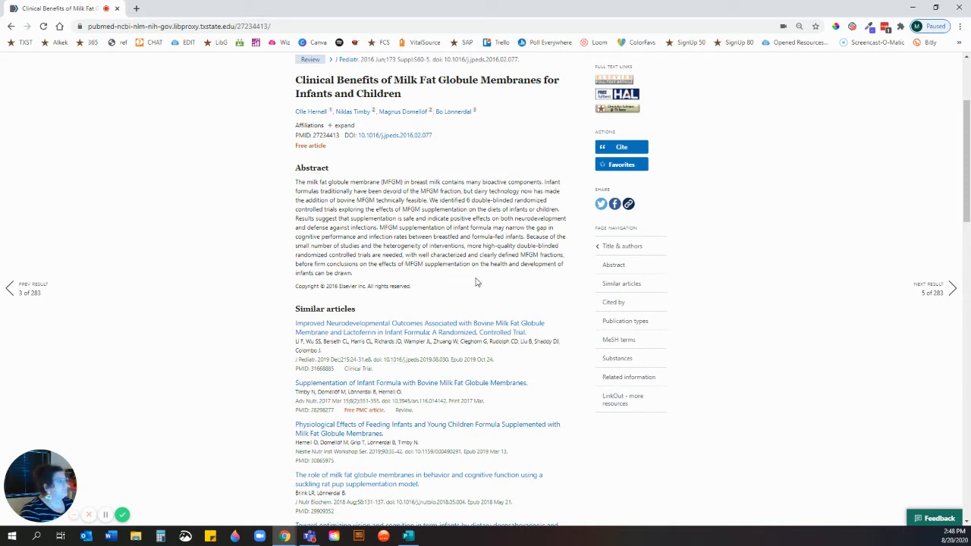
mouse_move(634, 147)
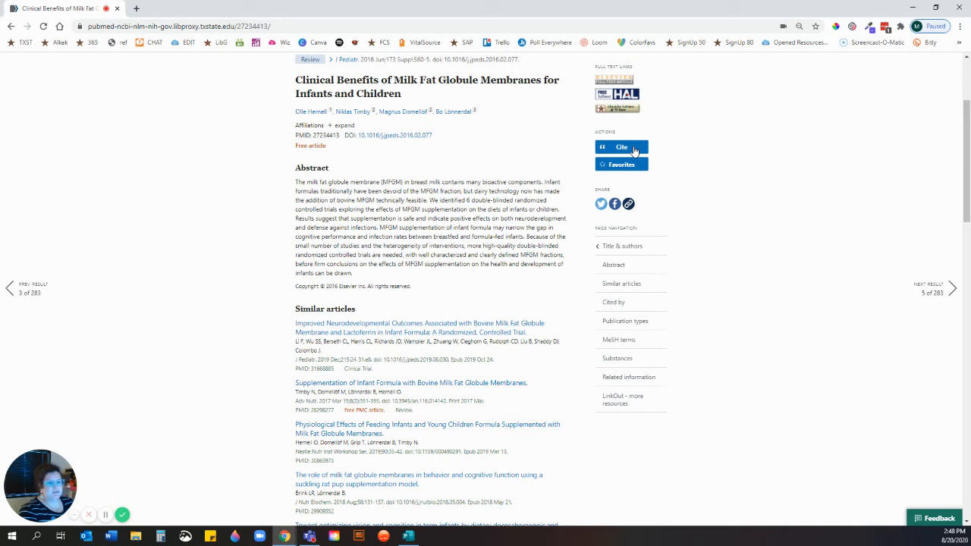
mouse_move(623, 146)
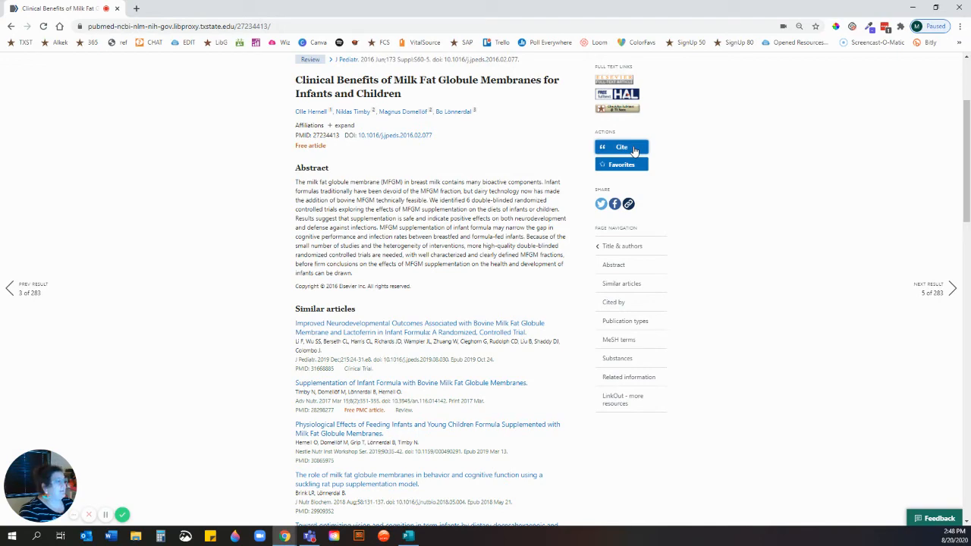
click(622, 146)
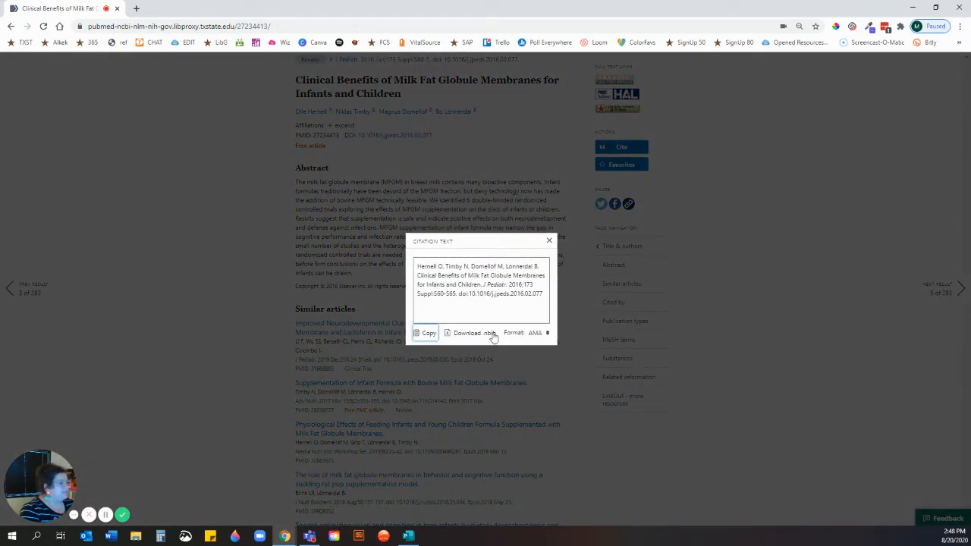
mouse_move(537, 340)
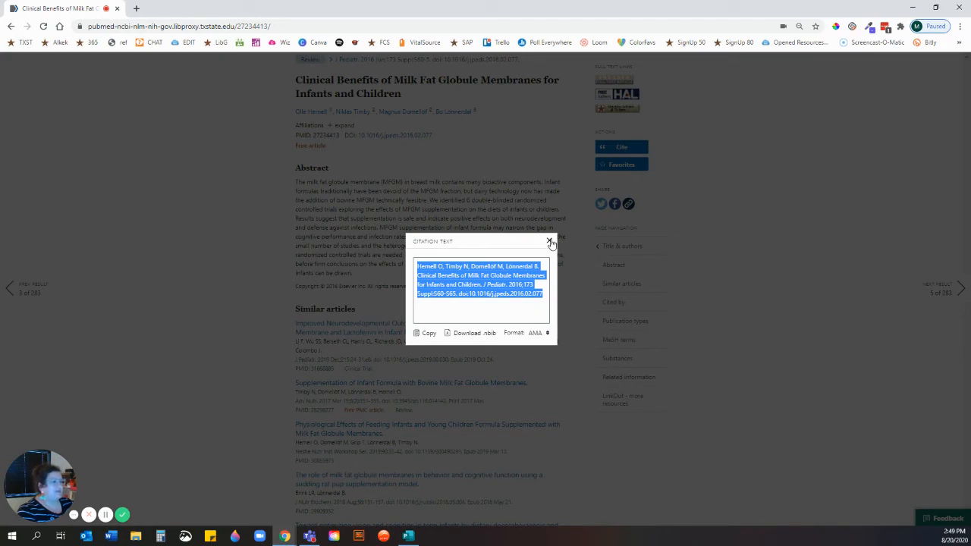
click(553, 242)
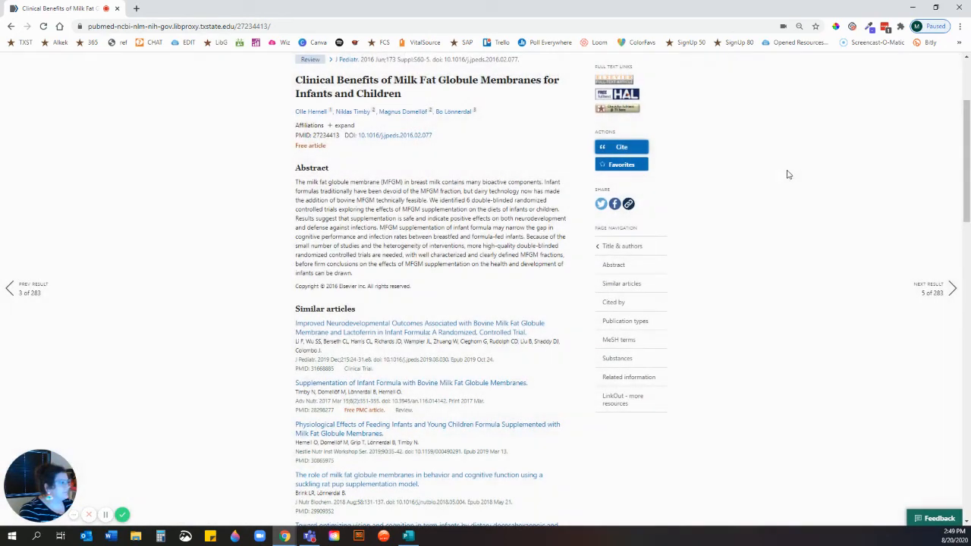
mouse_move(584, 243)
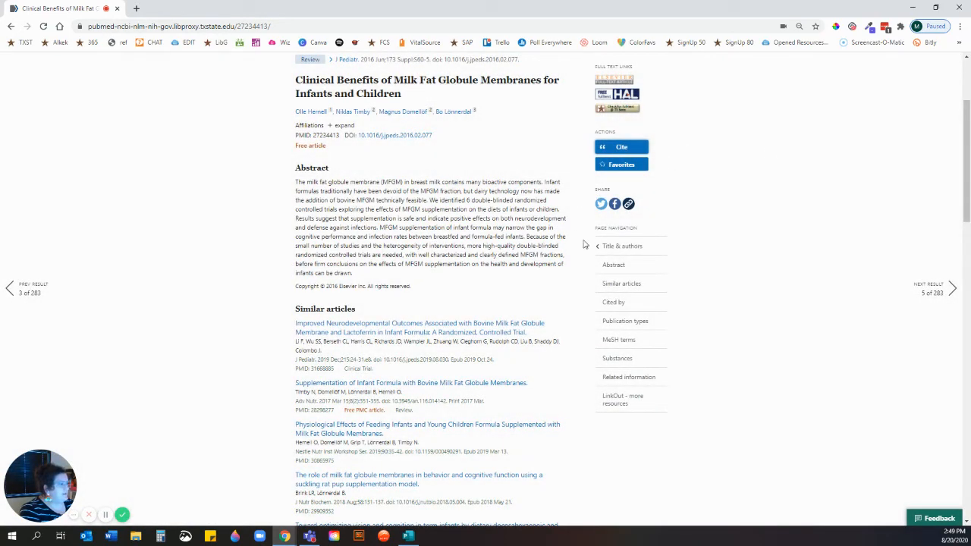
Scroll the milk fat globule membrane review record down to its 16 citing articles.
scroll(down, 3)
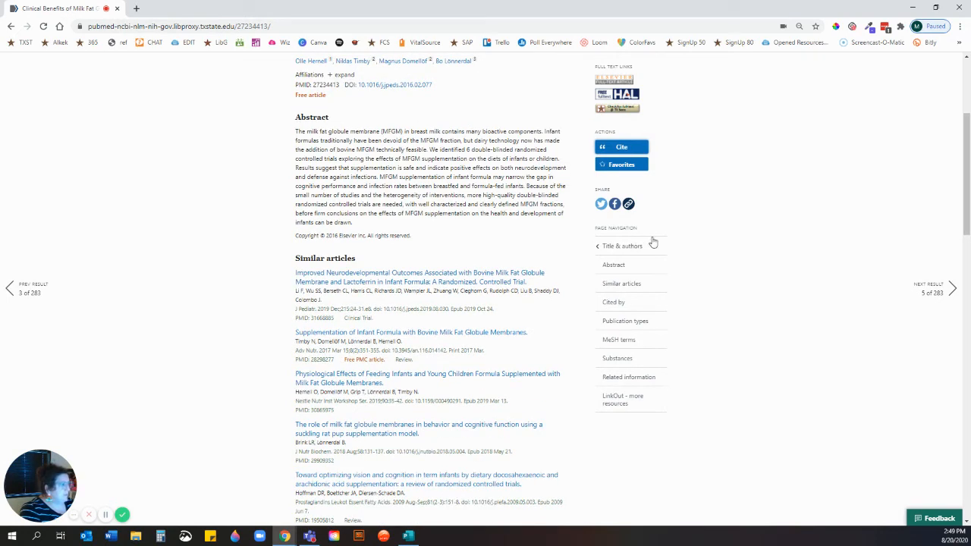
mouse_move(636, 224)
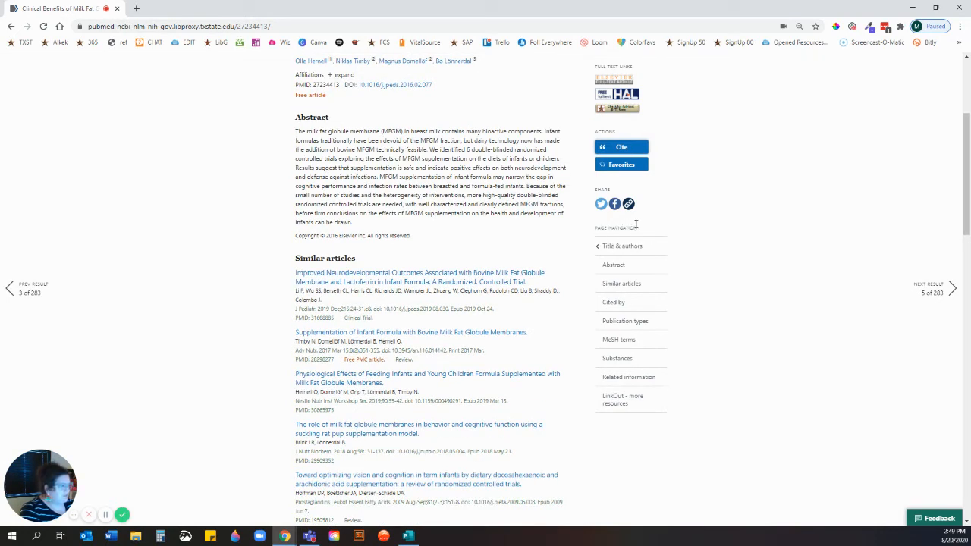
mouse_move(671, 288)
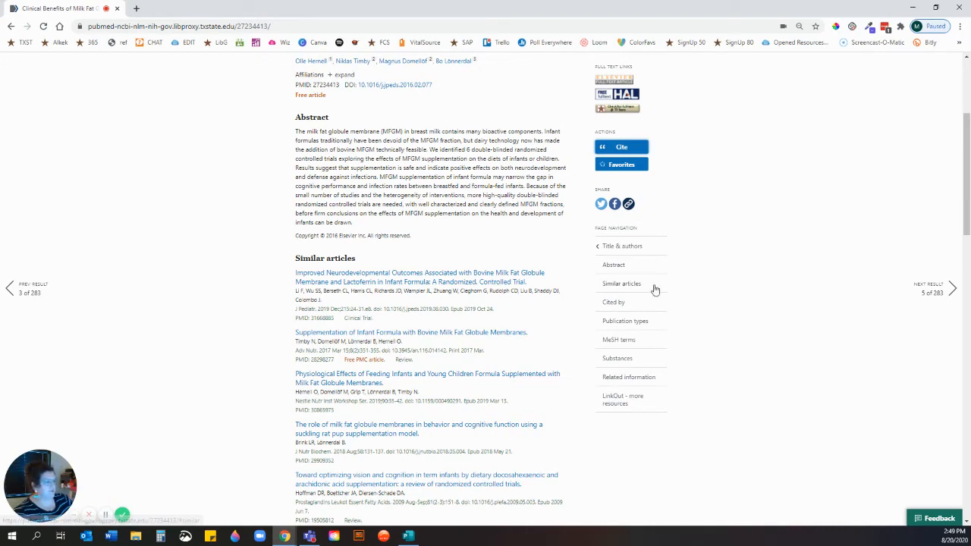
scroll(down, 3)
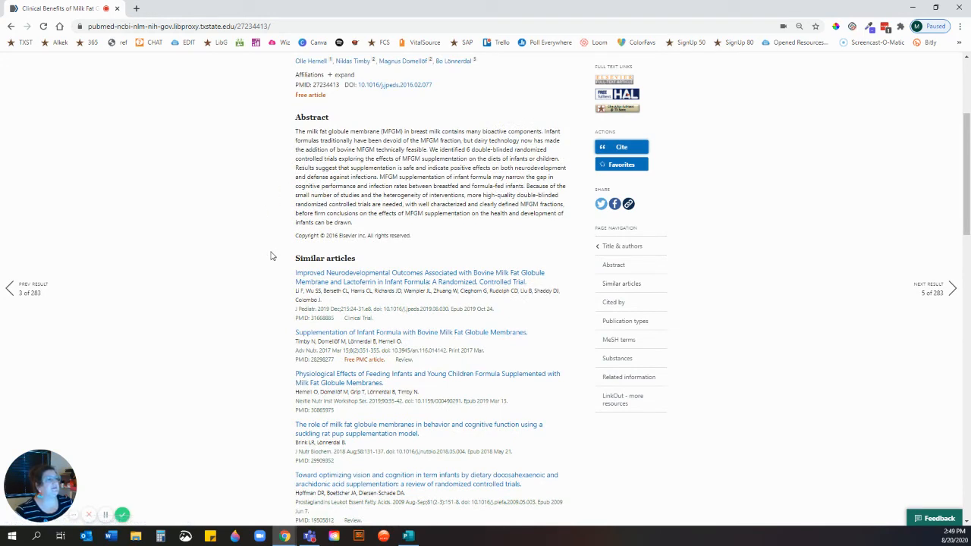
mouse_move(306, 261)
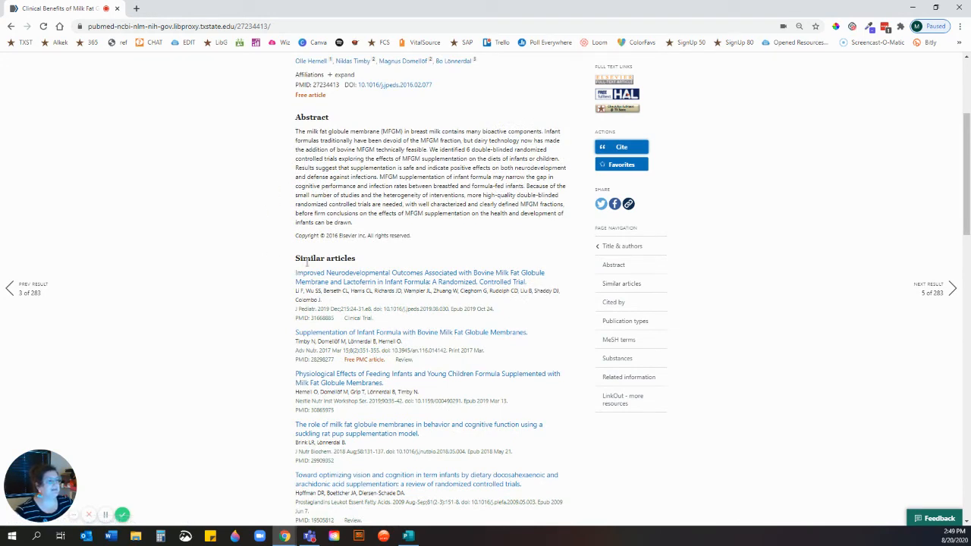
mouse_move(506, 389)
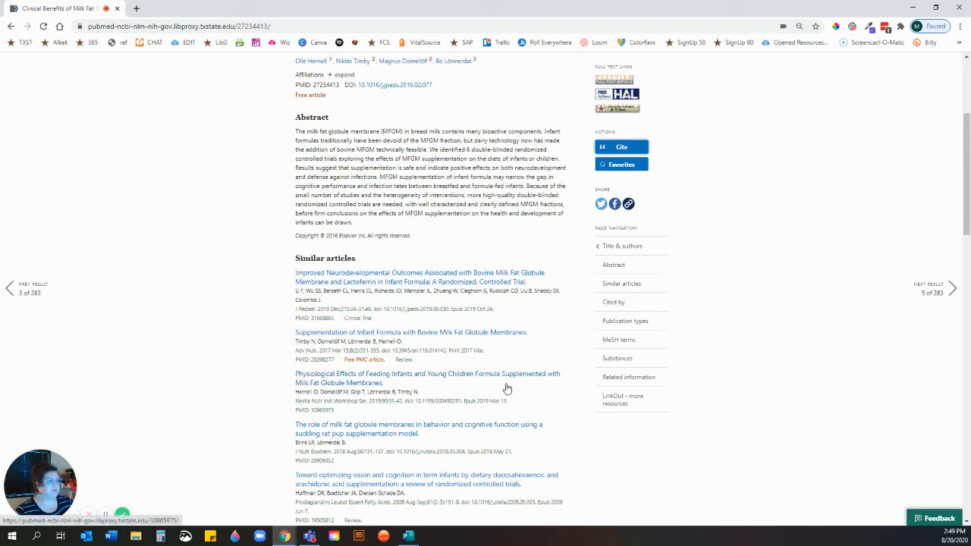
scroll(down, 3)
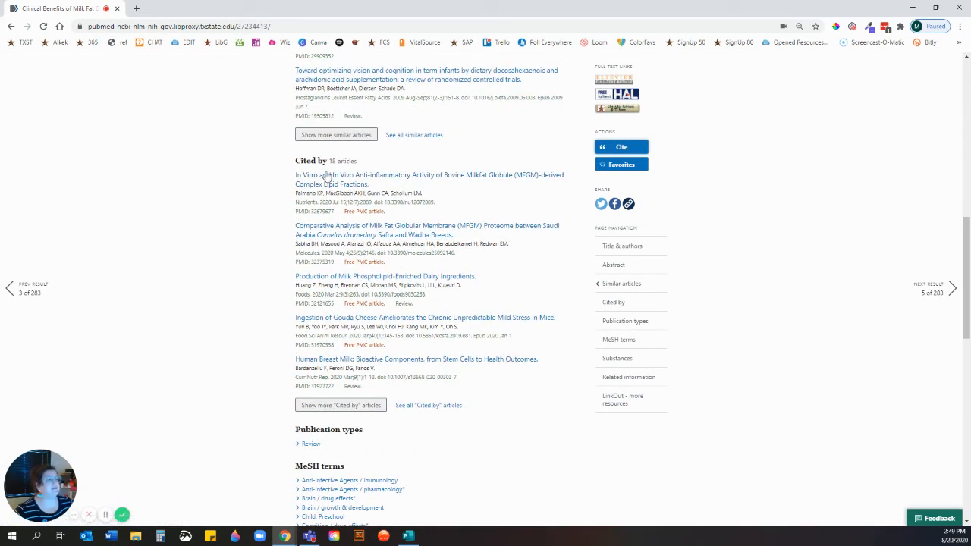
mouse_move(453, 195)
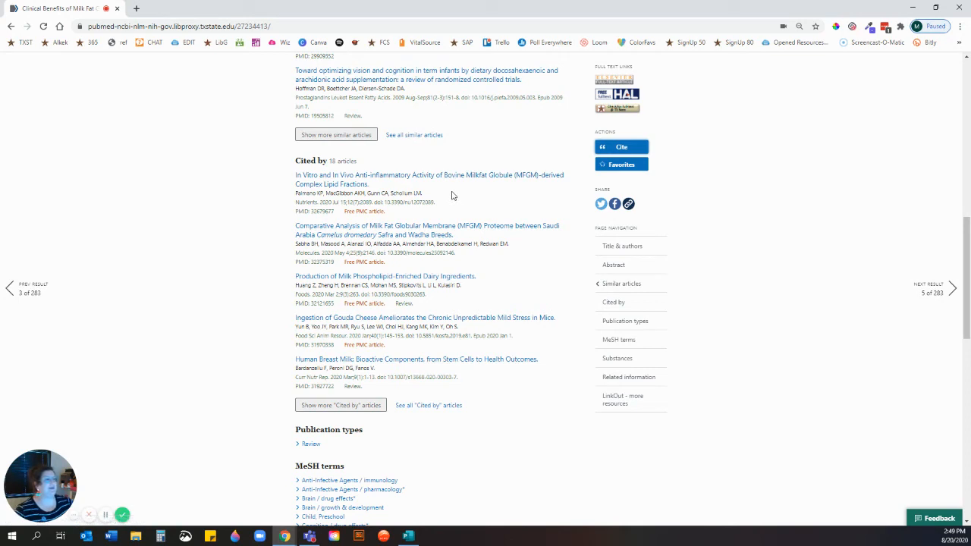
mouse_move(456, 196)
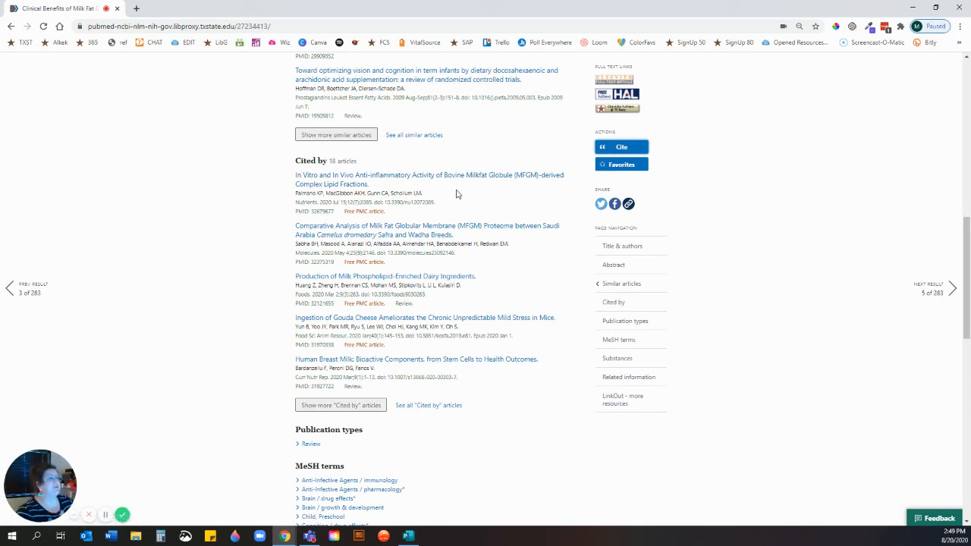
mouse_move(501, 264)
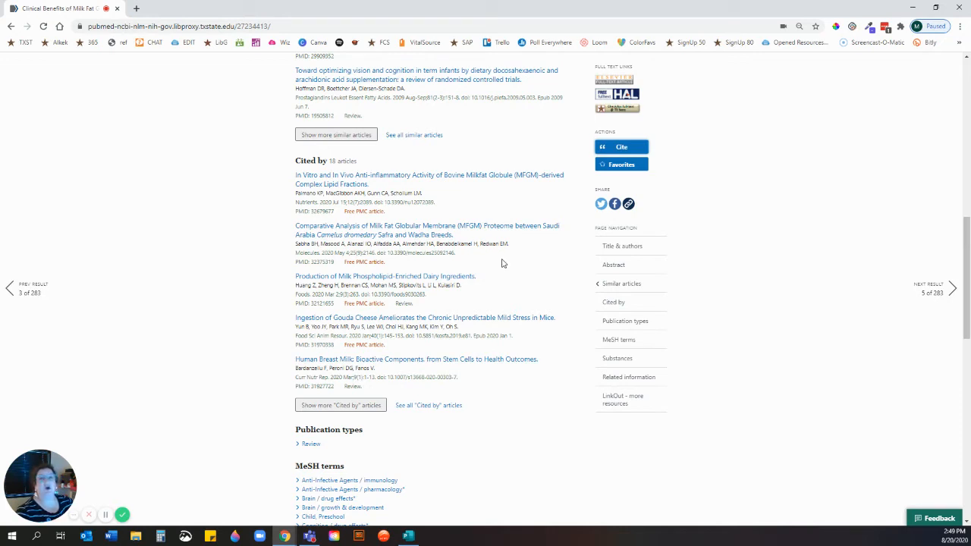
mouse_move(501, 388)
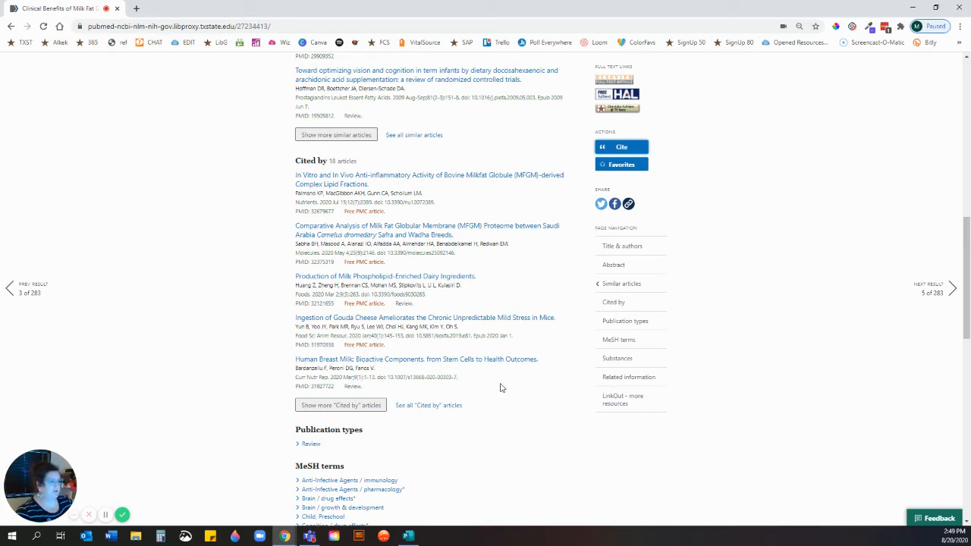
Scroll further down to the review's MeSH terms and Substances sections.
scroll(down, 3)
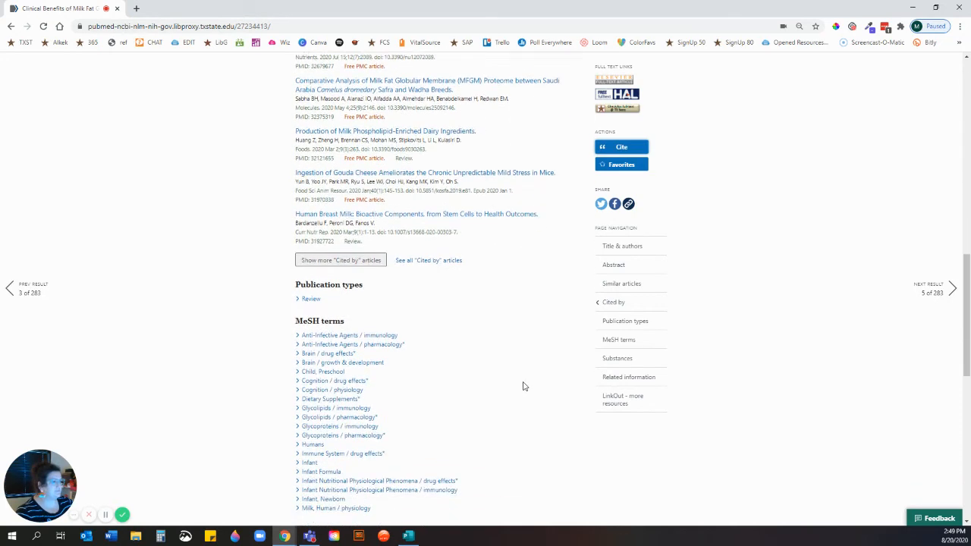
scroll(down, 3)
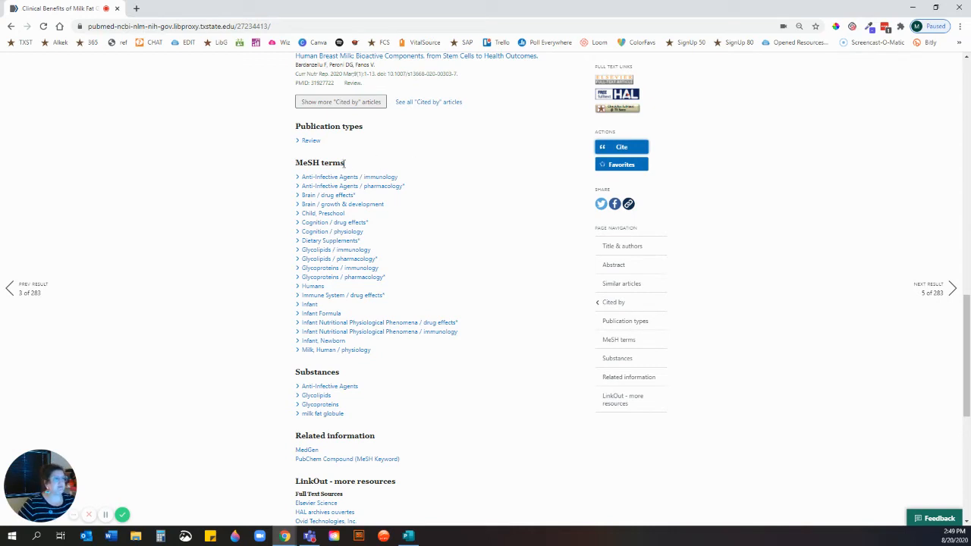
mouse_move(364, 307)
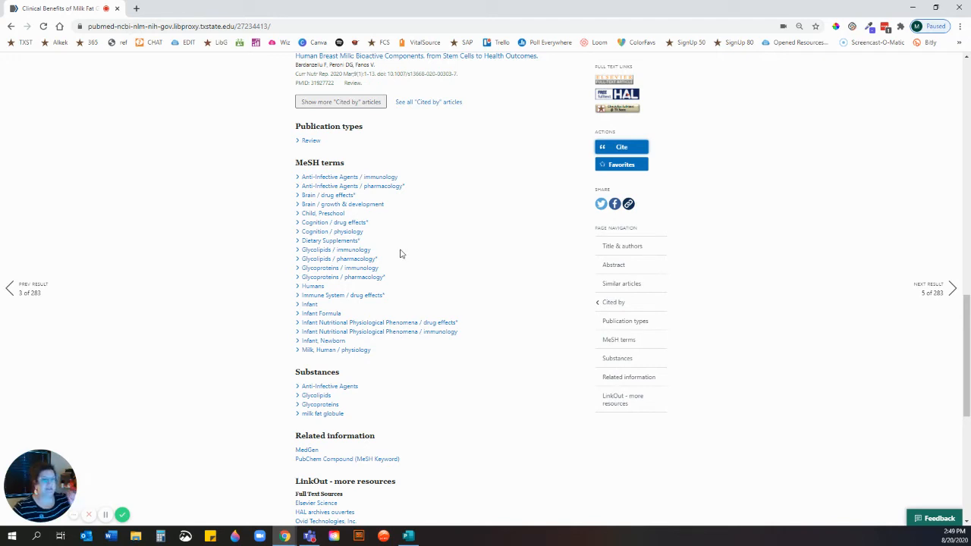
mouse_move(431, 220)
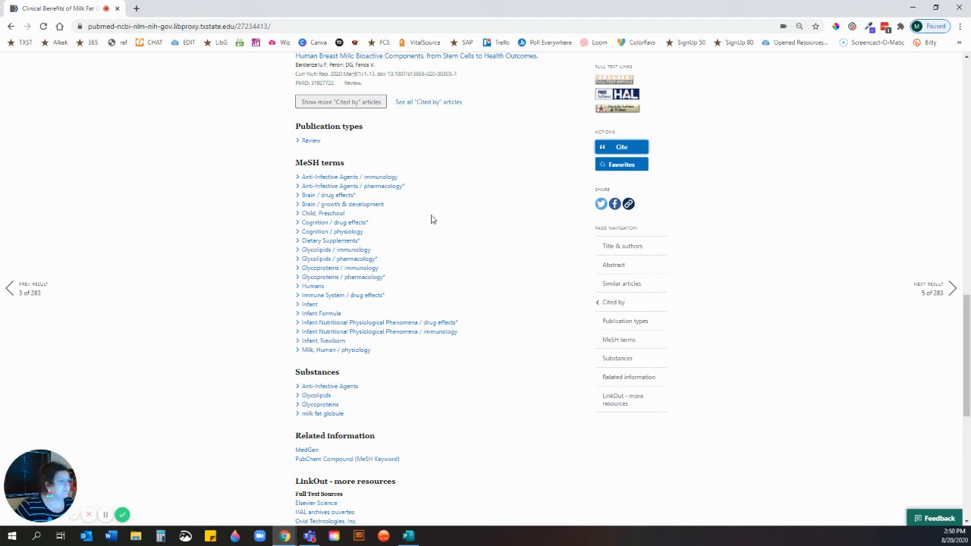
mouse_move(357, 321)
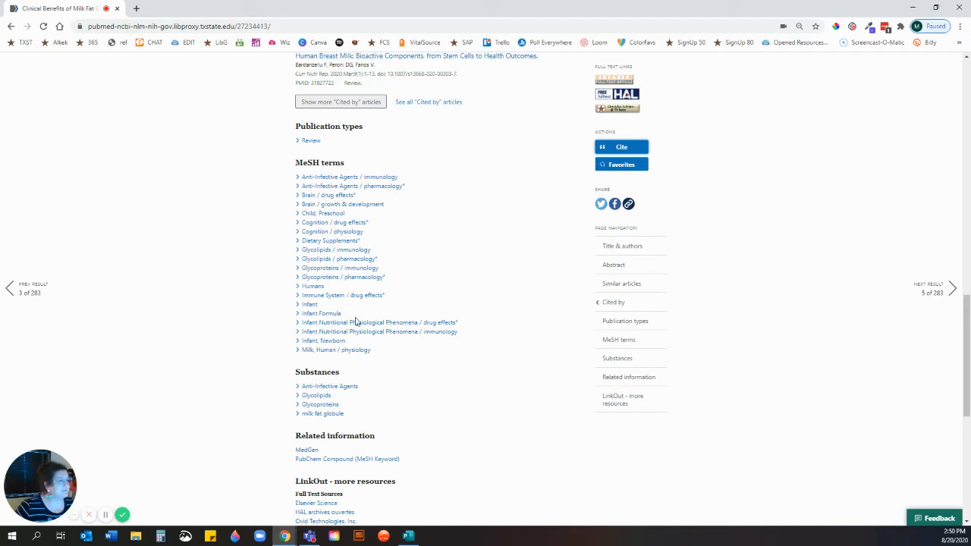
mouse_move(376, 364)
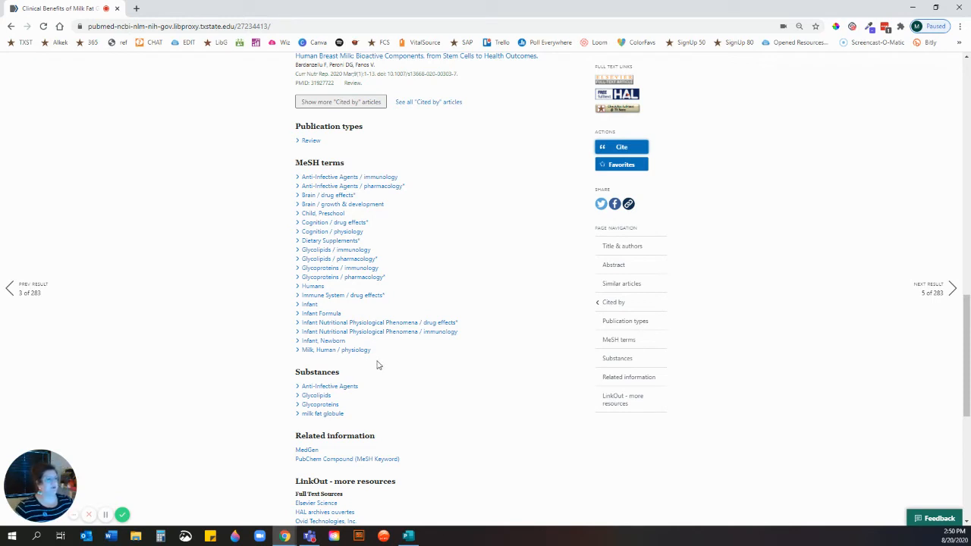
mouse_move(325, 322)
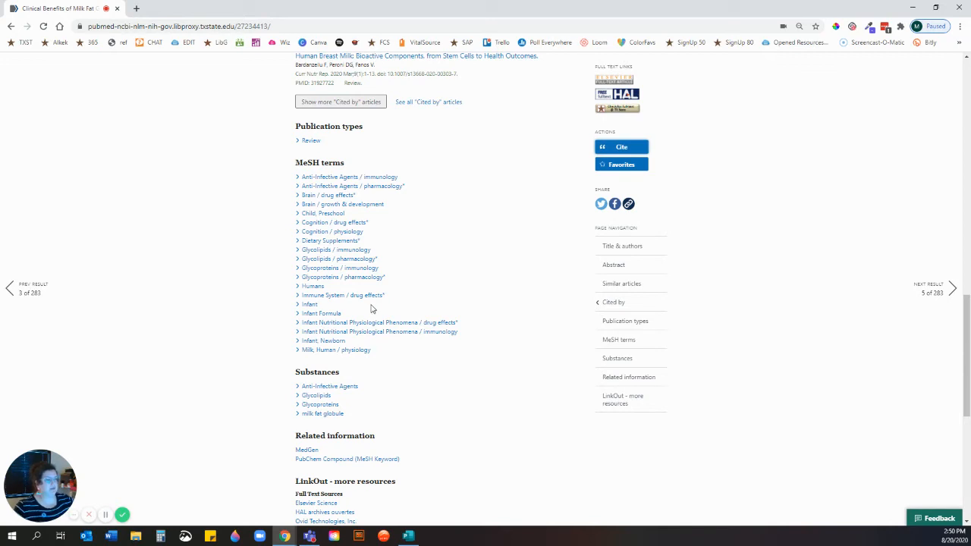
mouse_move(355, 314)
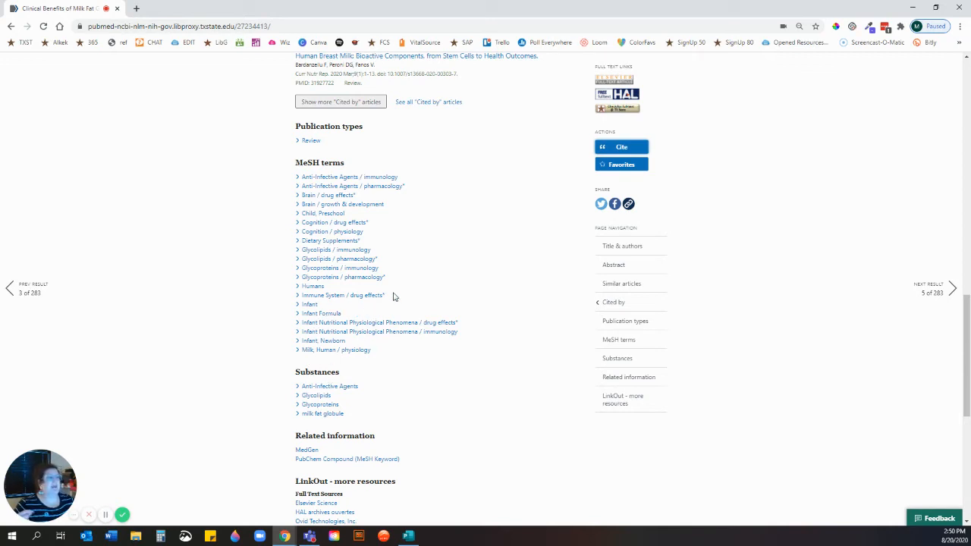
mouse_move(403, 292)
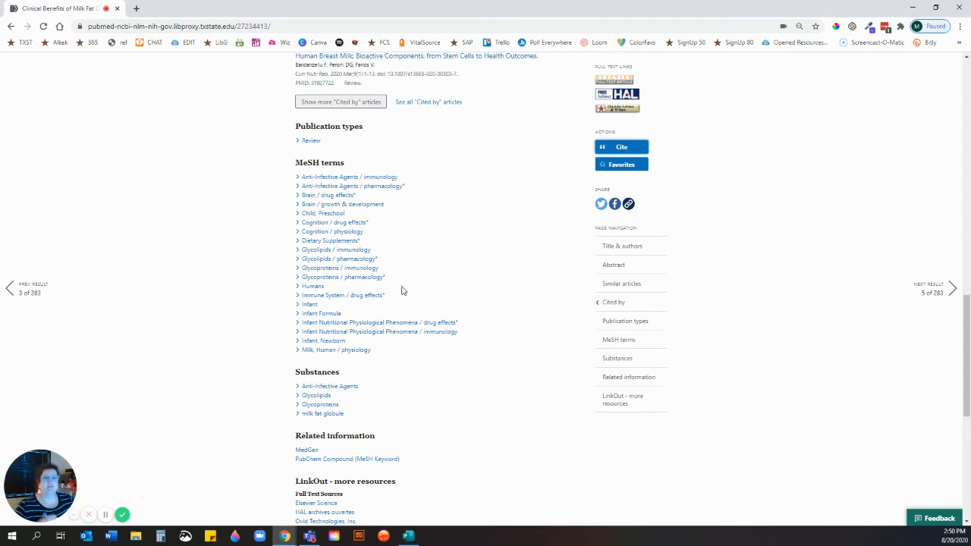
mouse_move(416, 290)
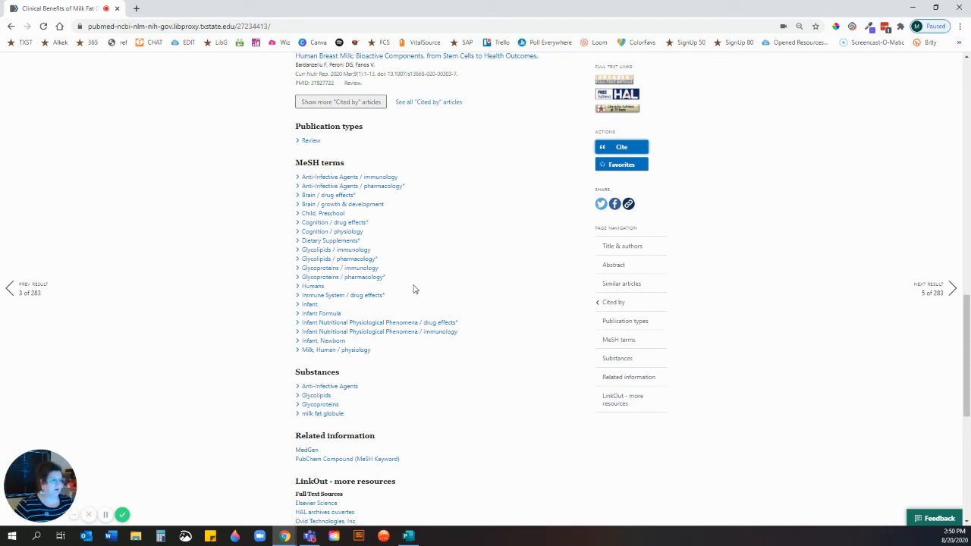
mouse_move(404, 261)
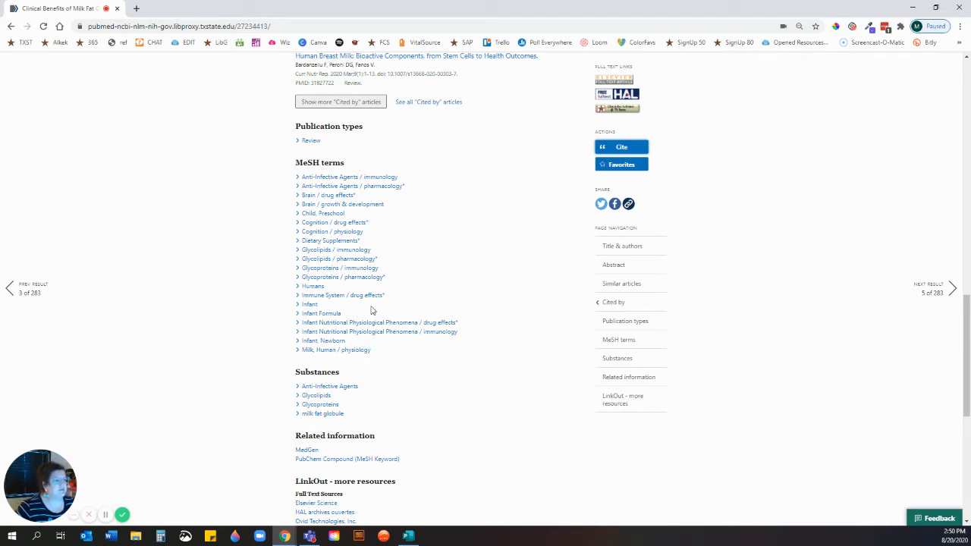
mouse_move(328, 194)
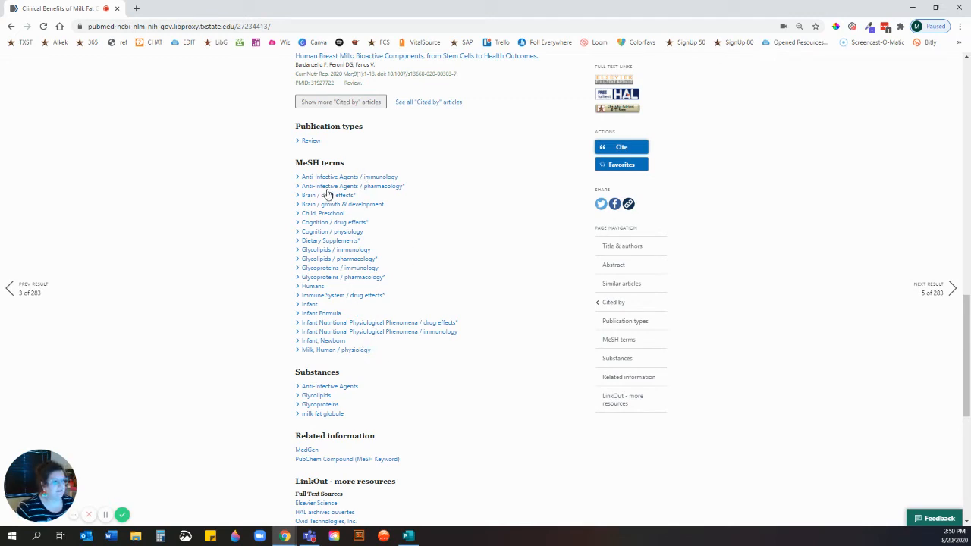
mouse_move(337, 340)
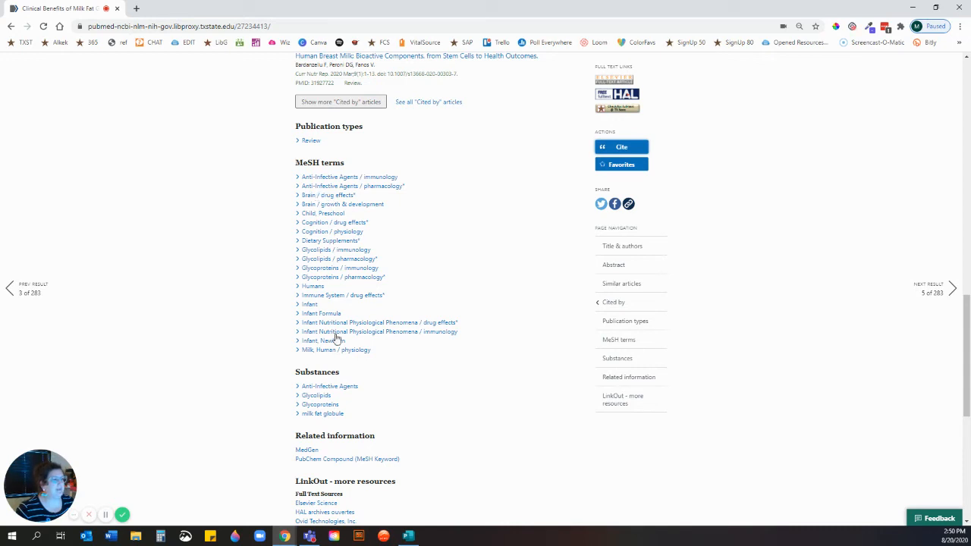
mouse_move(327, 319)
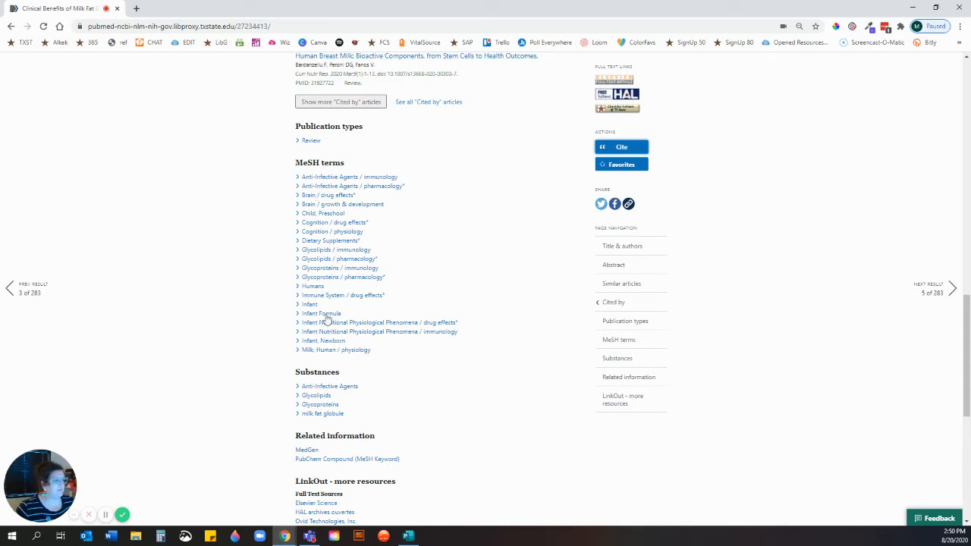
click(322, 313)
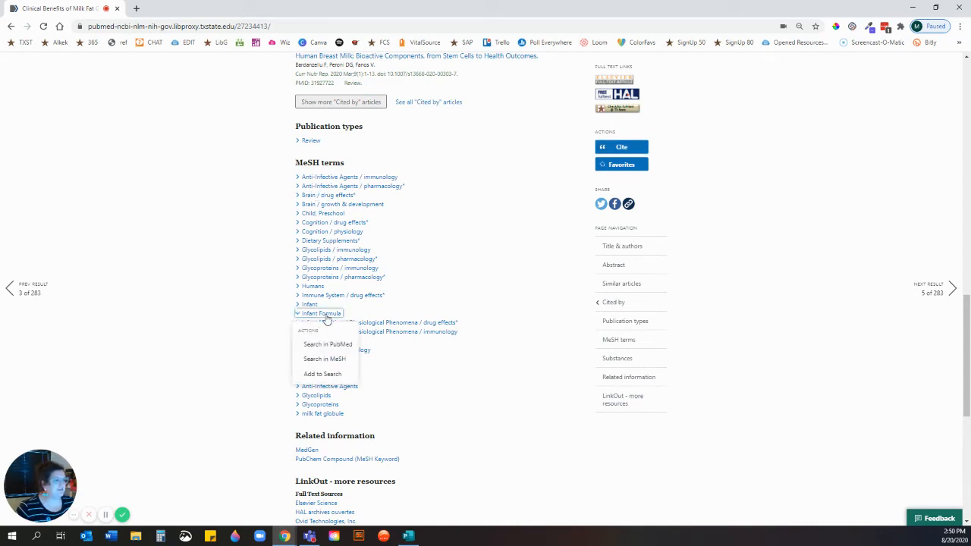
mouse_move(340, 355)
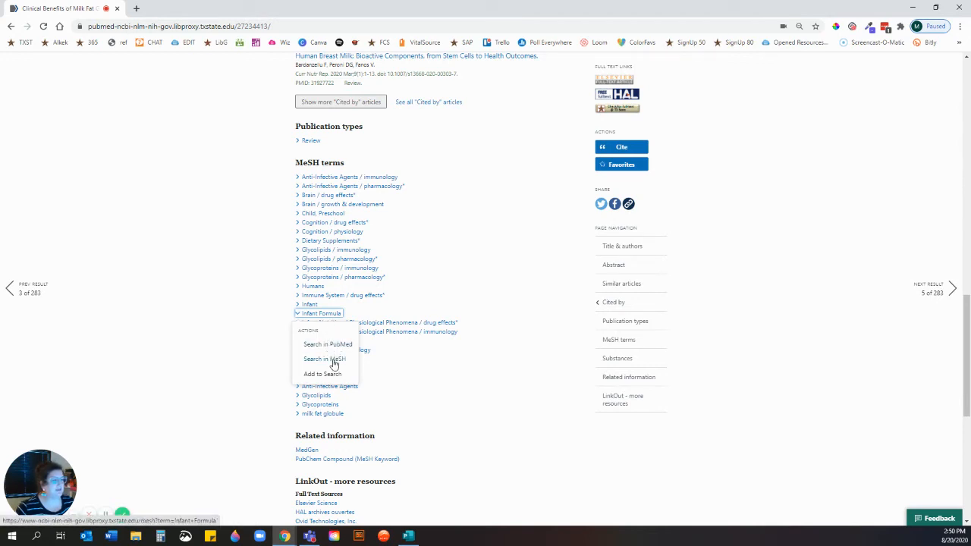
click(324, 358)
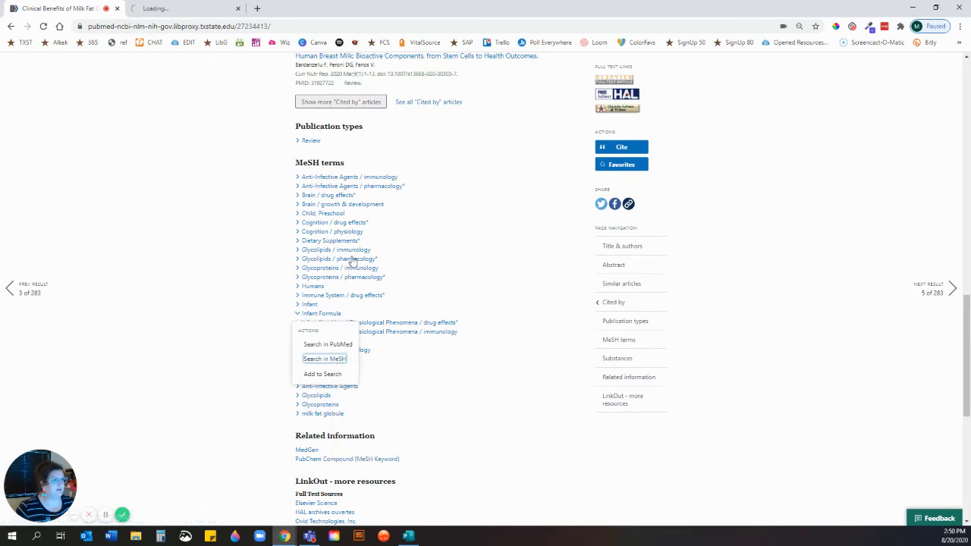
click(325, 359)
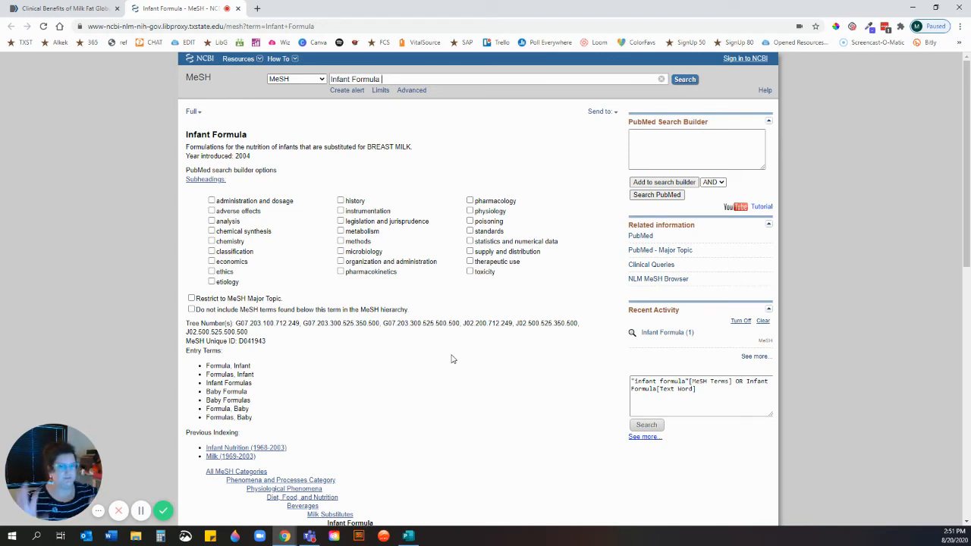
mouse_move(264, 299)
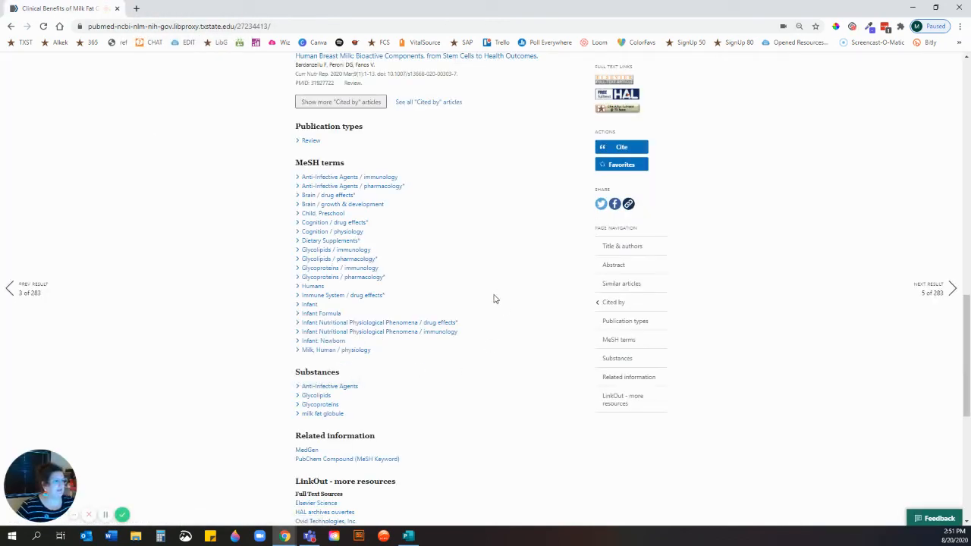
scroll(down, 3)
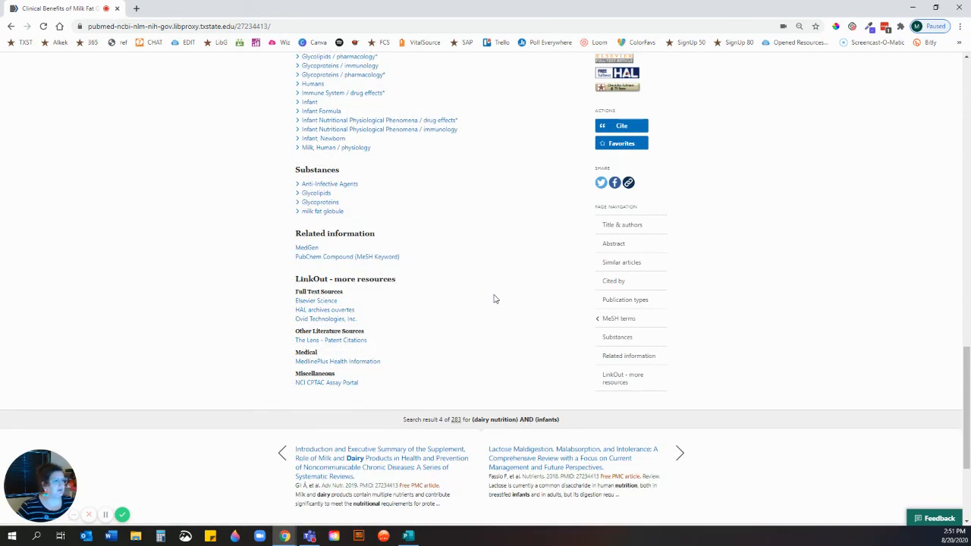
mouse_move(413, 227)
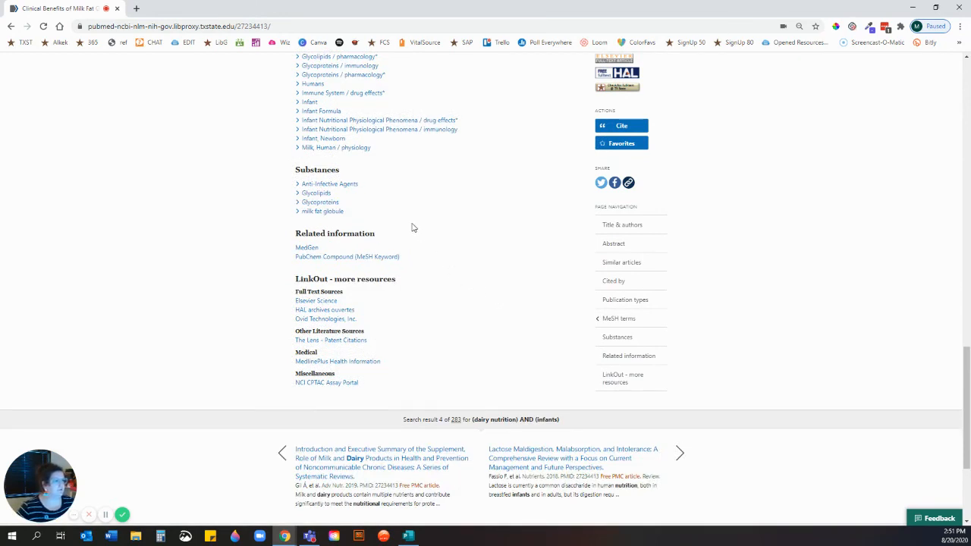
mouse_move(340, 373)
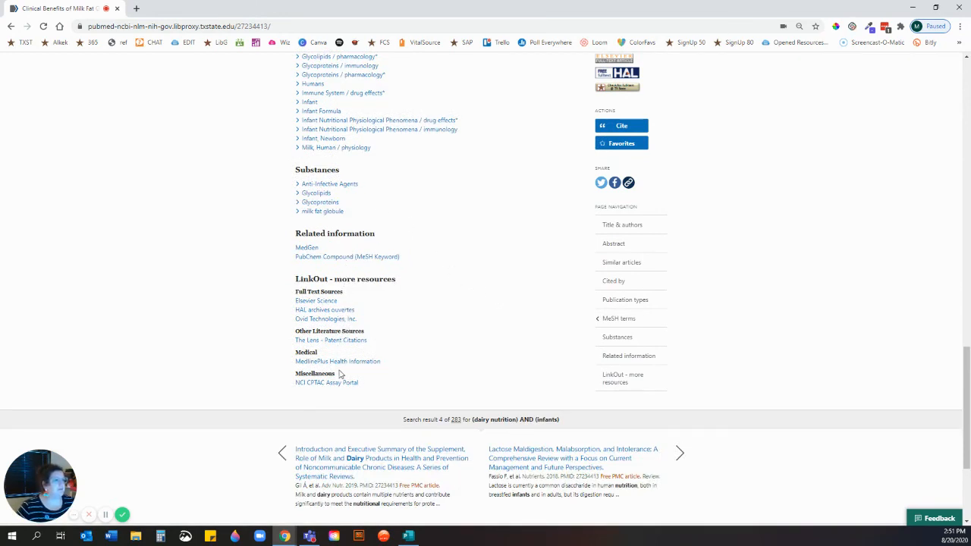
mouse_move(433, 298)
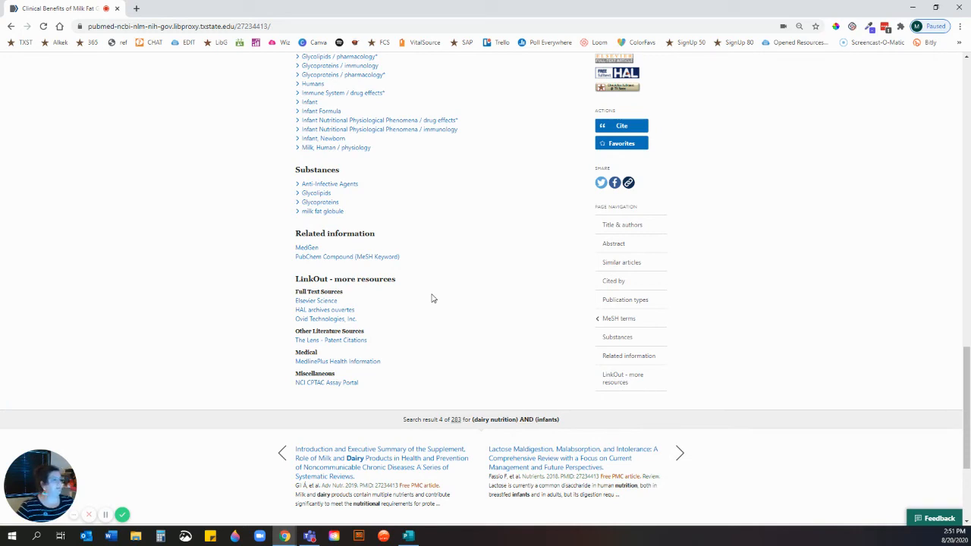
scroll(down, 3)
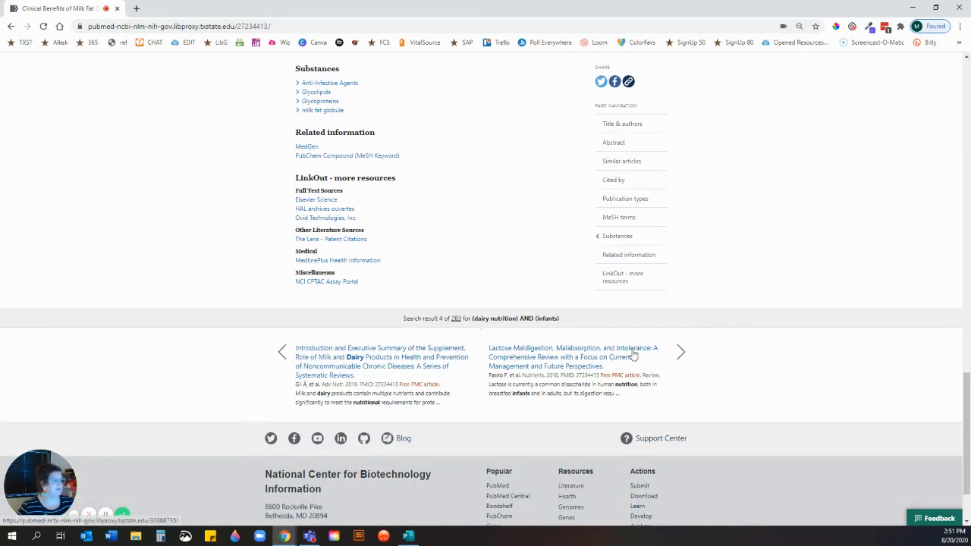
mouse_move(654, 372)
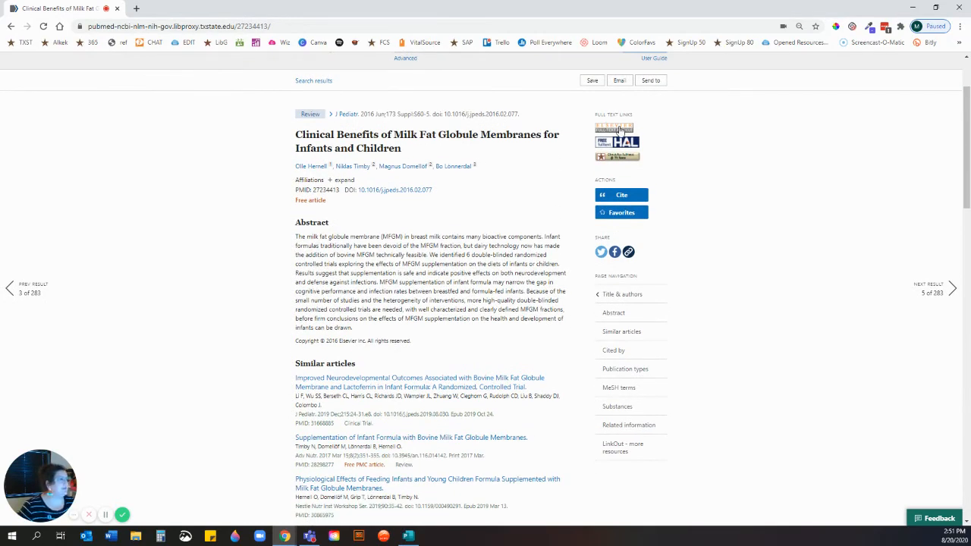
mouse_move(622, 131)
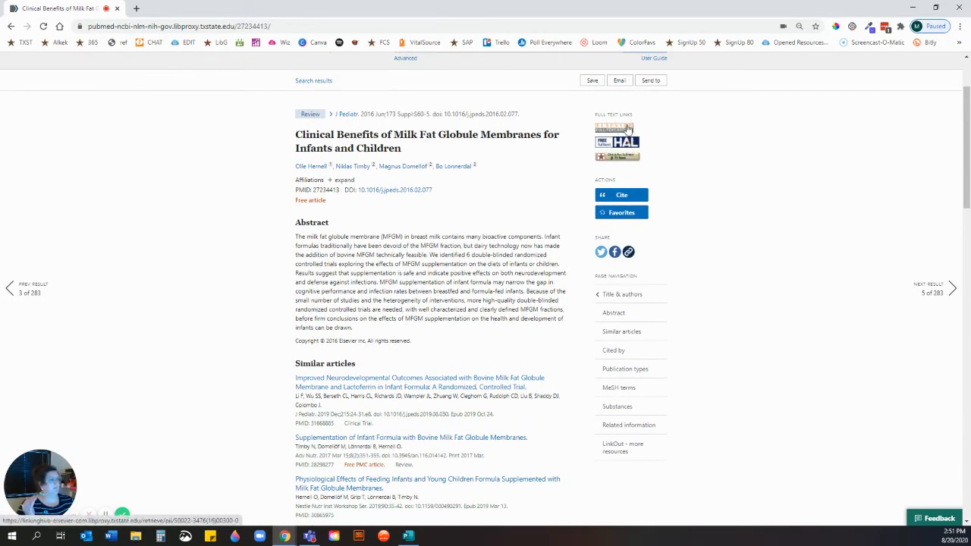
mouse_move(615, 128)
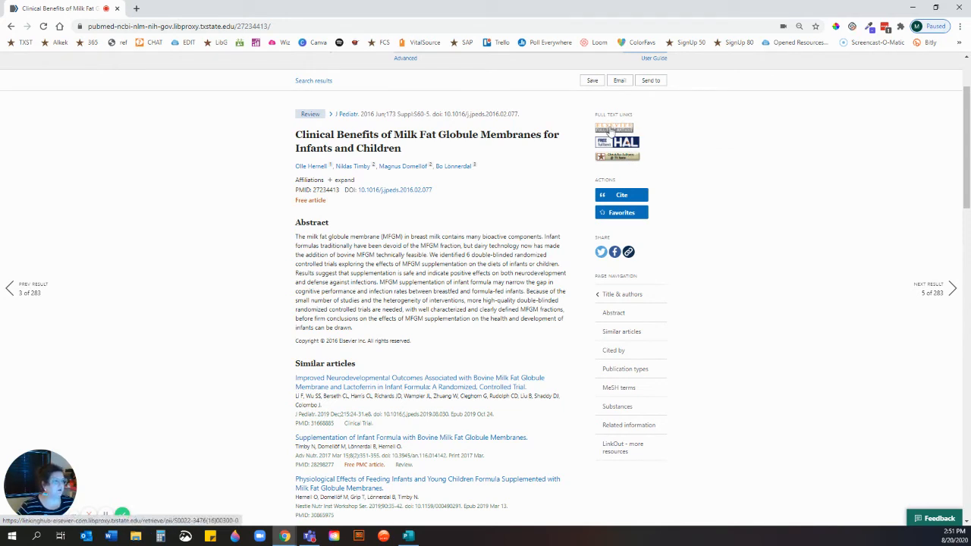
mouse_move(615, 140)
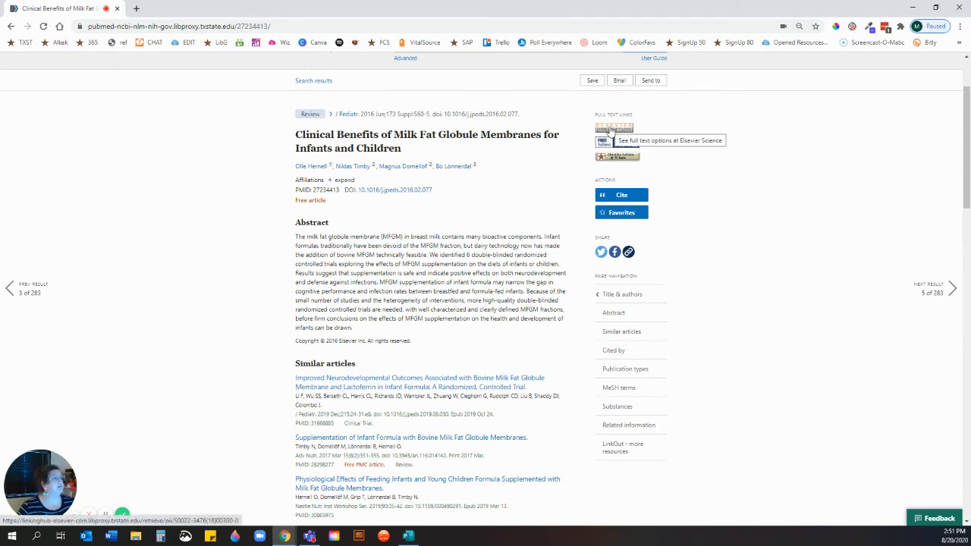
Follow the Elsevier link and read the review on ScienceDirect down to Composition of the MFGM.
click(613, 127)
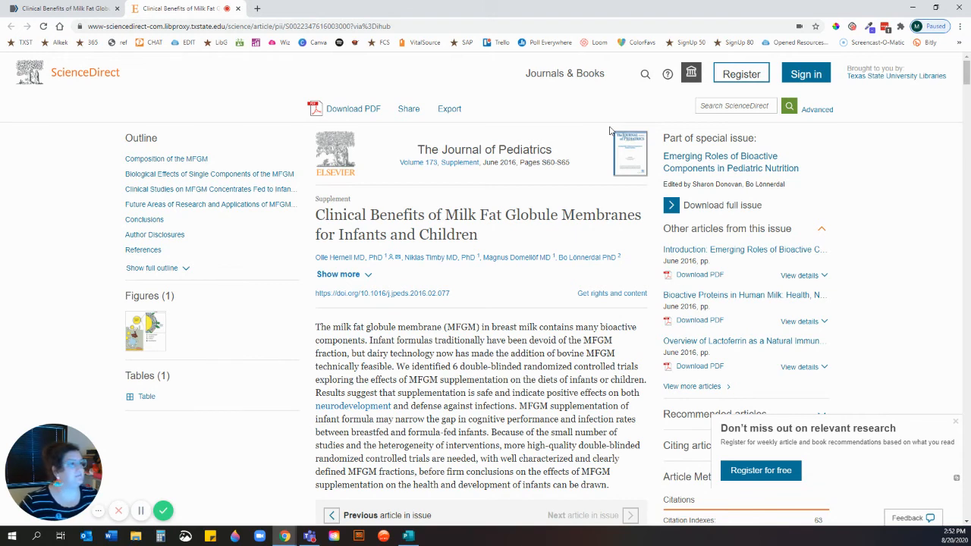
mouse_move(246, 428)
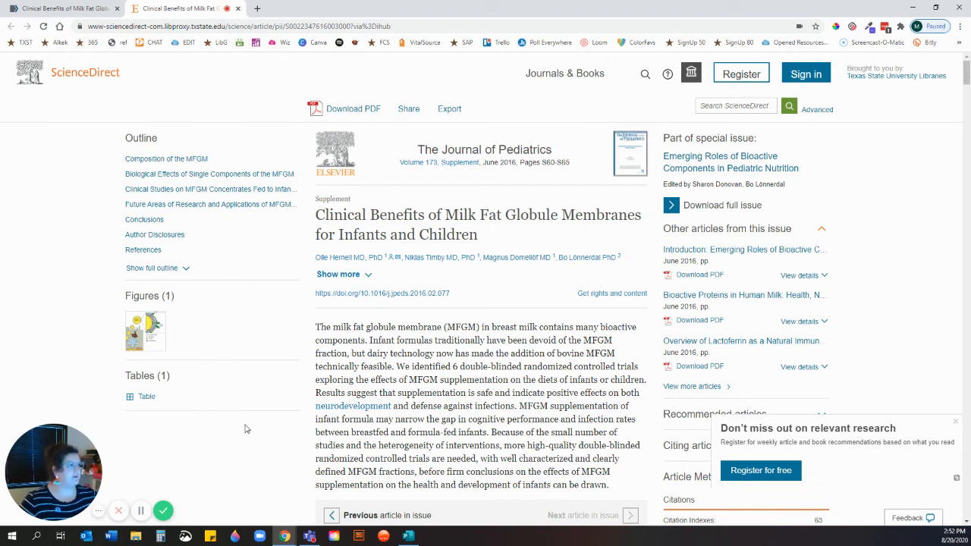
mouse_move(342, 306)
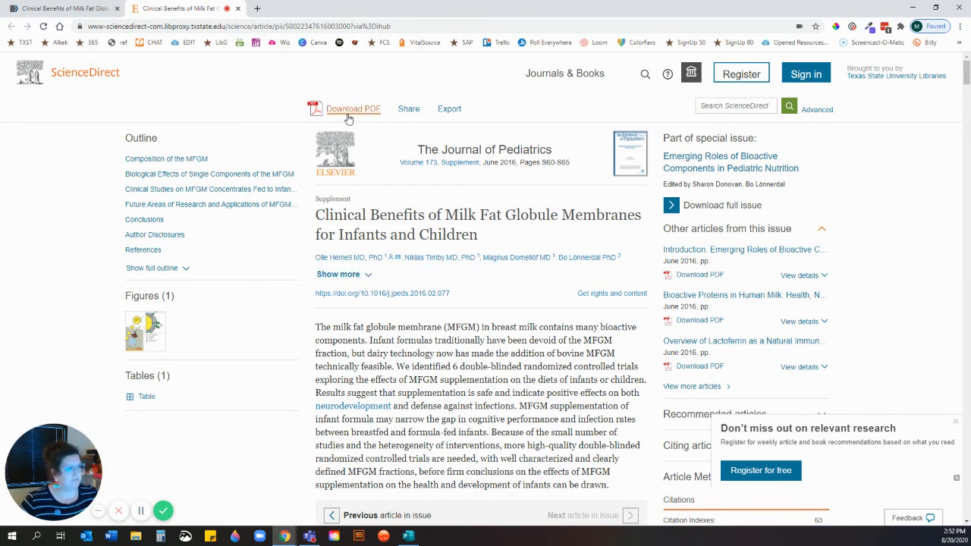
scroll(down, 3)
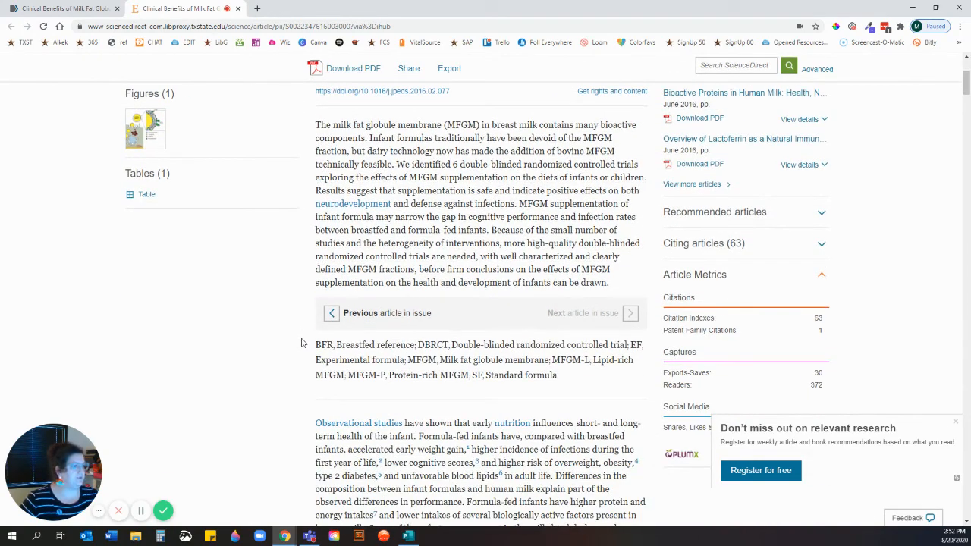
scroll(down, 3)
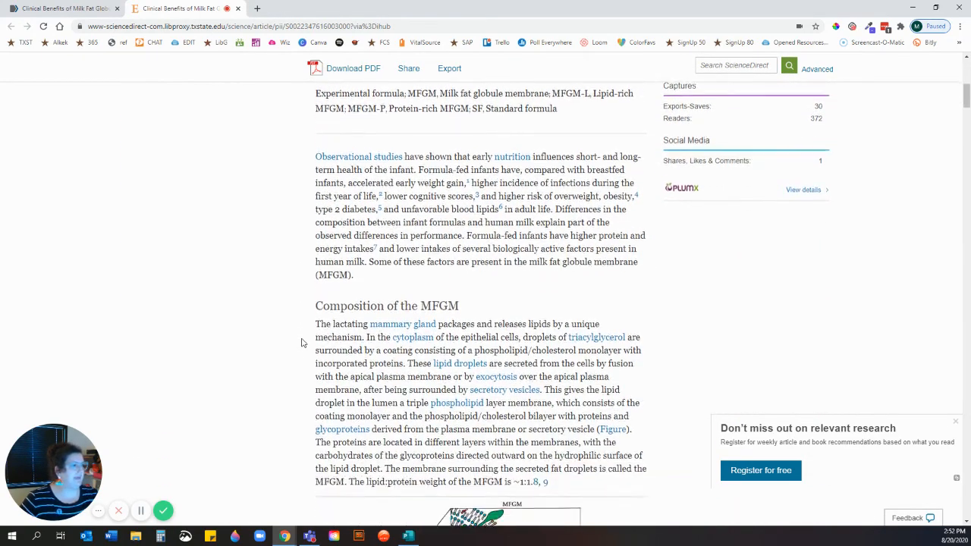
scroll(down, 3)
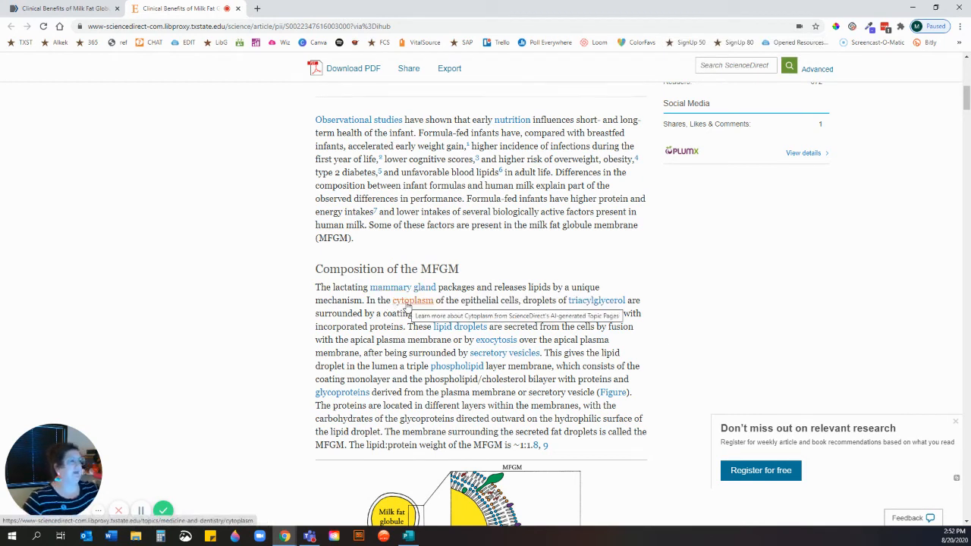
mouse_move(345, 285)
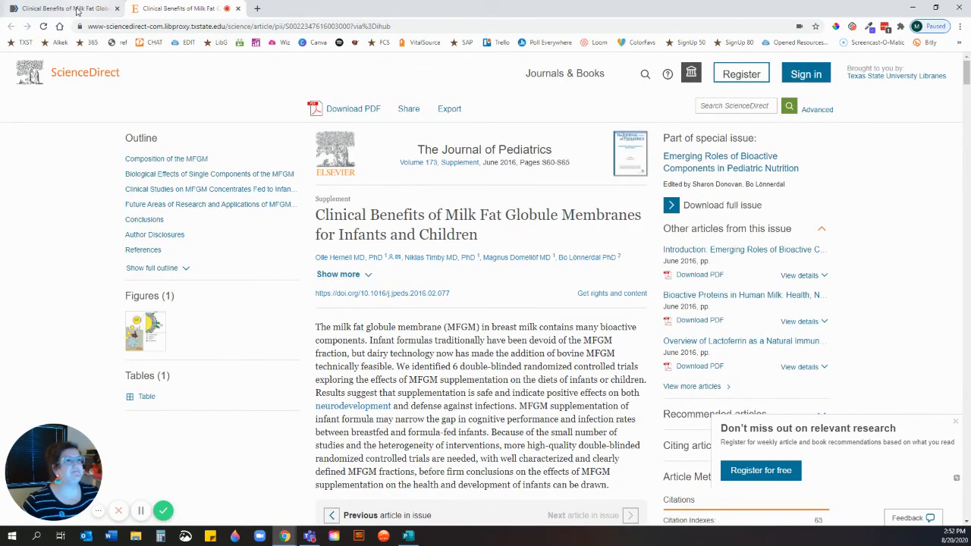
Return to the review's PubMed record and scroll to its Cited by list.
click(61, 9)
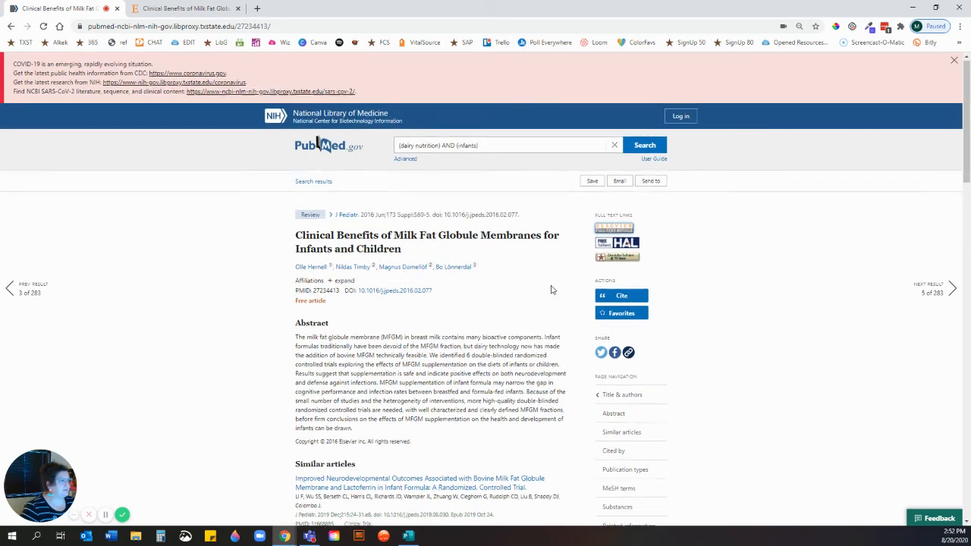
scroll(down, 3)
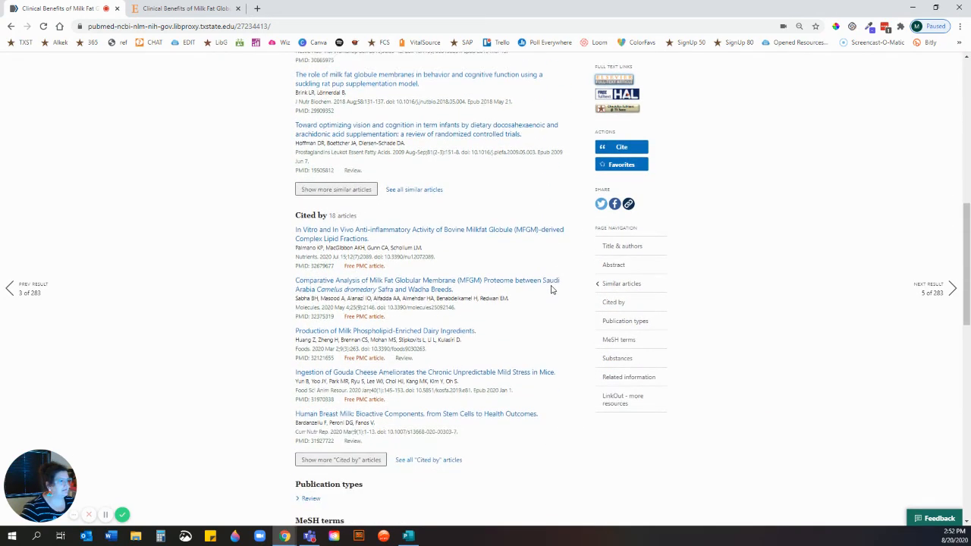
scroll(down, 3)
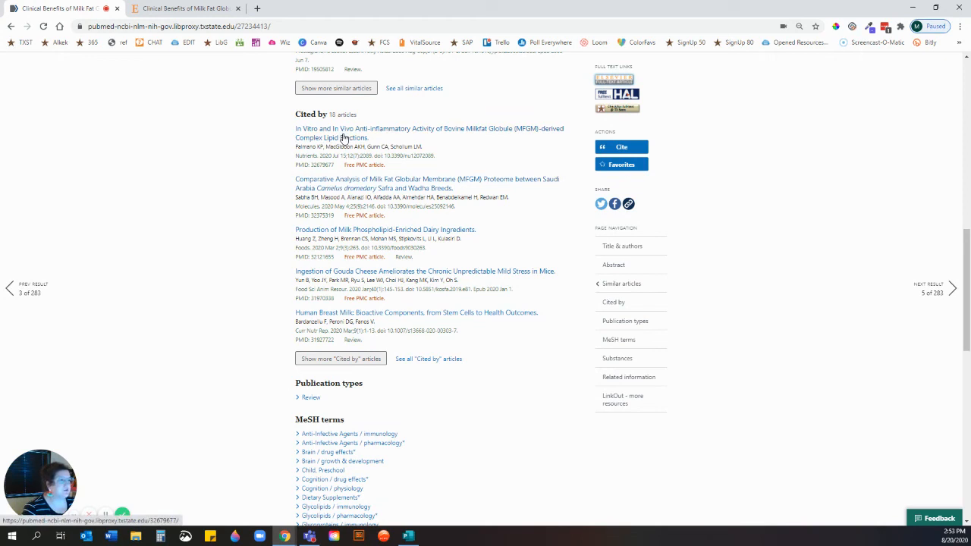
Open the first citing article on bovine MFGM anti-inflammatory lipids and scroll to its Figures.
click(428, 128)
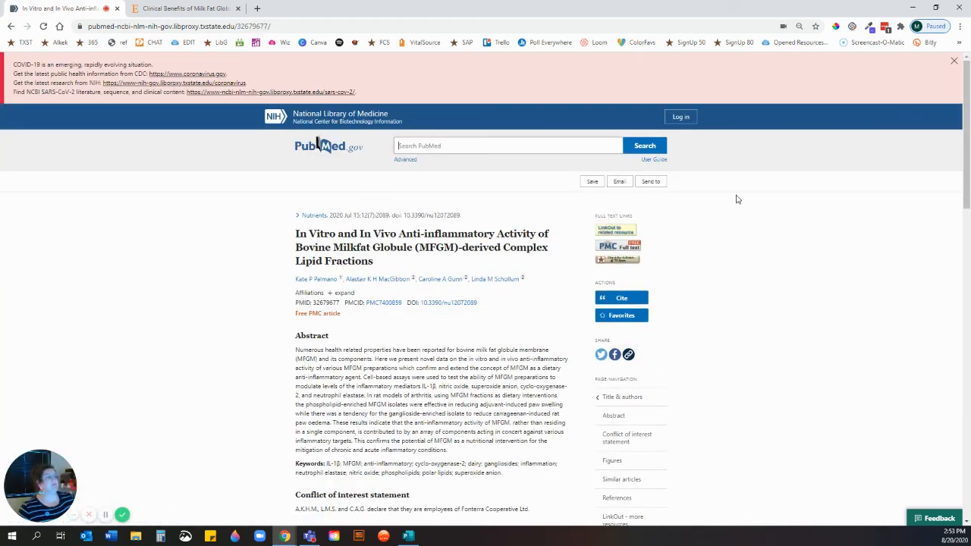
scroll(down, 3)
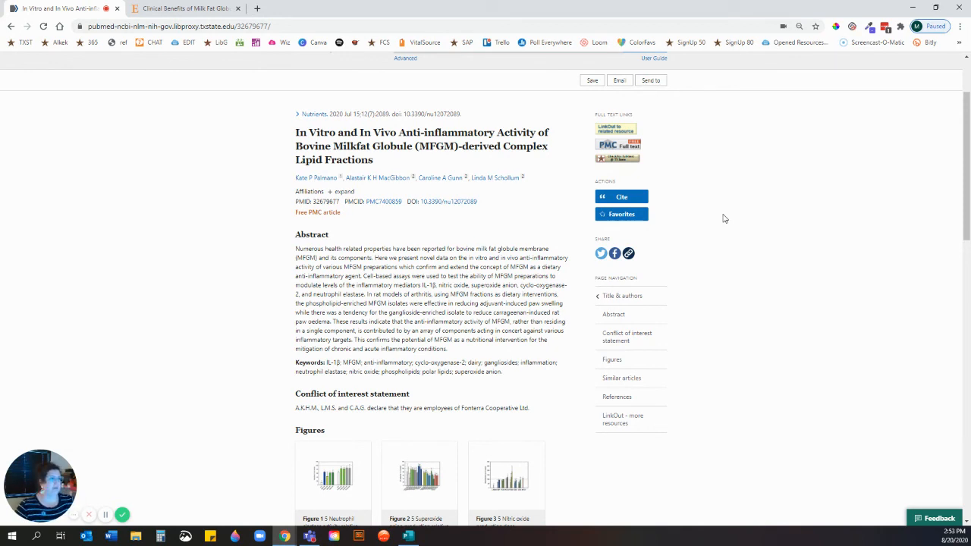
mouse_move(272, 219)
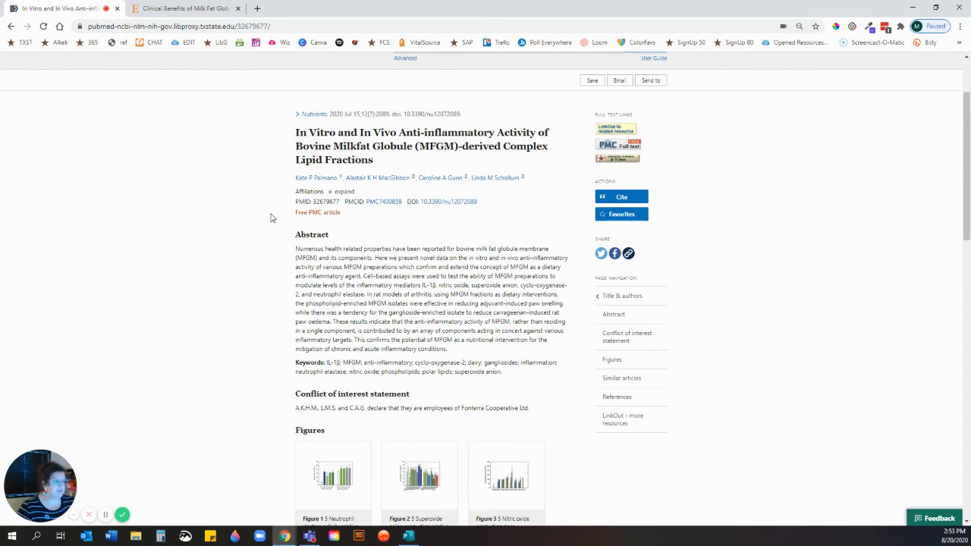
scroll(down, 3)
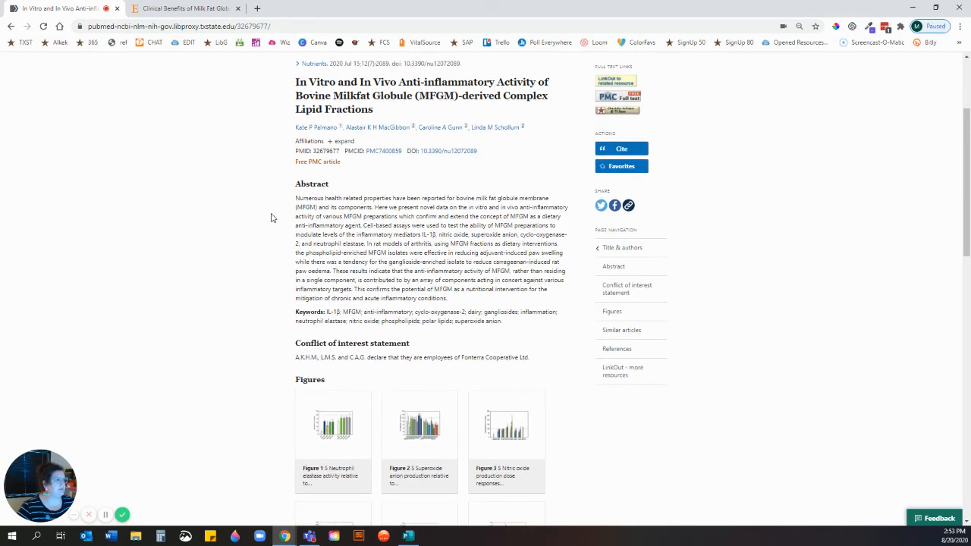
scroll(down, 3)
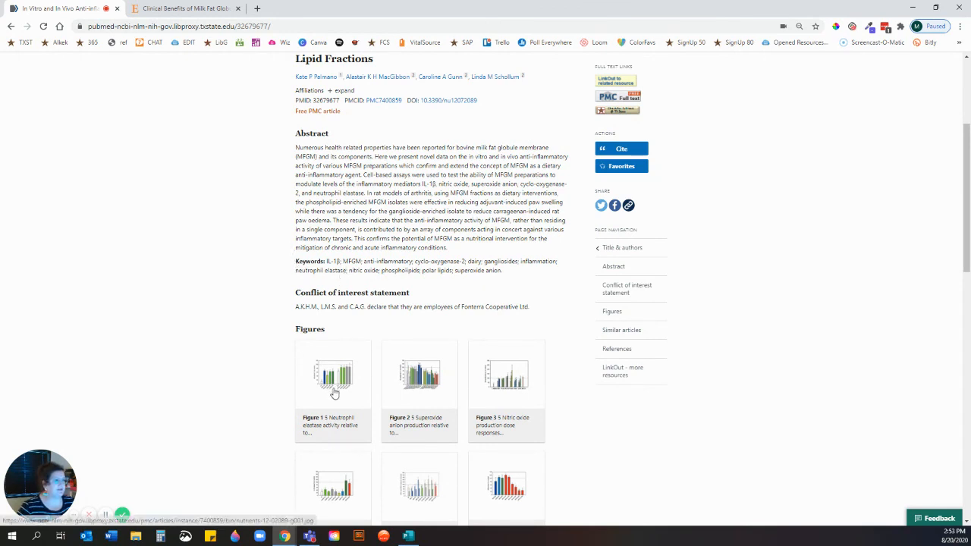
scroll(down, 3)
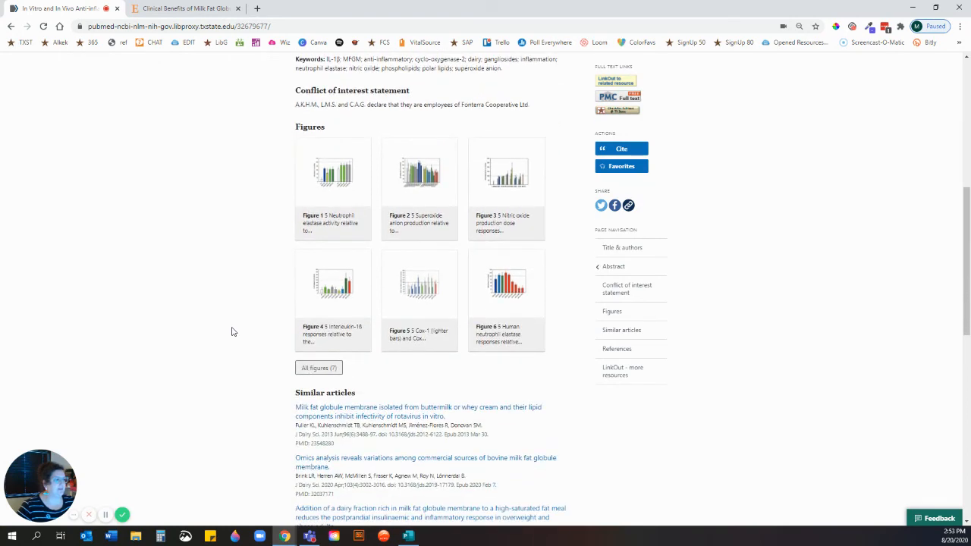
scroll(up, 3)
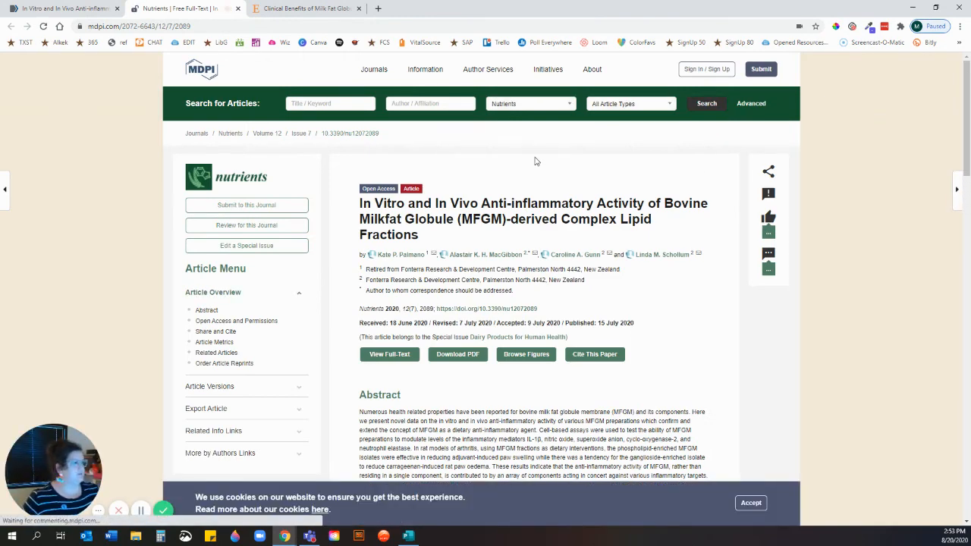
mouse_move(676, 305)
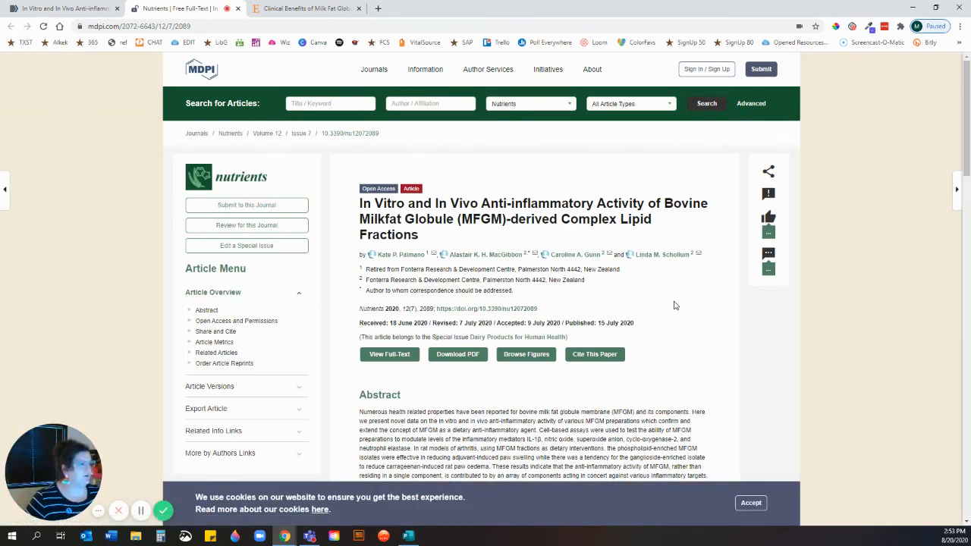
Look over the citing article's free full text on MDPI's Nutrients page.
scroll(down, 3)
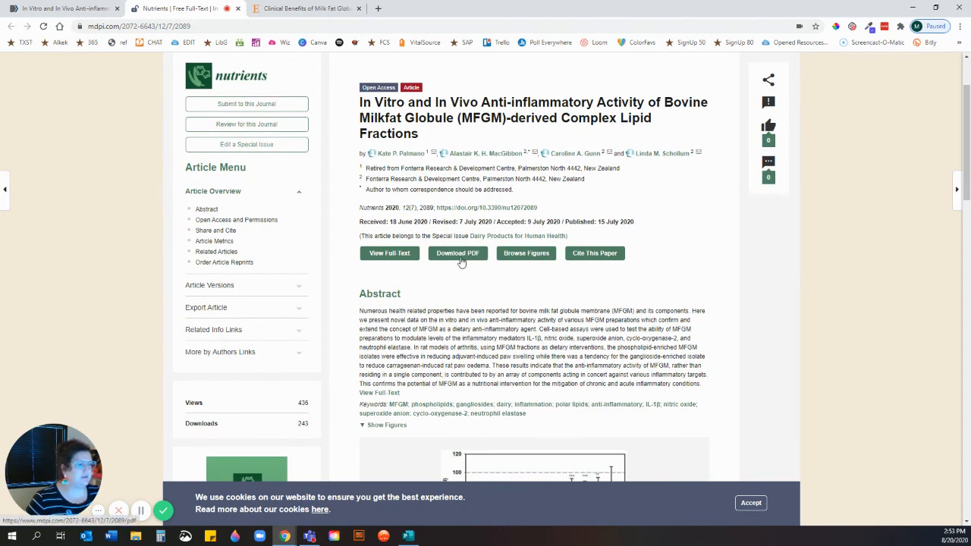
mouse_move(586, 271)
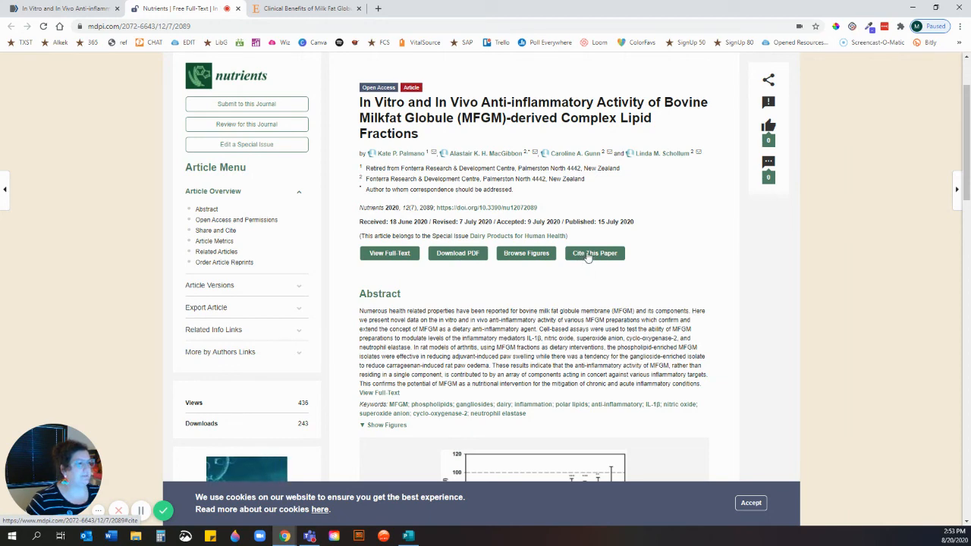
scroll(down, 3)
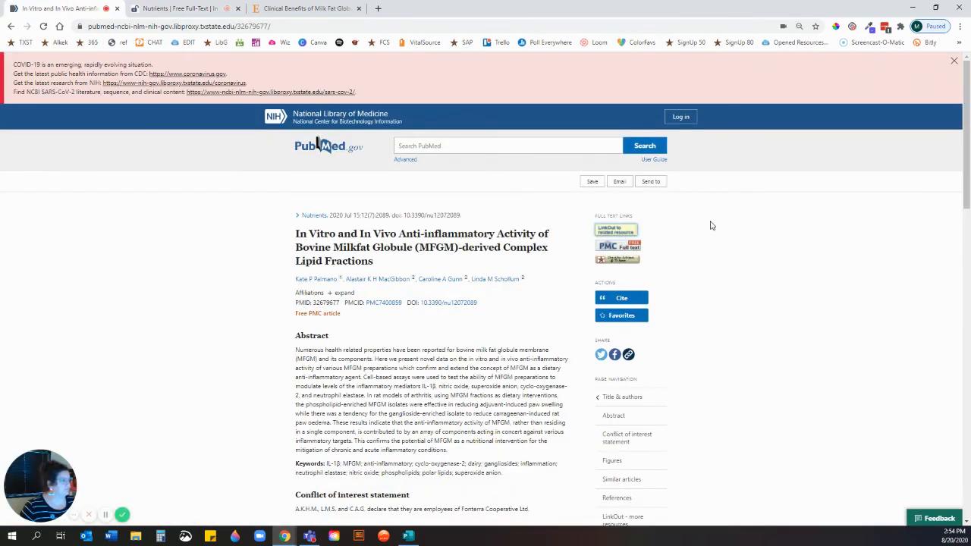
Back in the 283 results, tick the sugar position paper and cow's milk substitutes article.
scroll(down, 3)
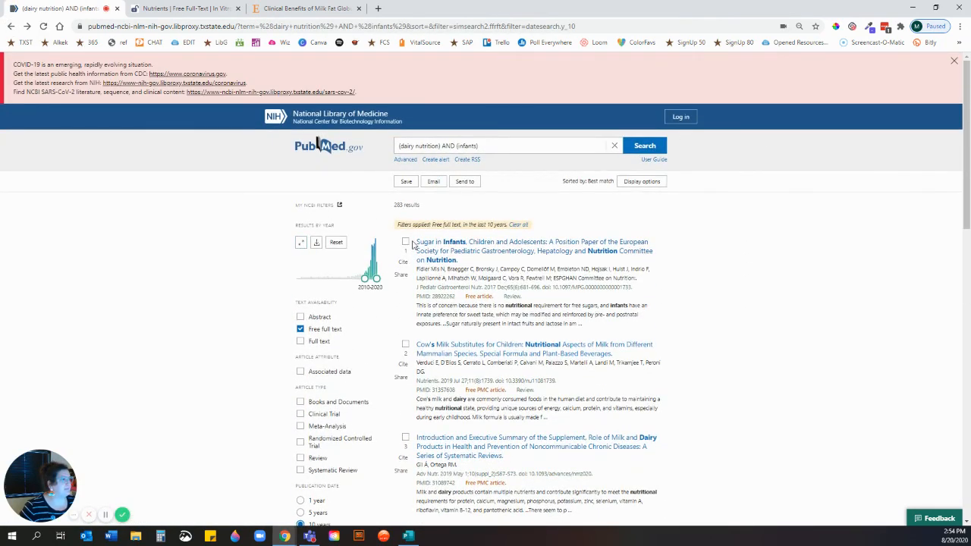
click(406, 242)
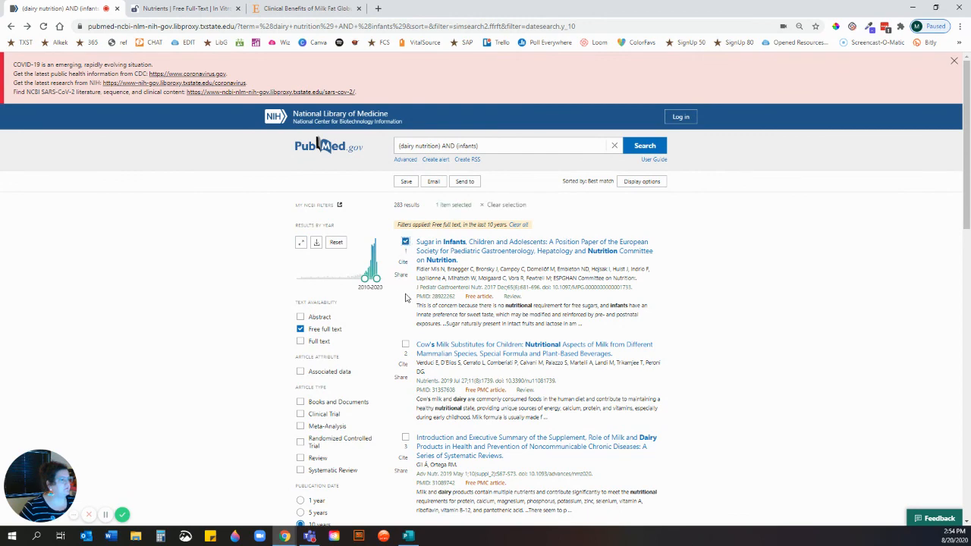
click(405, 343)
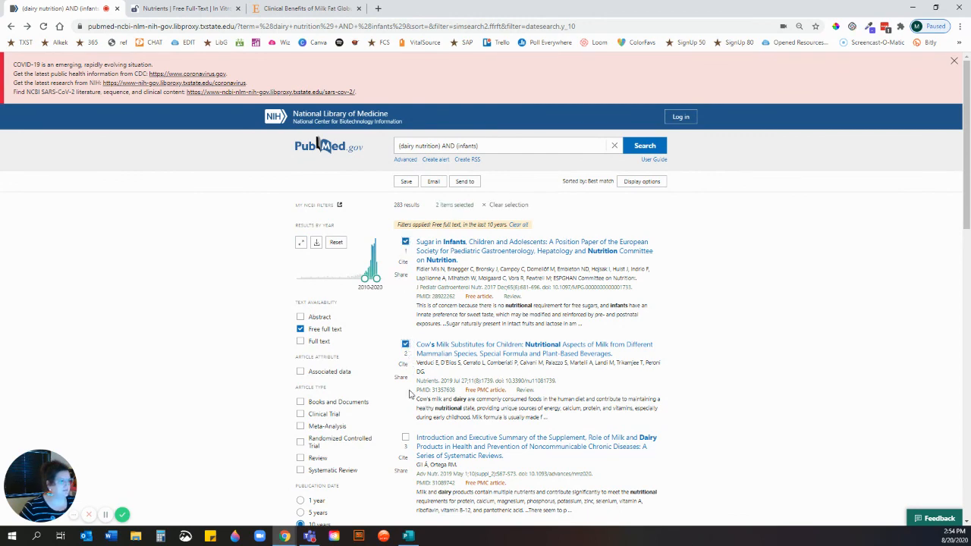